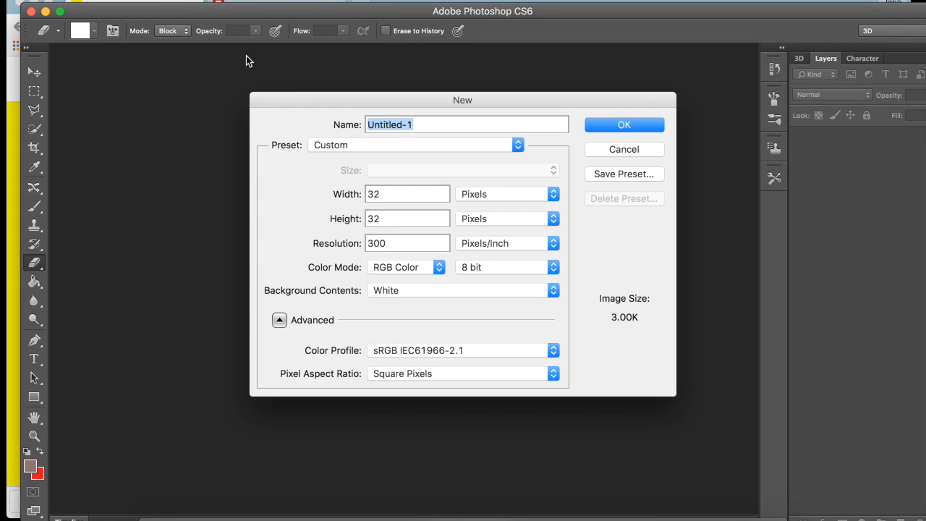
- Create a 1080 × 1920 pixel document named Geofilter
text(Ge)
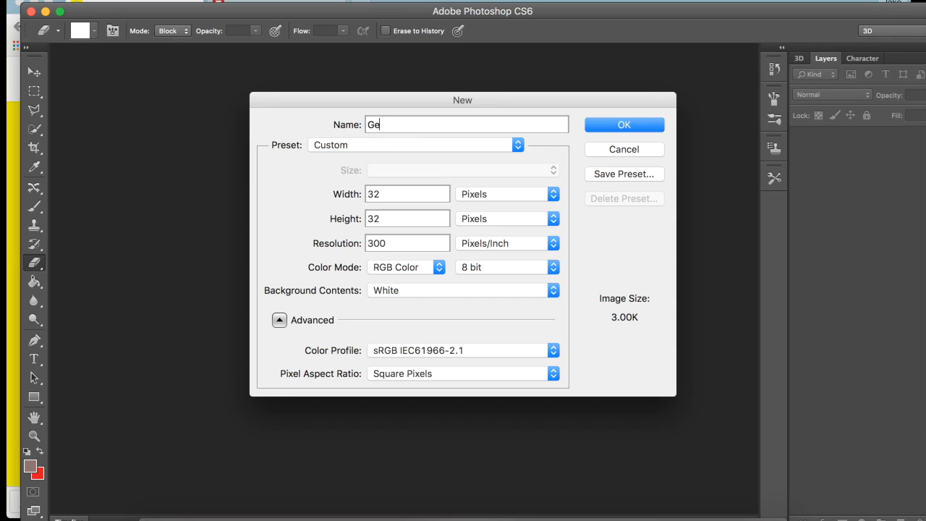
text(ofilter)
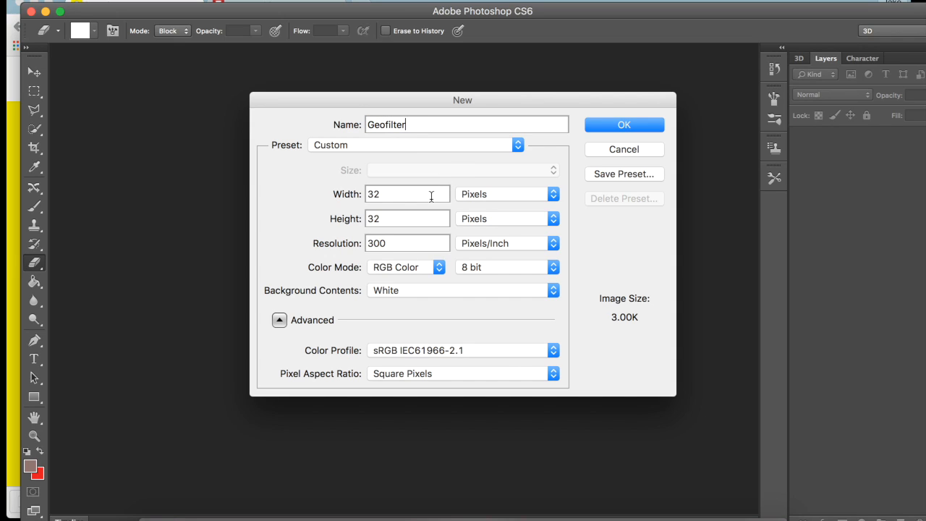
text(1080)
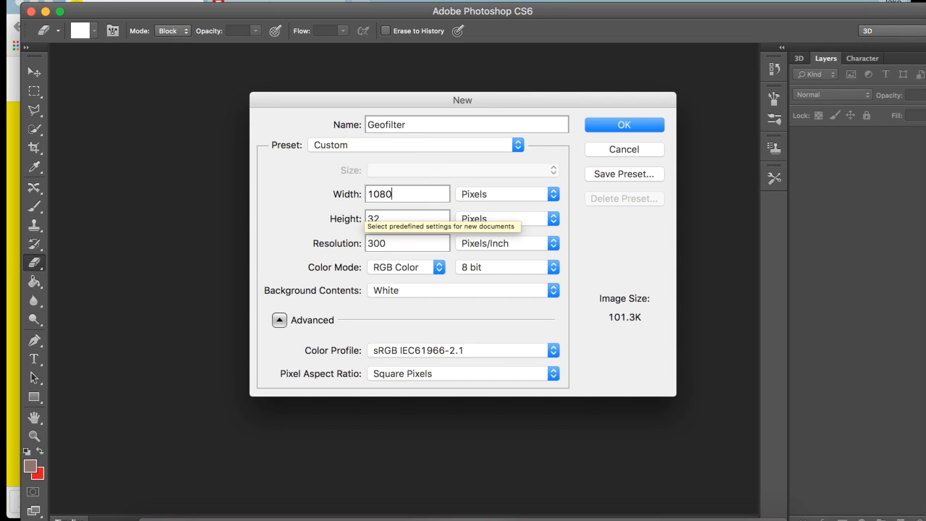
text(1920)
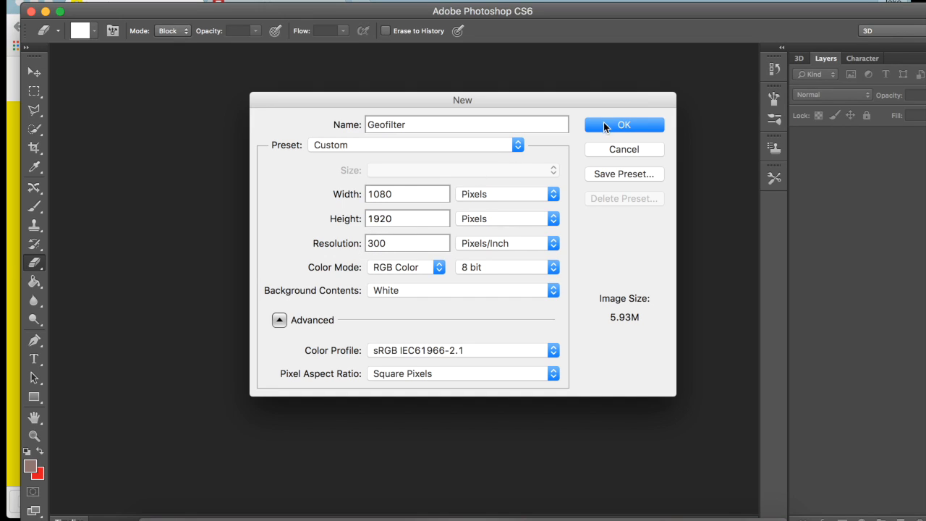
click(624, 124)
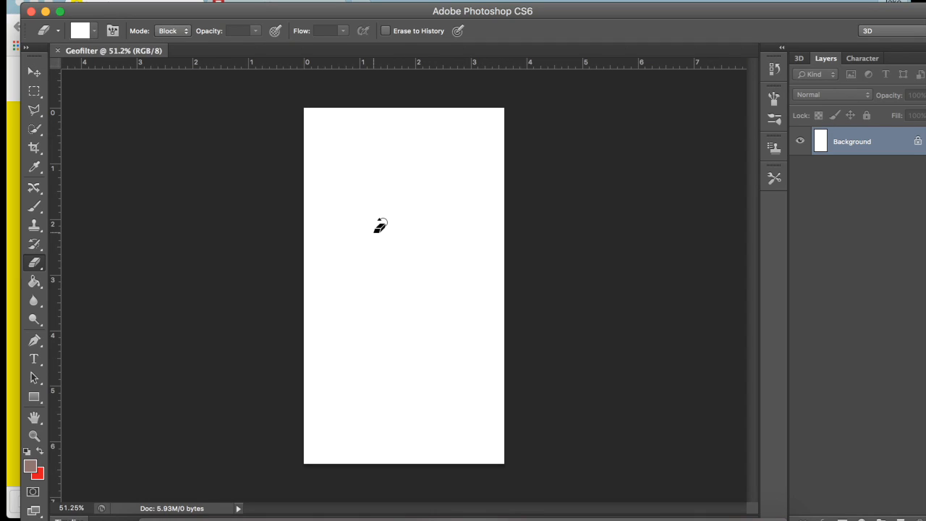
mouse_move(893, 513)
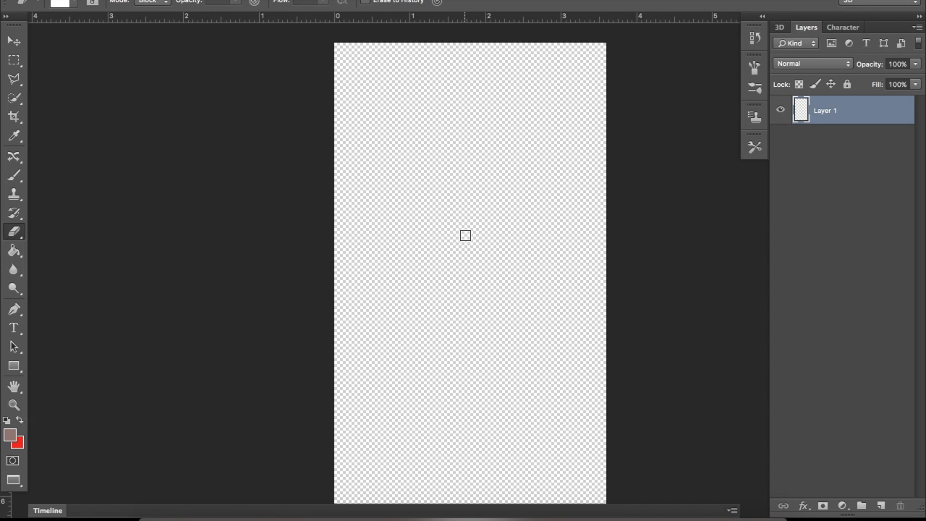
mouse_move(547, 293)
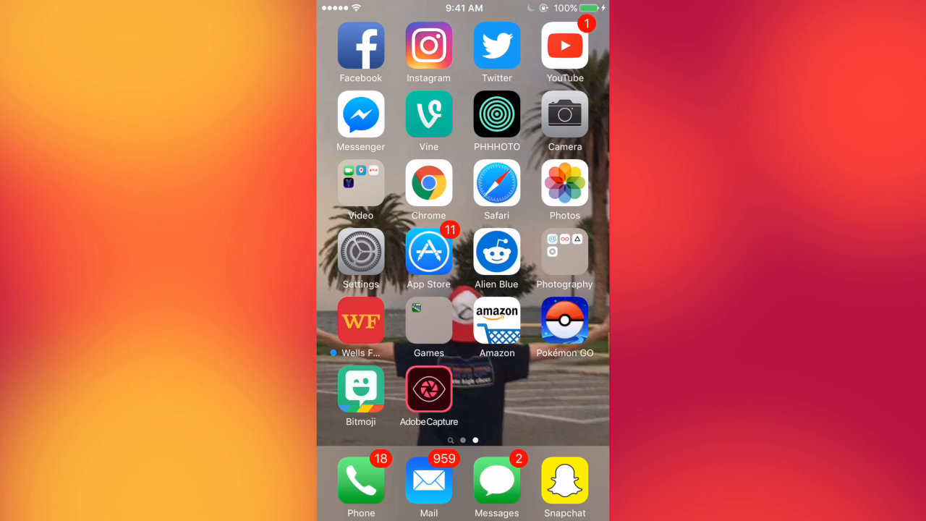
- Start a new shape capture in Adobe Capture from the alligator photo
click(428, 389)
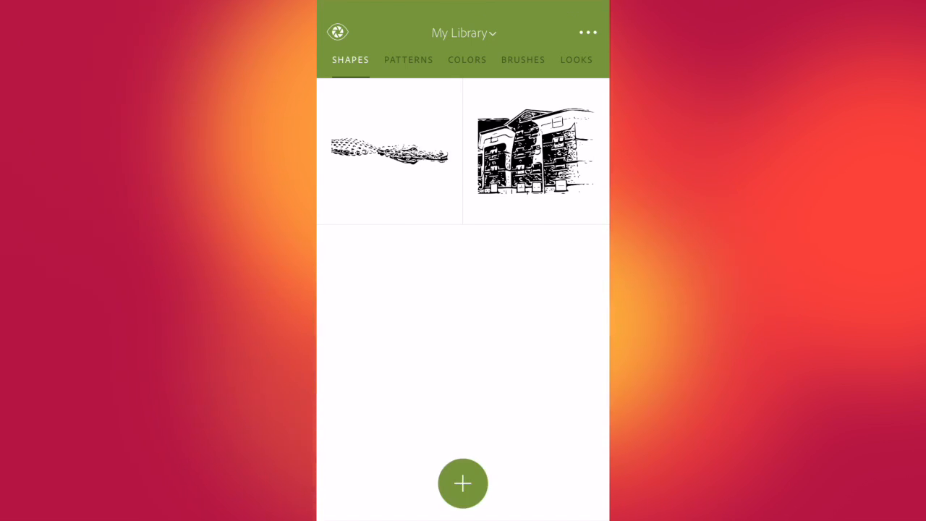
click(462, 483)
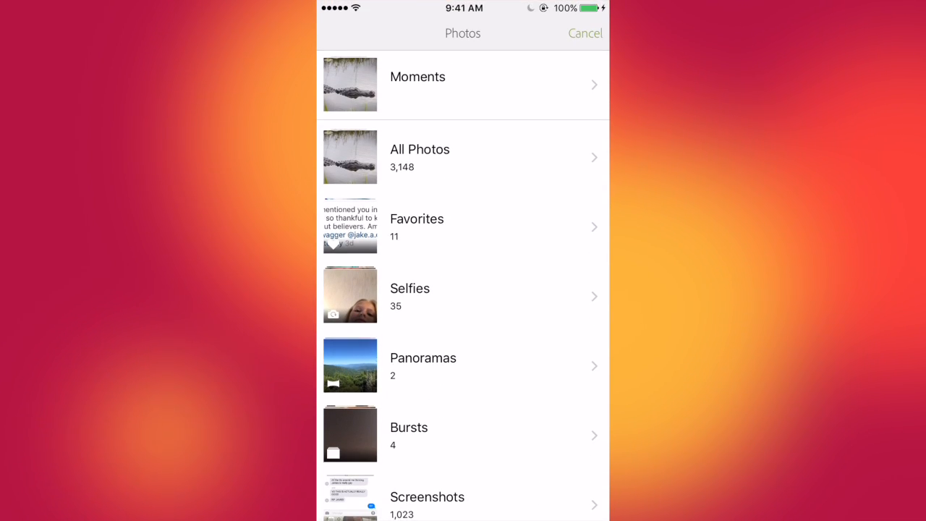
click(420, 149)
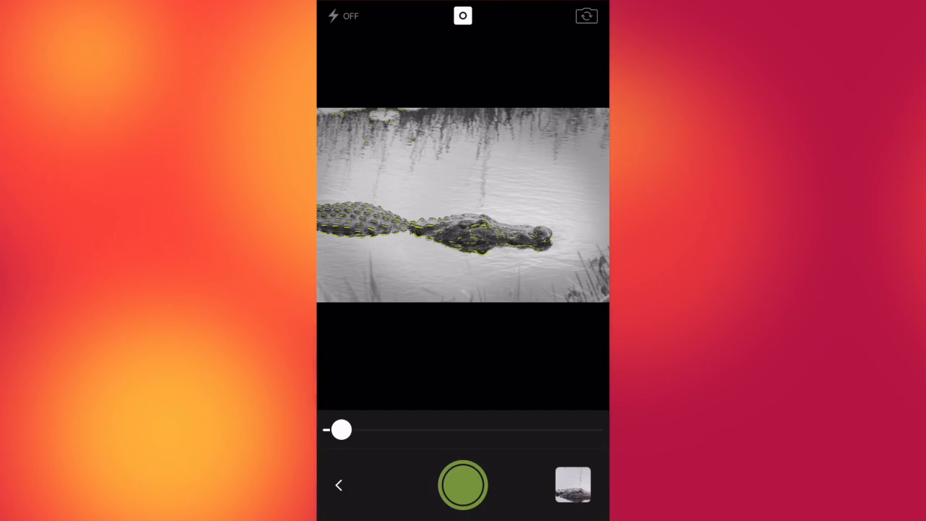
- Raise the detail threshold until the alligator stands out, then capture the shape
drag(341, 429, 407, 429)
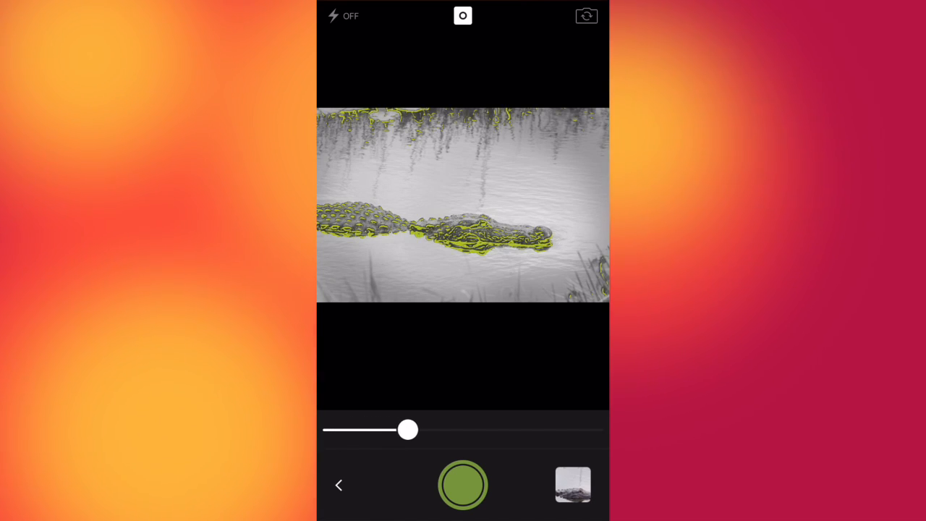
drag(407, 429, 460, 429)
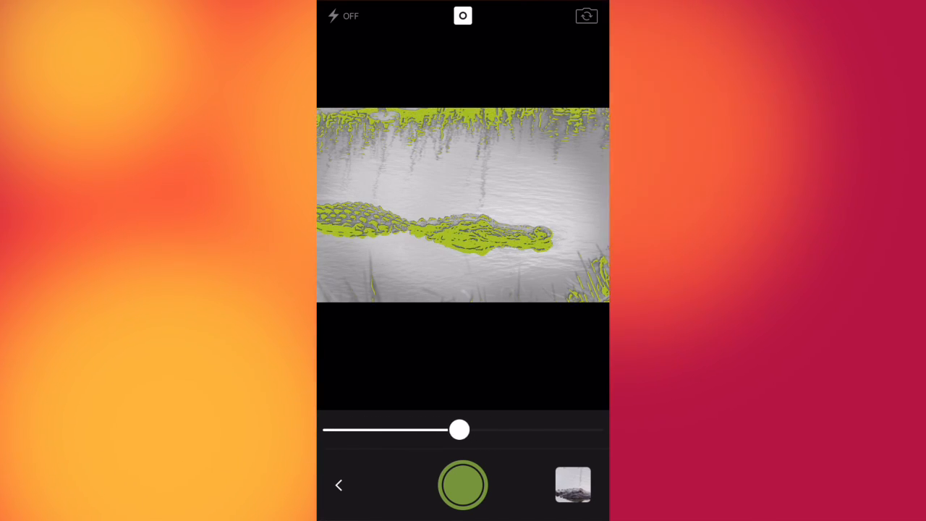
drag(459, 429, 442, 429)
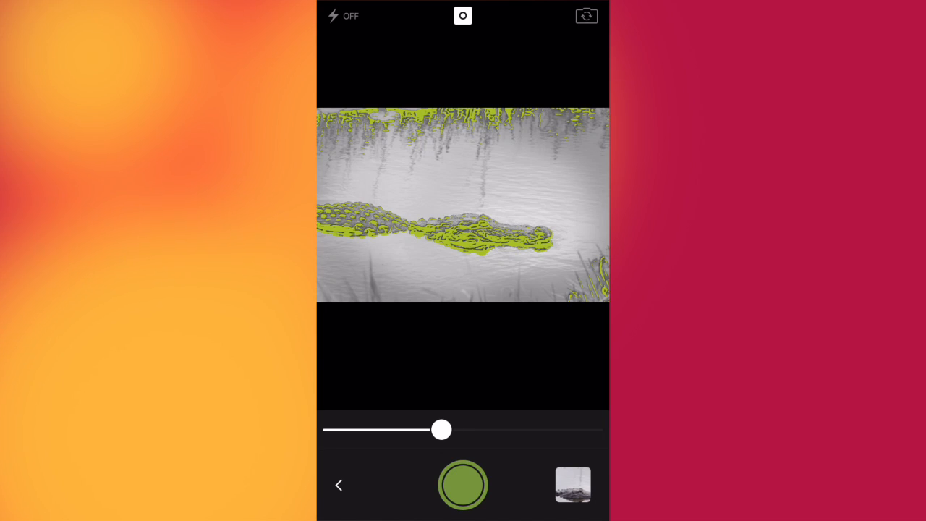
drag(442, 429, 467, 429)
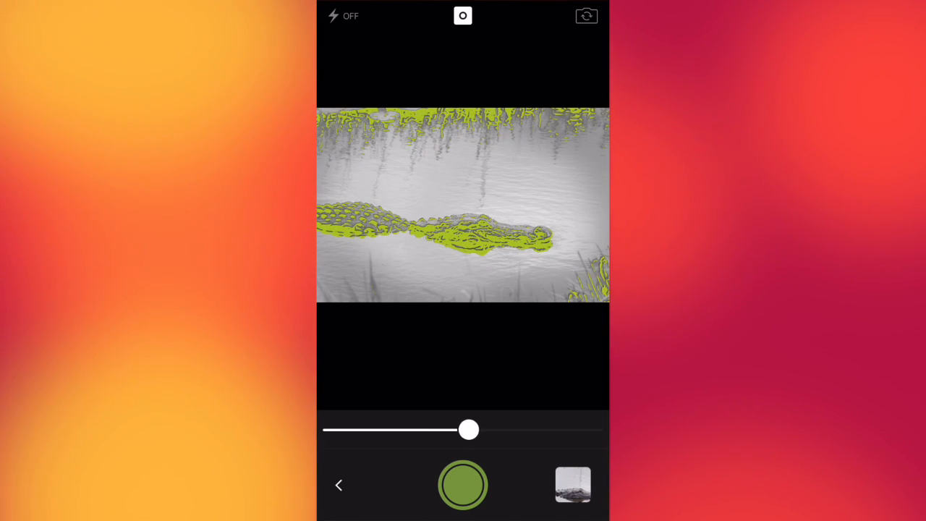
drag(468, 429, 491, 428)
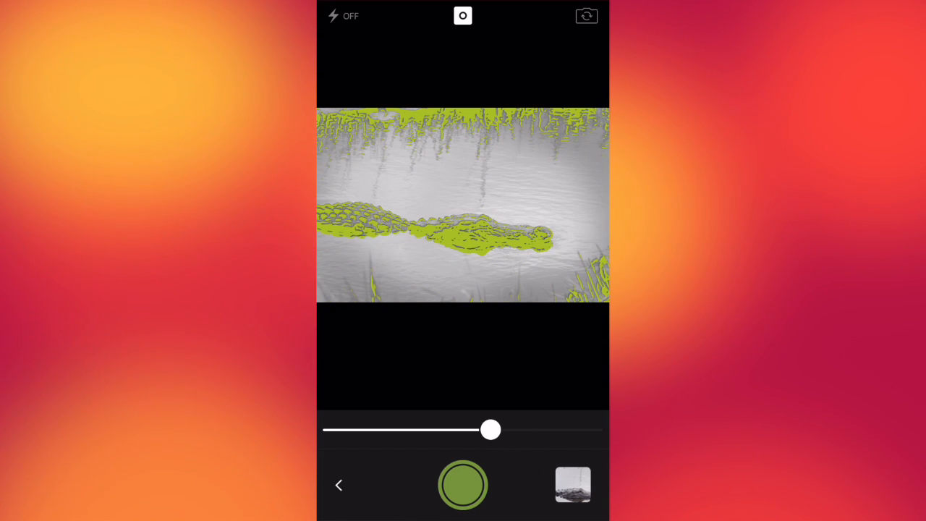
drag(490, 430, 503, 430)
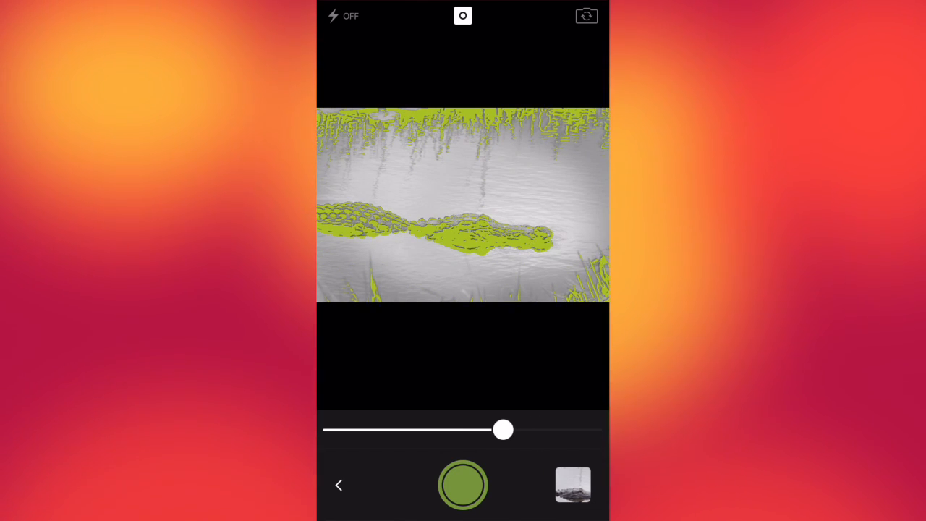
click(463, 485)
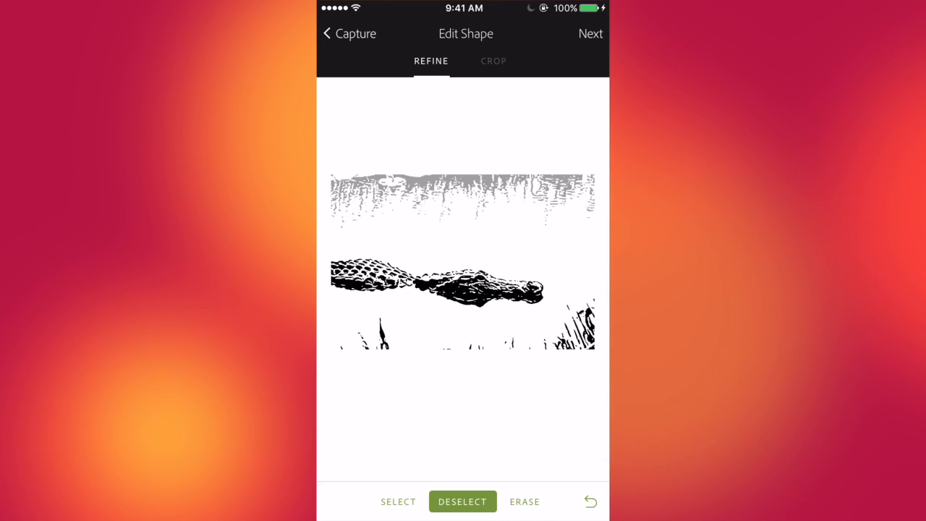
- Crop the reeds off the top of the alligator shape and save it as Shape 3
click(493, 60)
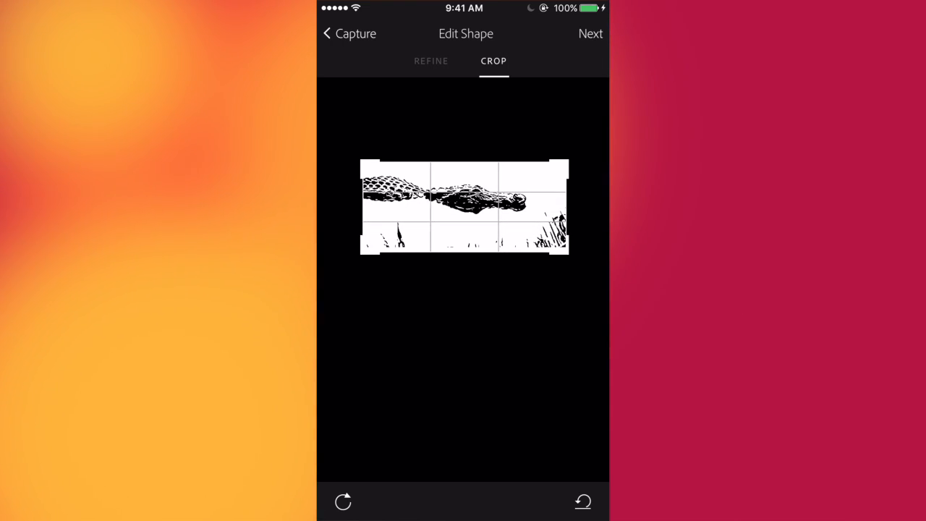
click(591, 33)
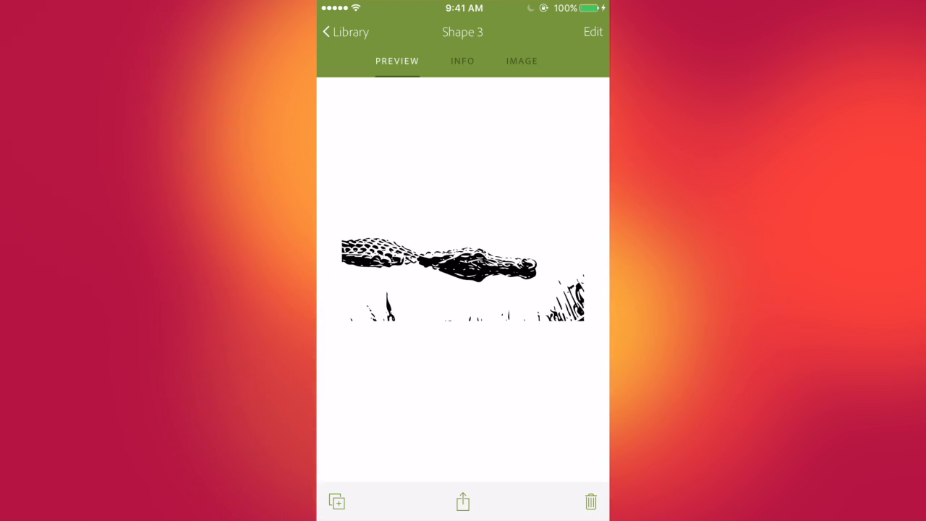
- Save Shape 3 as an image to the phone's camera roll
click(462, 501)
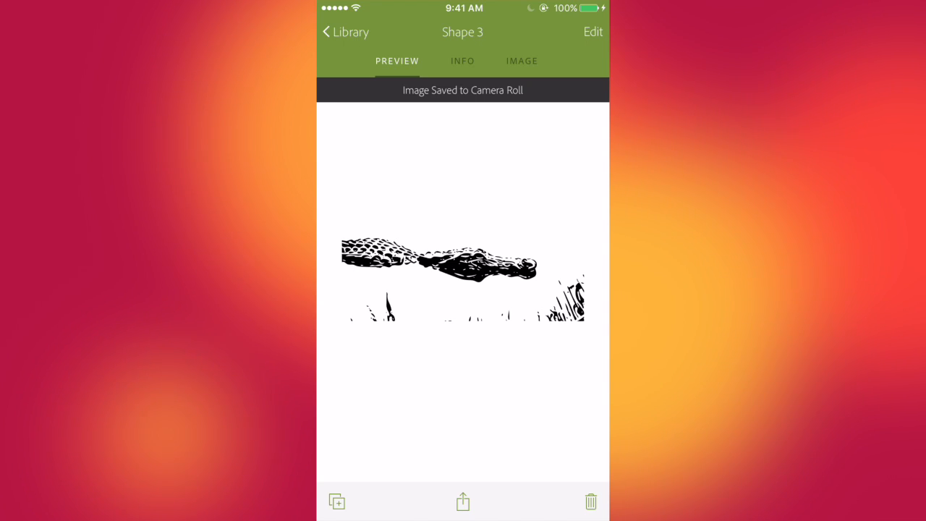
click(462, 501)
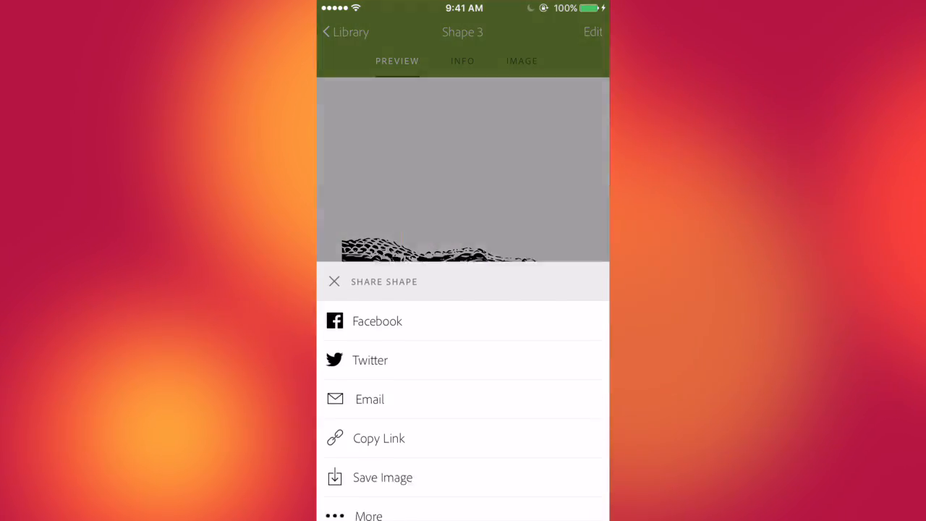
click(378, 438)
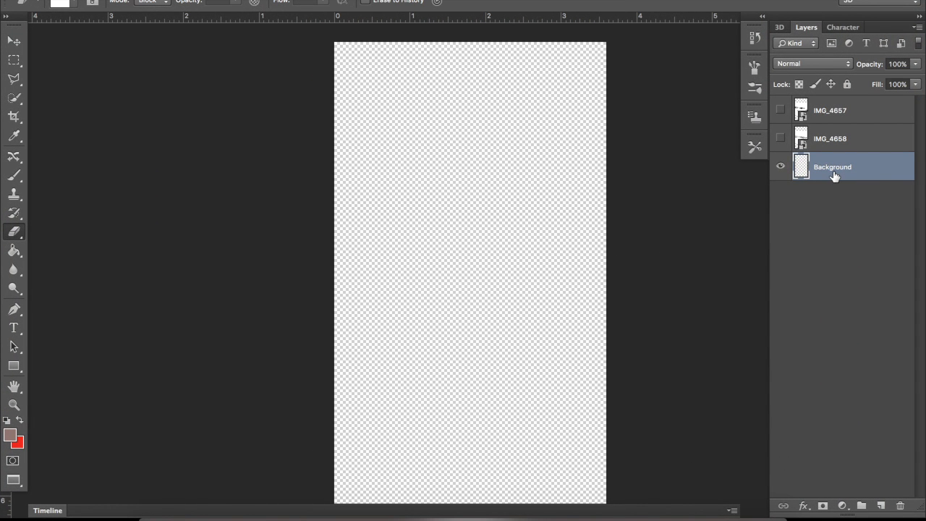
mouse_move(834, 174)
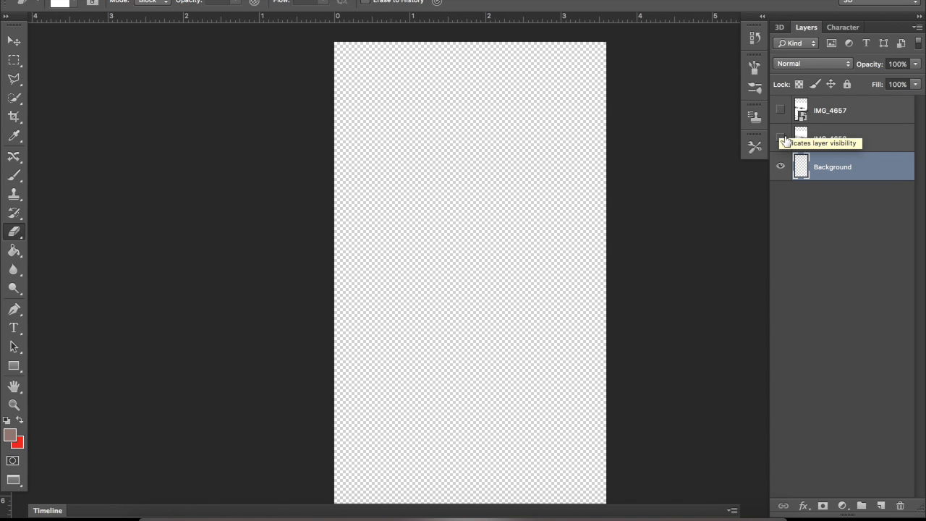
- Turn on visibility for the IMG_4657 layer
click(780, 138)
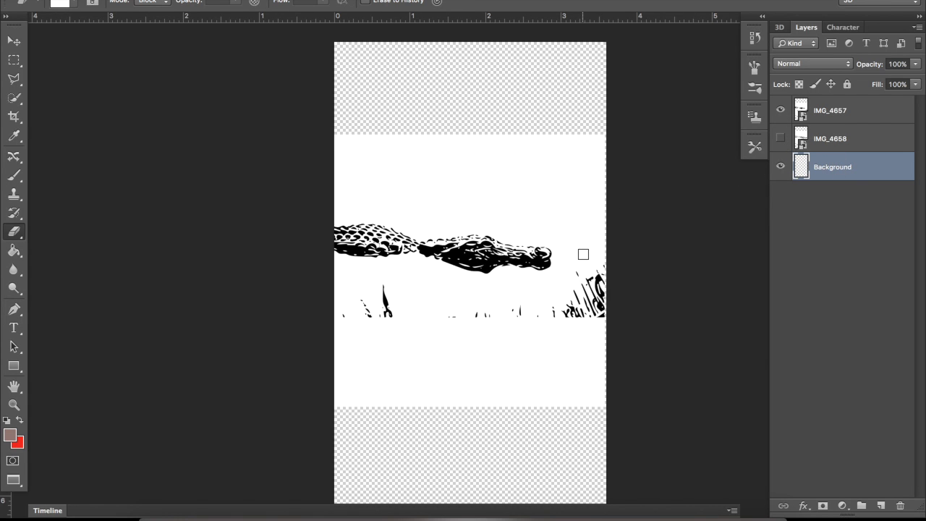
mouse_move(408, 295)
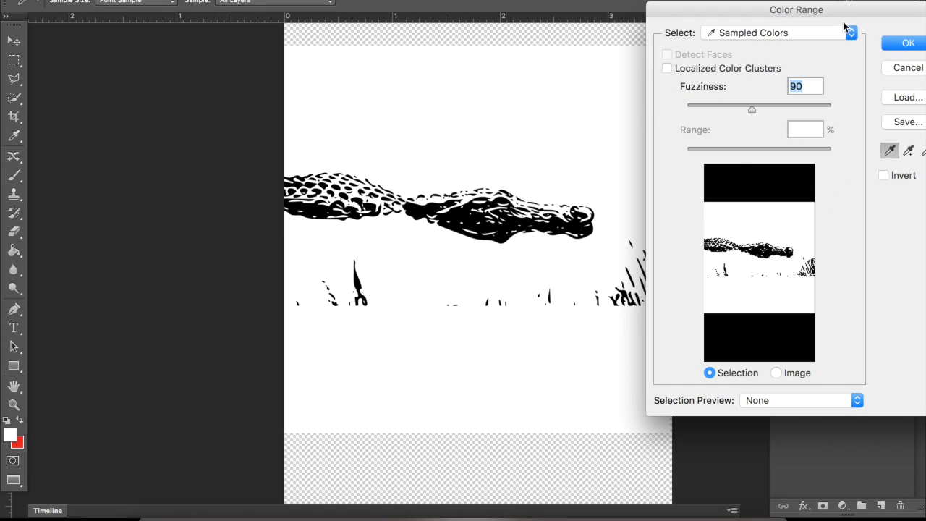
- Confirm the Color Range selection of white areas at fuzziness 90
click(902, 42)
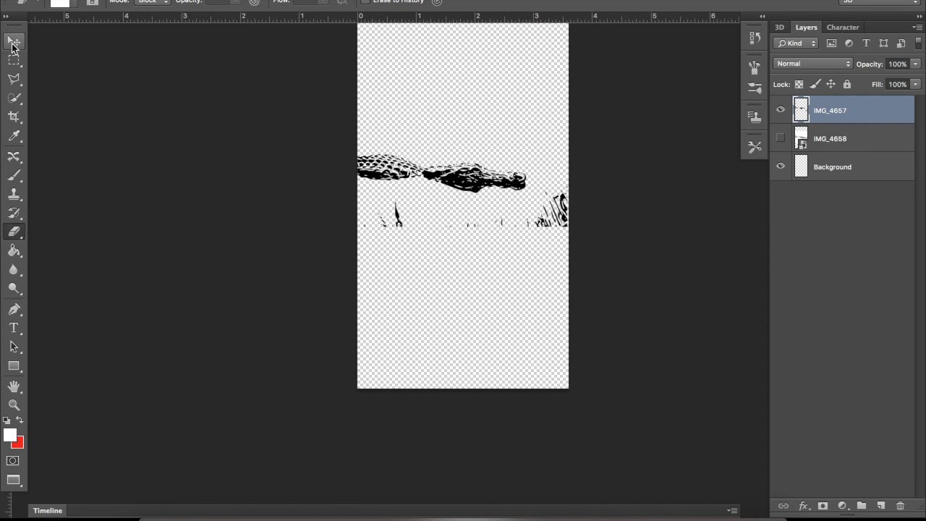
- Move the IMG_4657 alligator about 0.18 in lower, reeds along the bottom edge
click(13, 42)
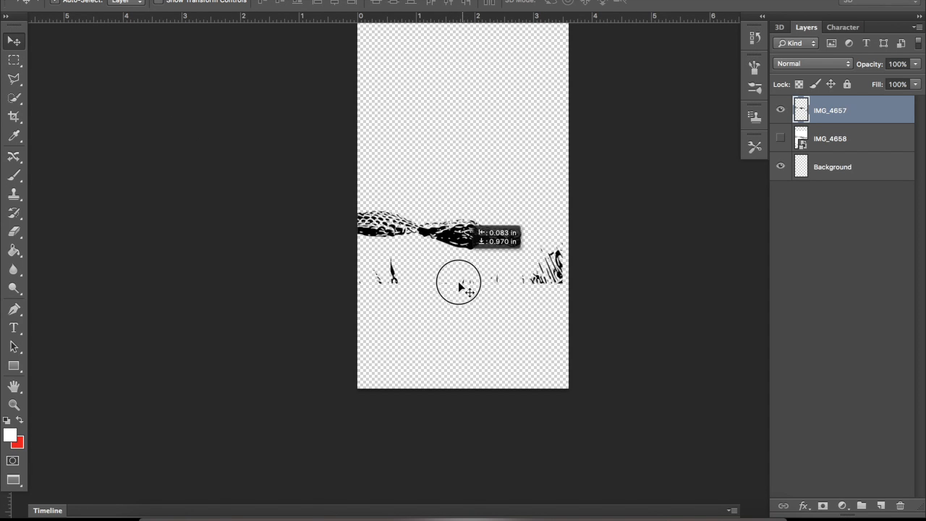
drag(459, 284, 473, 354)
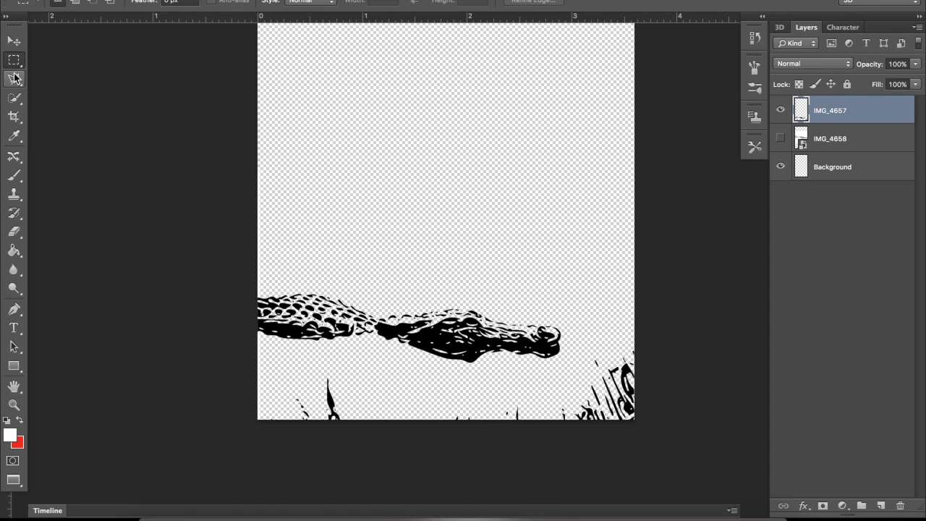
click(15, 78)
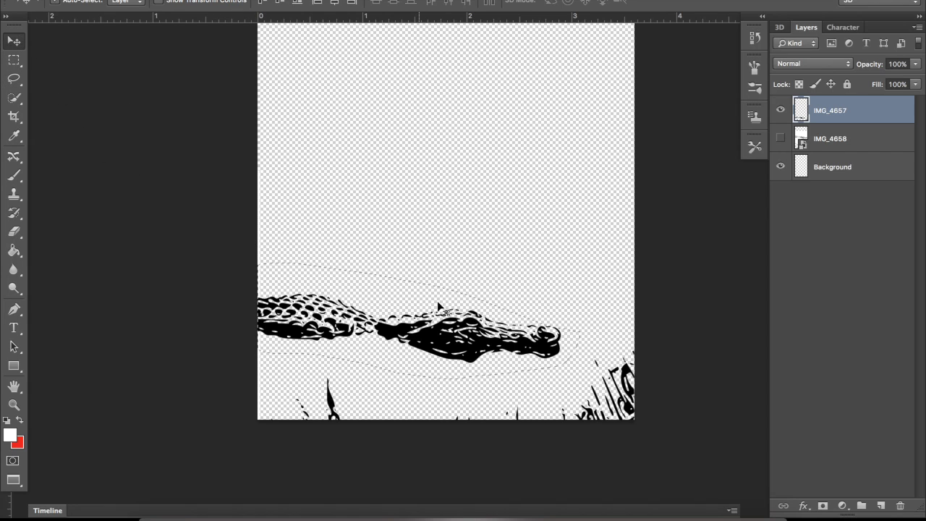
drag(438, 308, 481, 373)
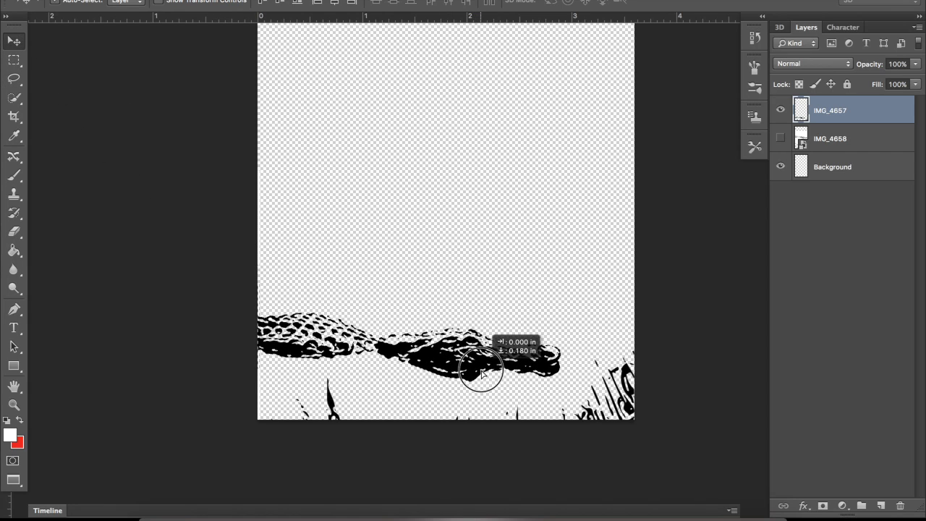
drag(481, 372, 481, 379)
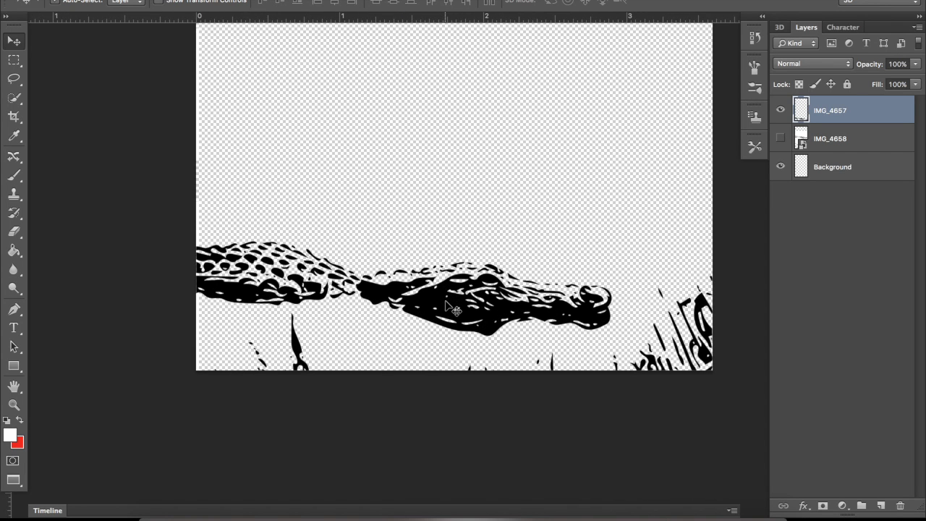
mouse_move(157, 301)
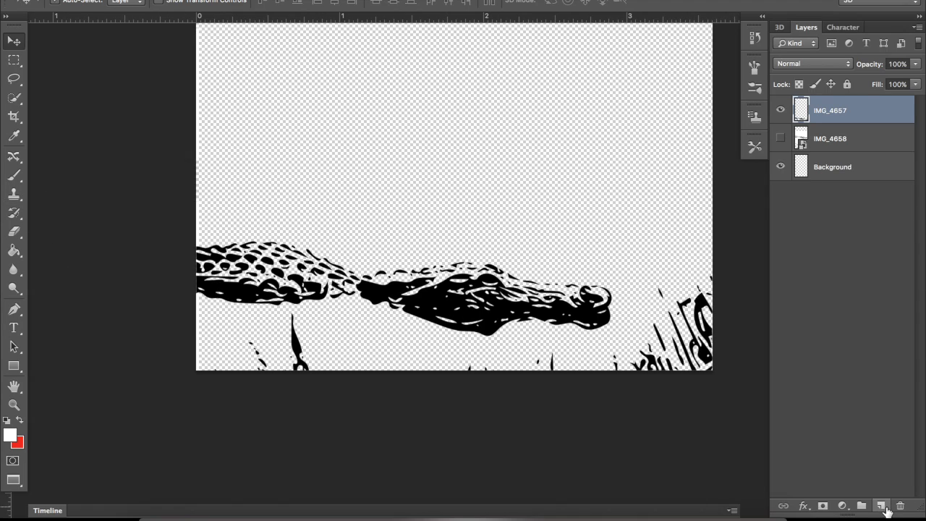
- Add a new layer, rename the alligator layer Gator, and place the new layer beneath it
click(881, 505)
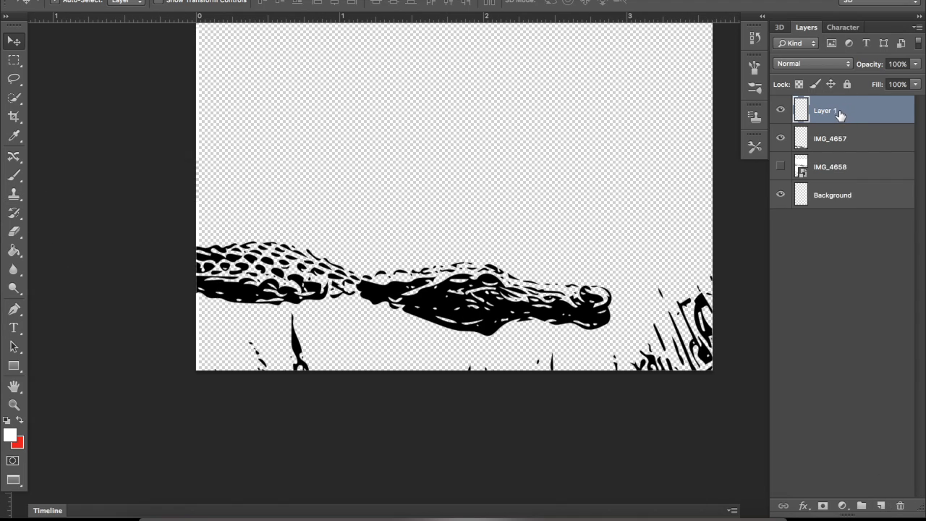
double_click(830, 138)
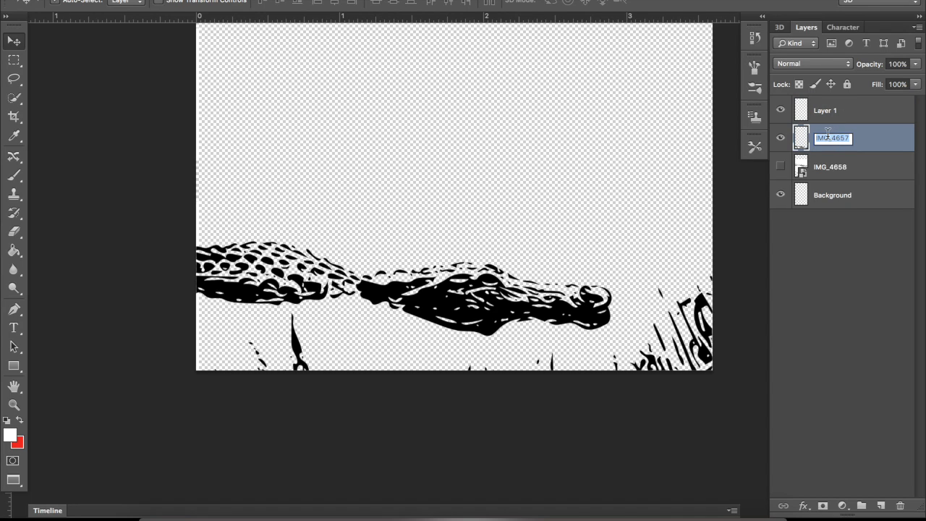
text(Gator)
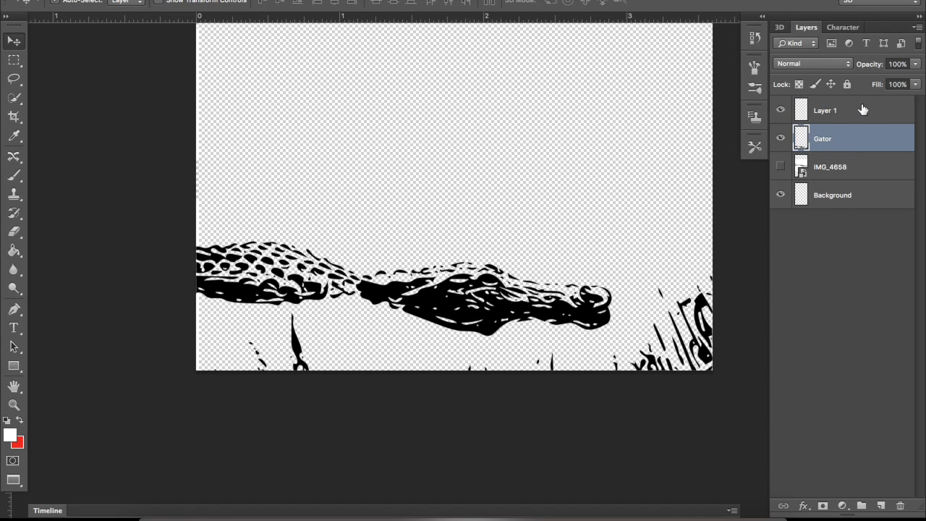
mouse_move(847, 112)
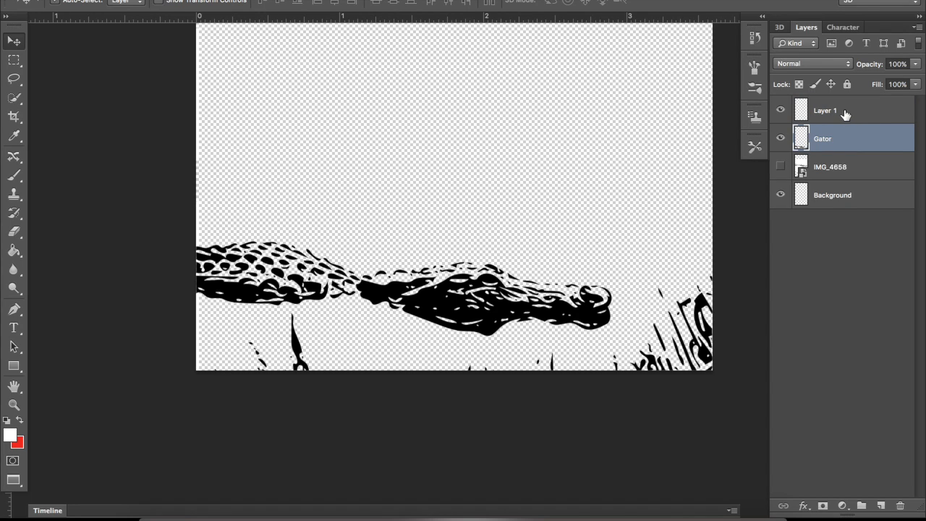
drag(825, 111, 825, 138)
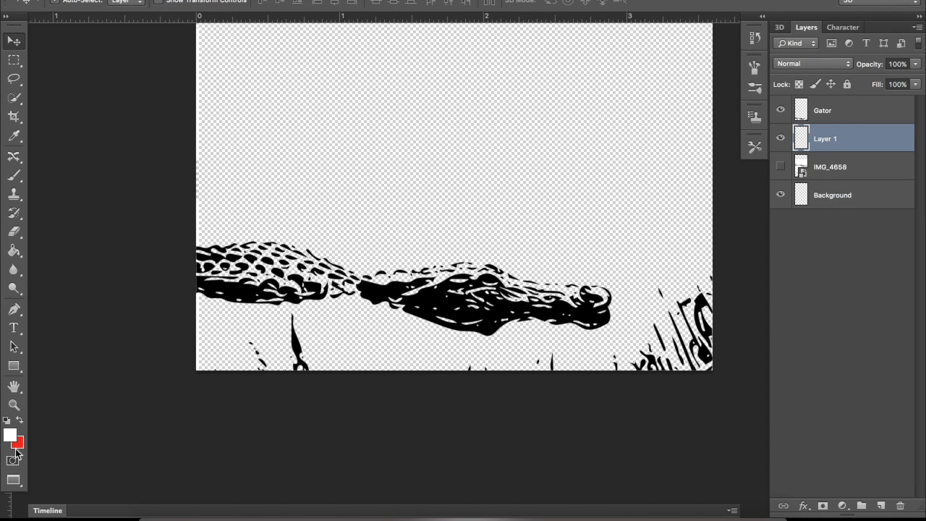
- Select the Brush tool with dark green as both foreground and background colour
click(20, 447)
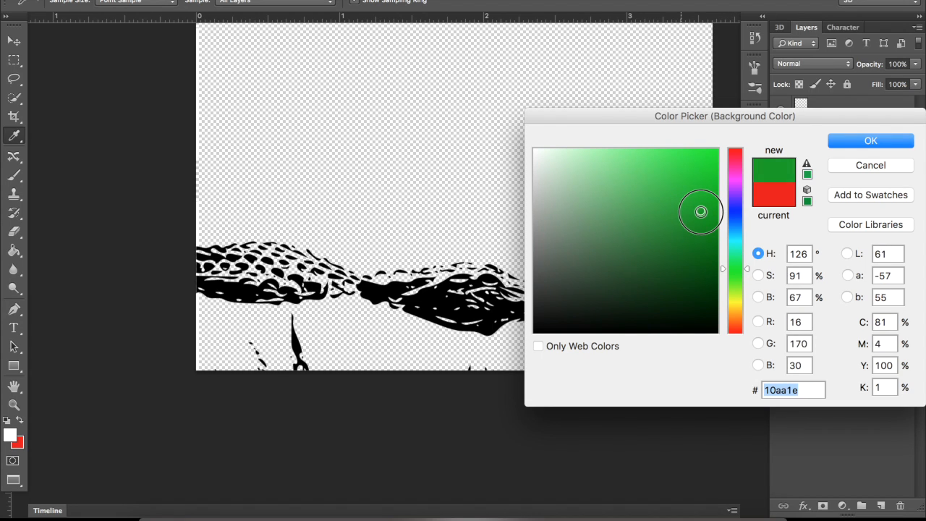
click(707, 247)
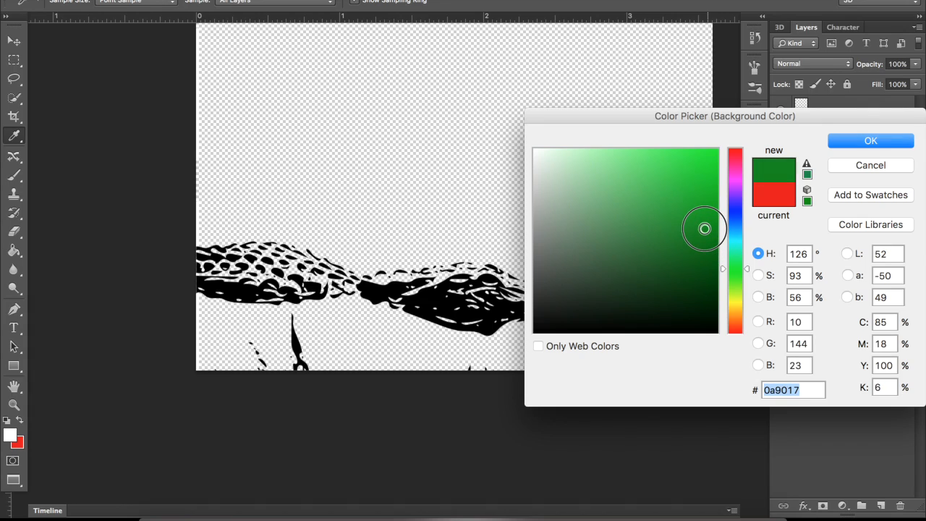
click(870, 140)
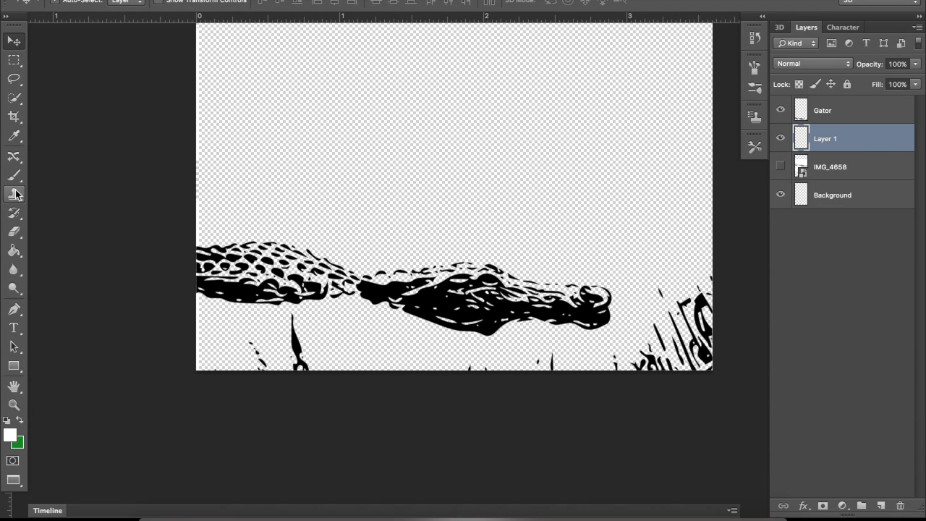
click(15, 175)
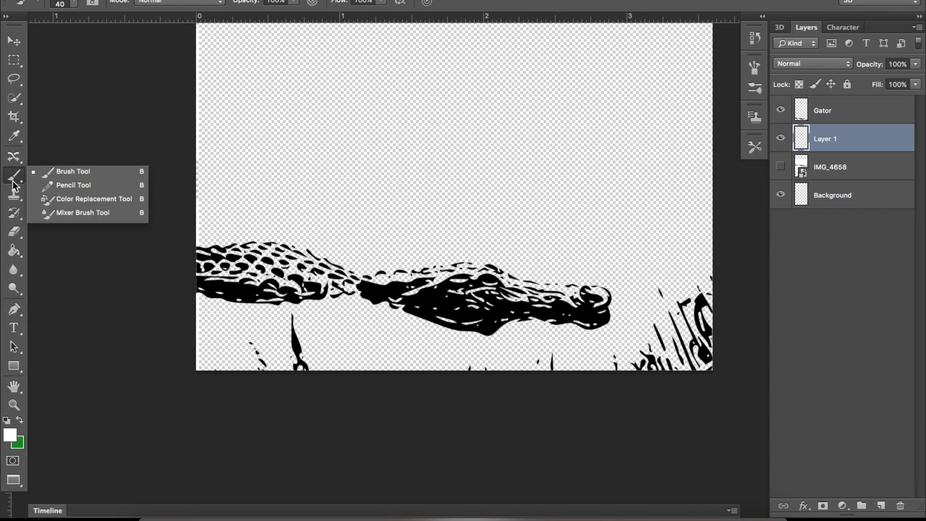
click(73, 172)
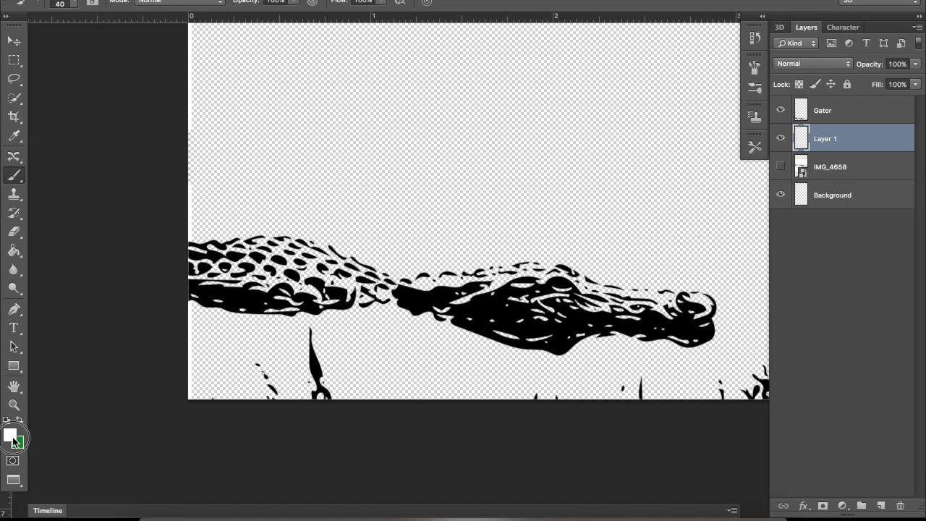
click(11, 434)
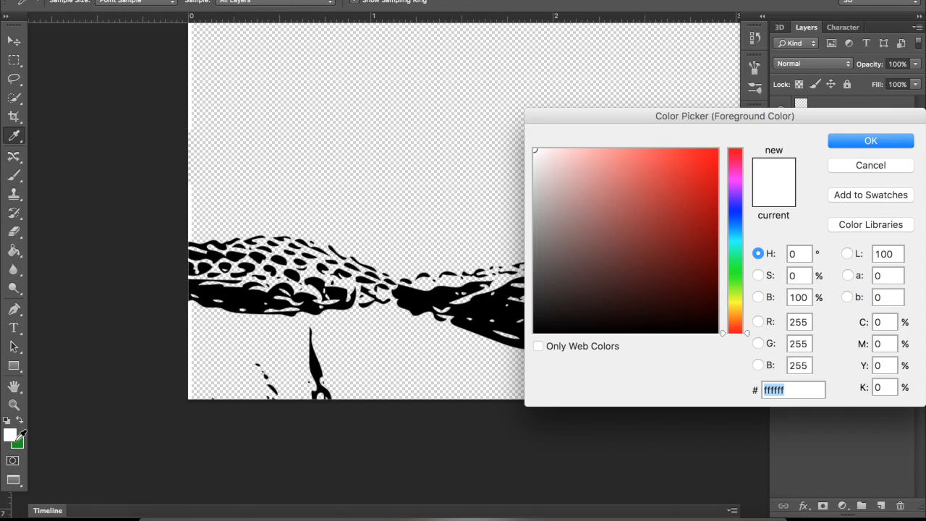
click(870, 140)
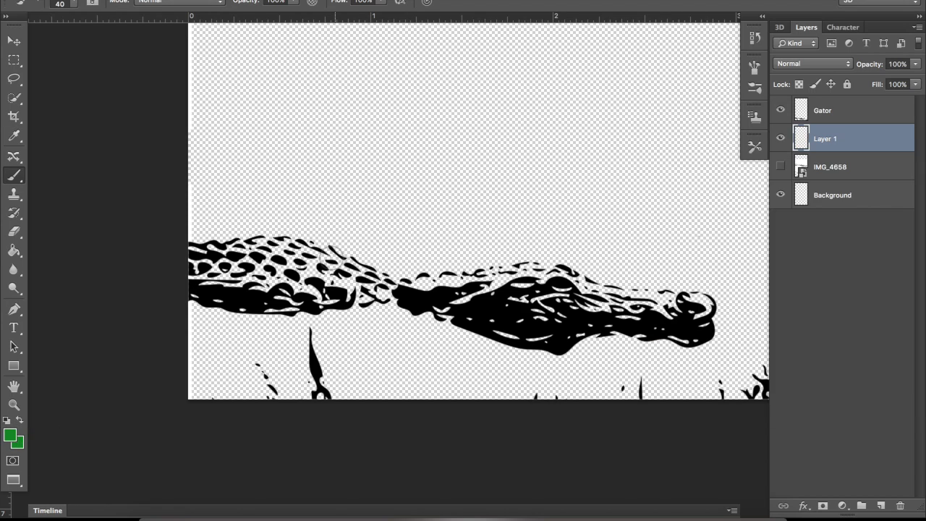
mouse_move(174, 273)
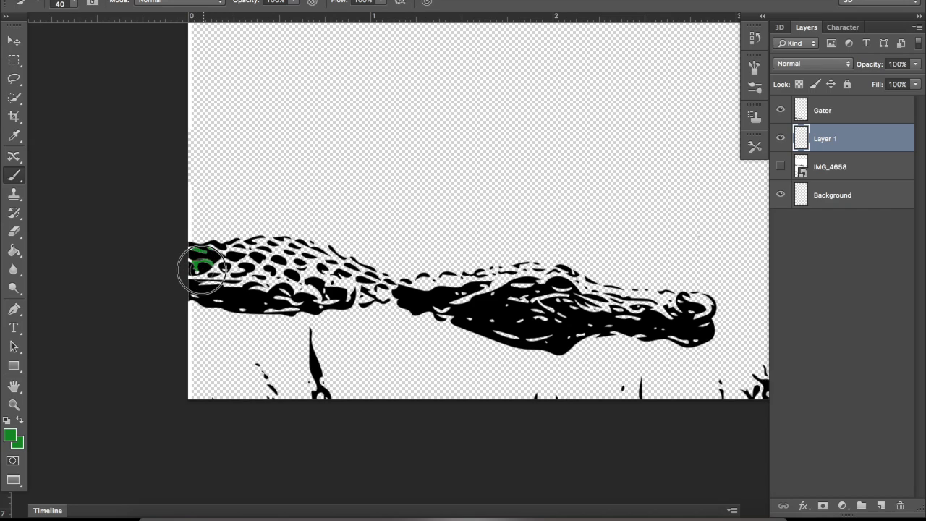
- Paint green over the gator's tail on the new layer
drag(203, 268, 264, 304)
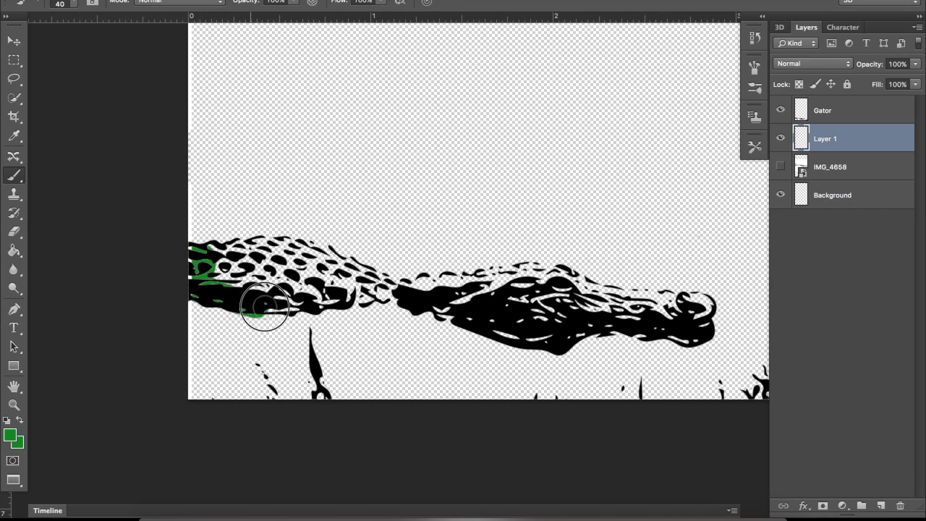
drag(264, 306, 365, 297)
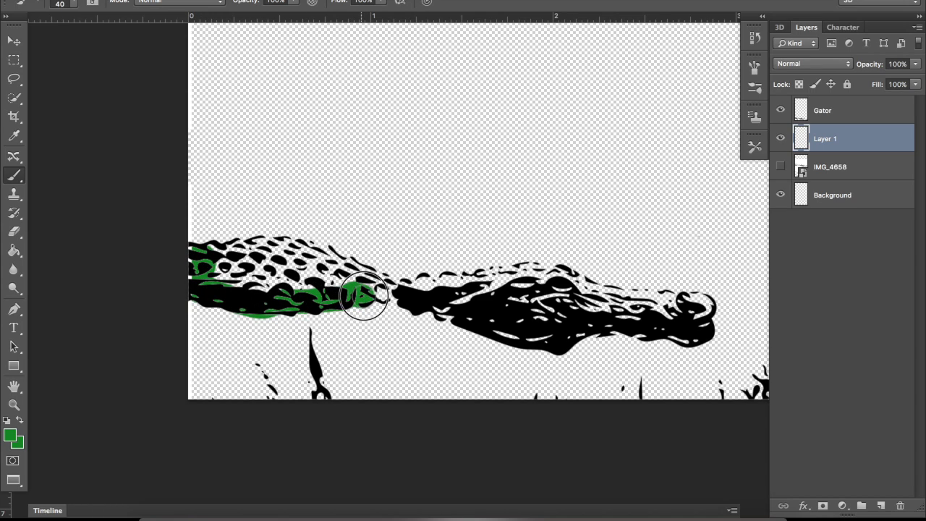
drag(365, 296, 333, 264)
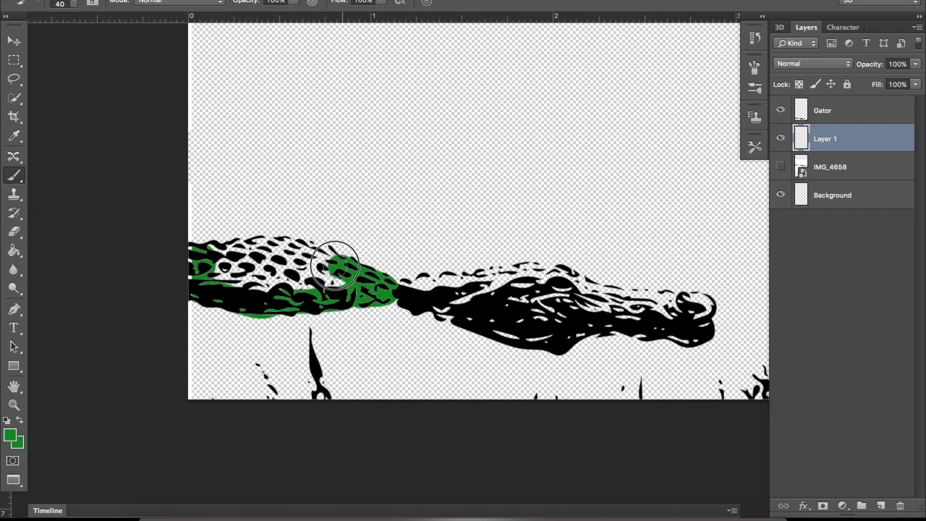
drag(336, 264, 250, 249)
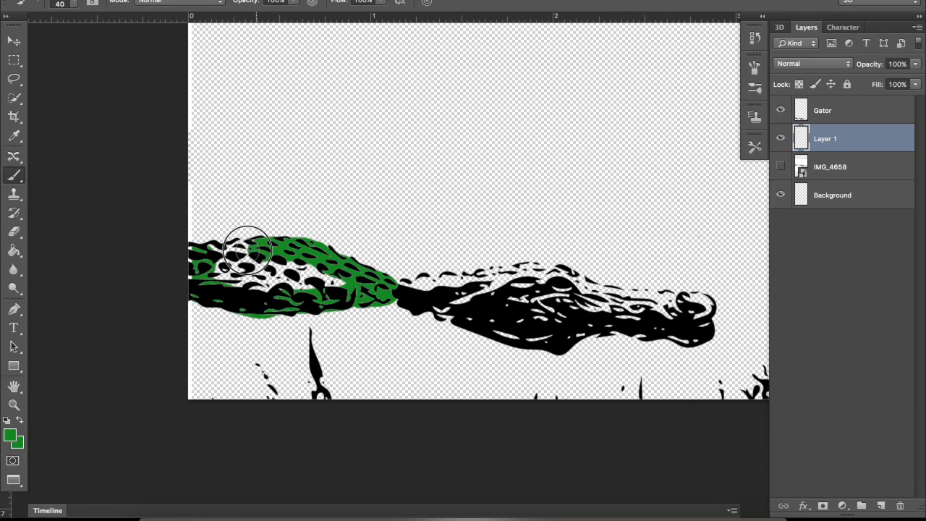
drag(246, 250, 213, 282)
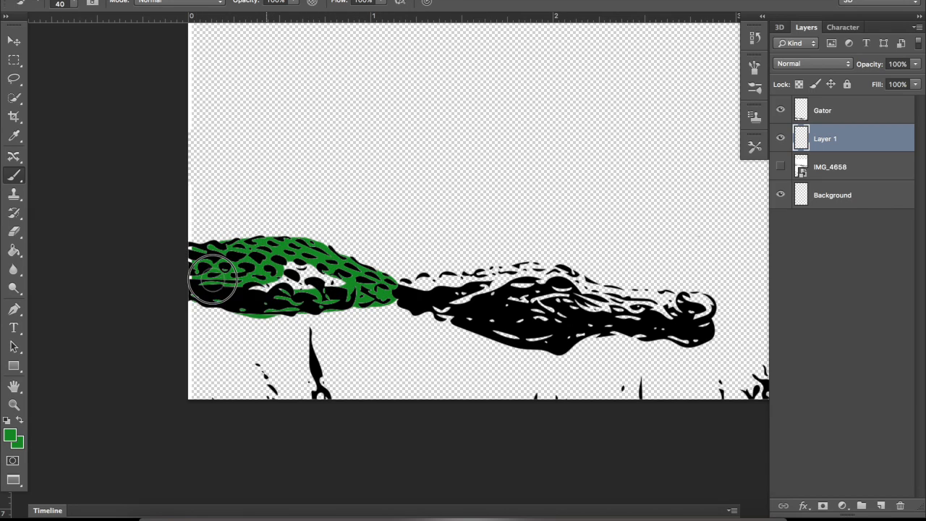
drag(213, 279, 279, 272)
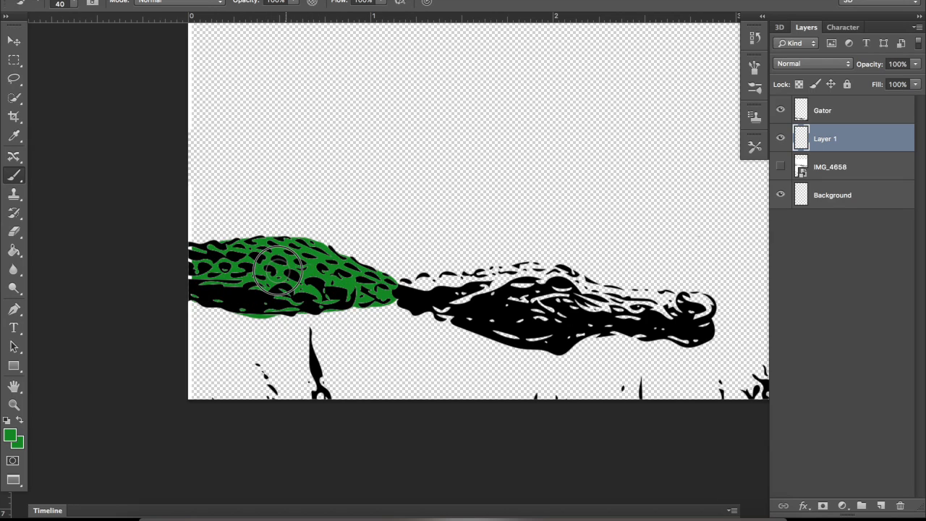
- Paint green across the gator's neck, head and snout
drag(279, 272, 459, 282)
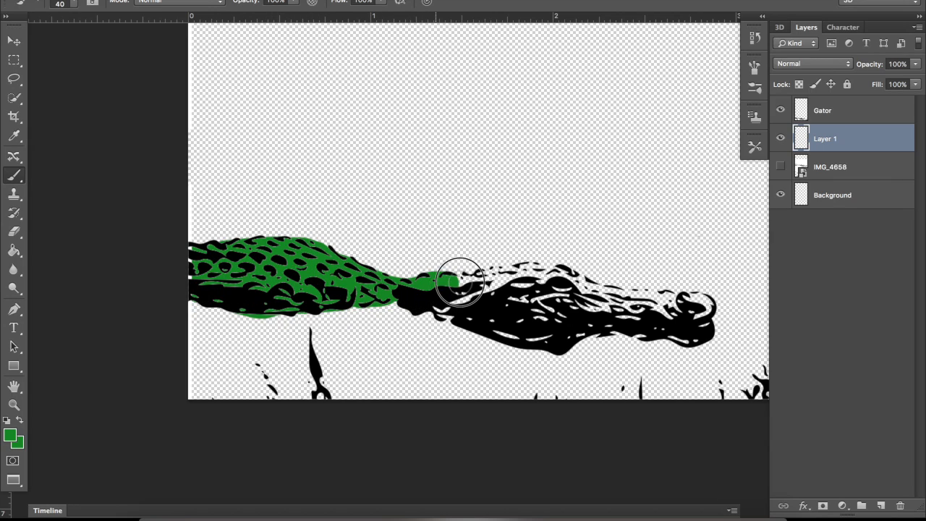
drag(459, 282, 641, 303)
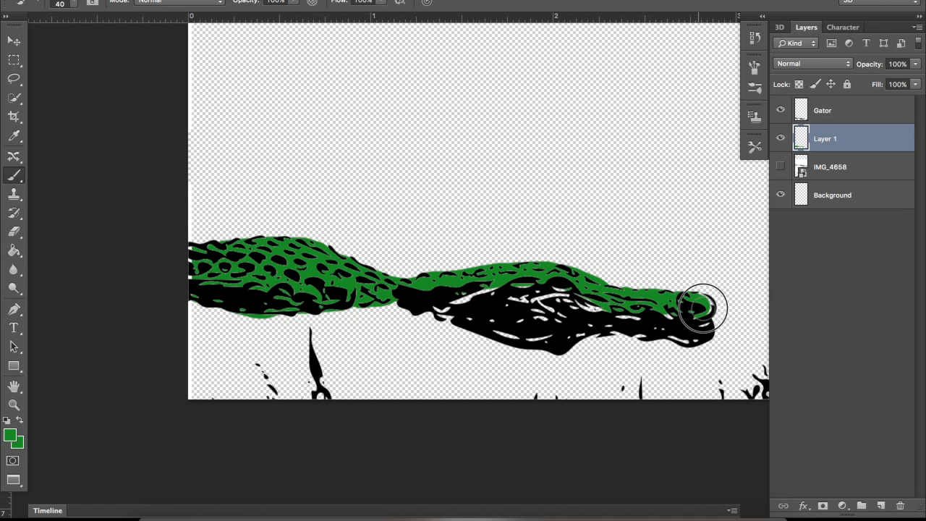
drag(702, 307, 669, 325)
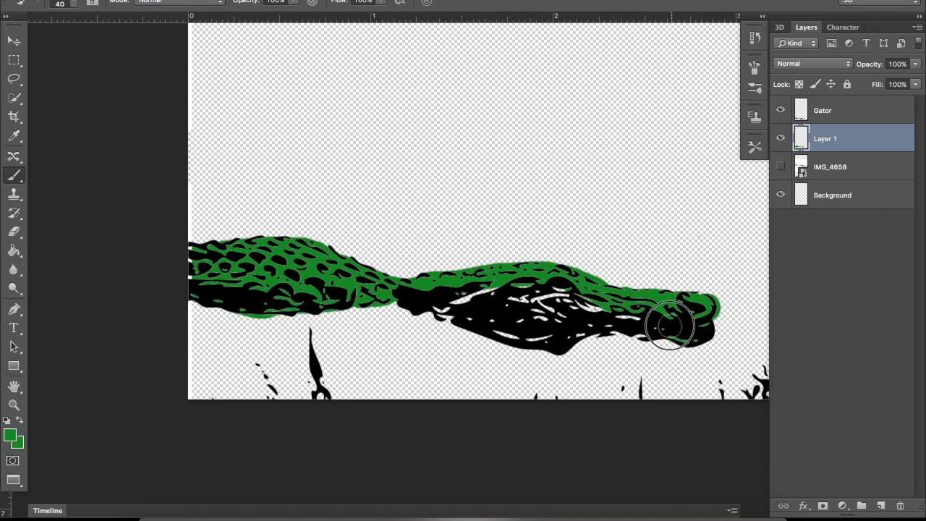
drag(669, 325, 571, 329)
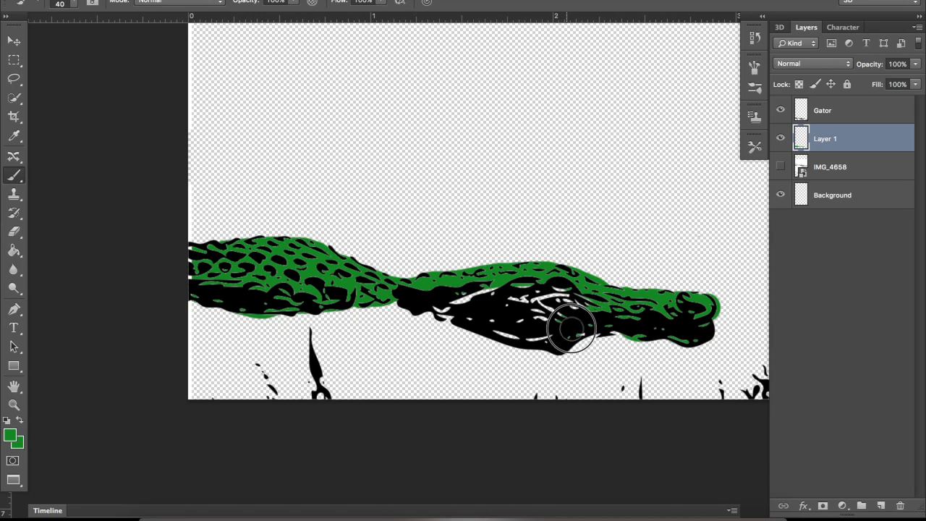
drag(571, 329, 535, 332)
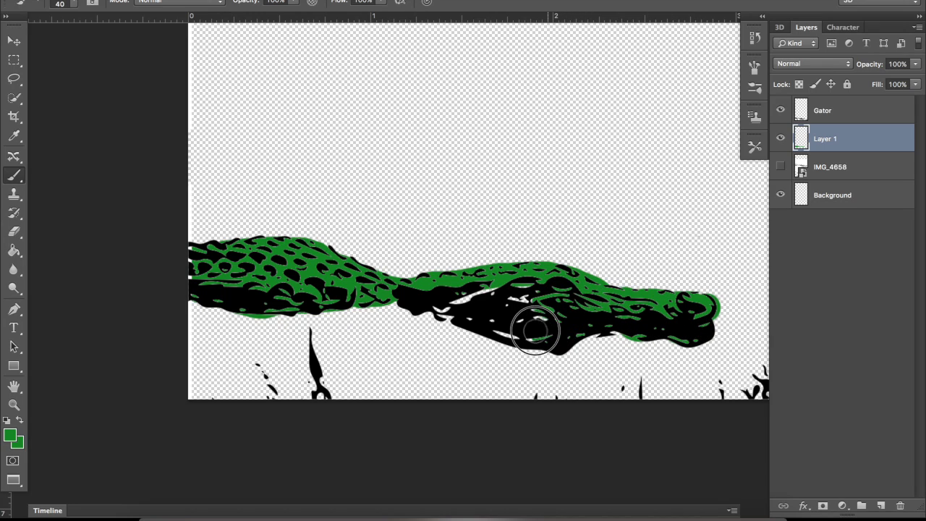
drag(535, 331, 456, 303)
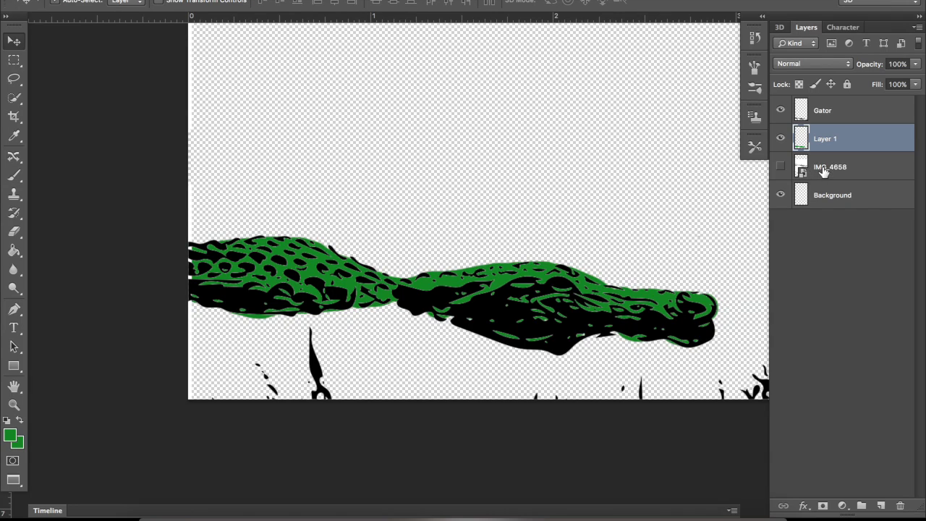
- On Layer 1, erase green spill around the gator's outline using the Eraser in Brush mode
click(822, 110)
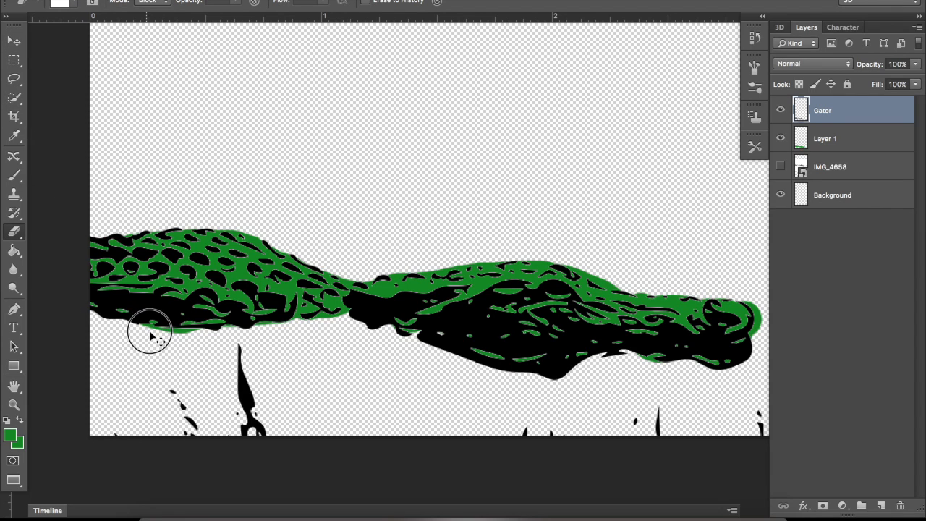
click(826, 138)
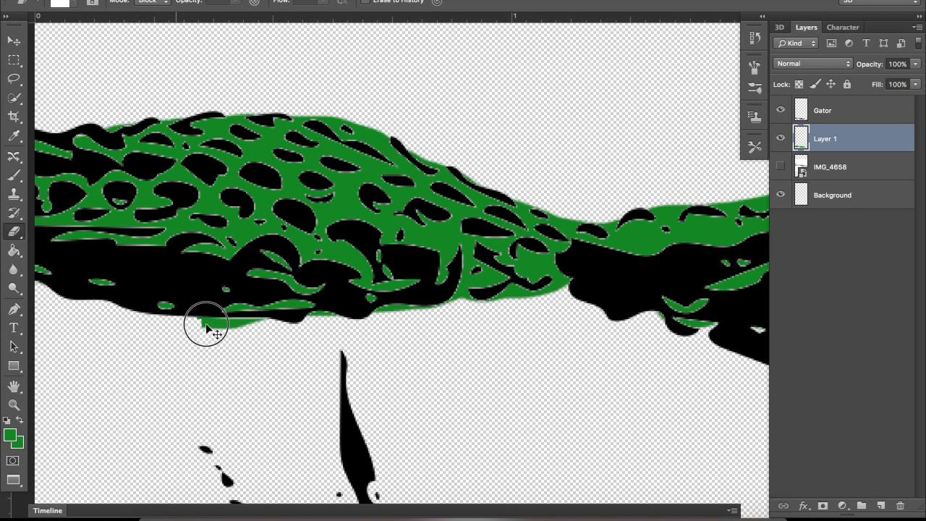
mouse_move(245, 325)
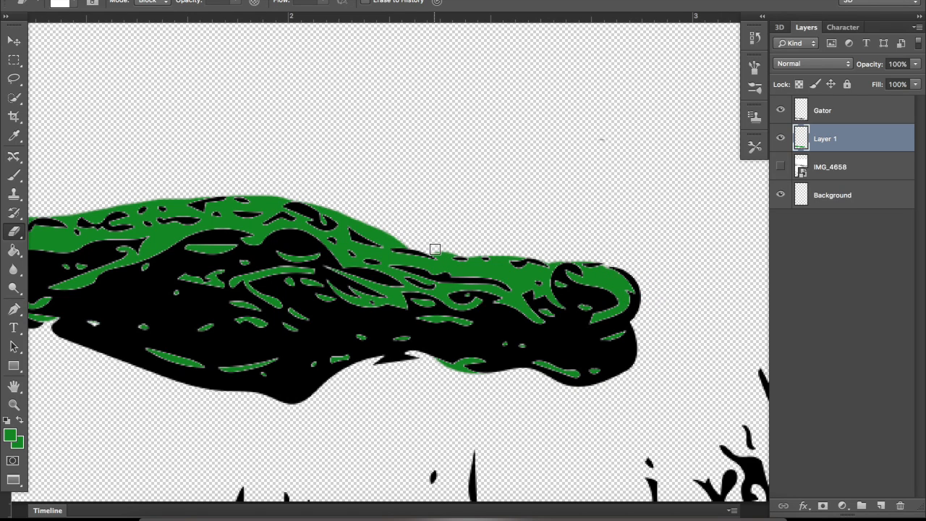
click(148, 1)
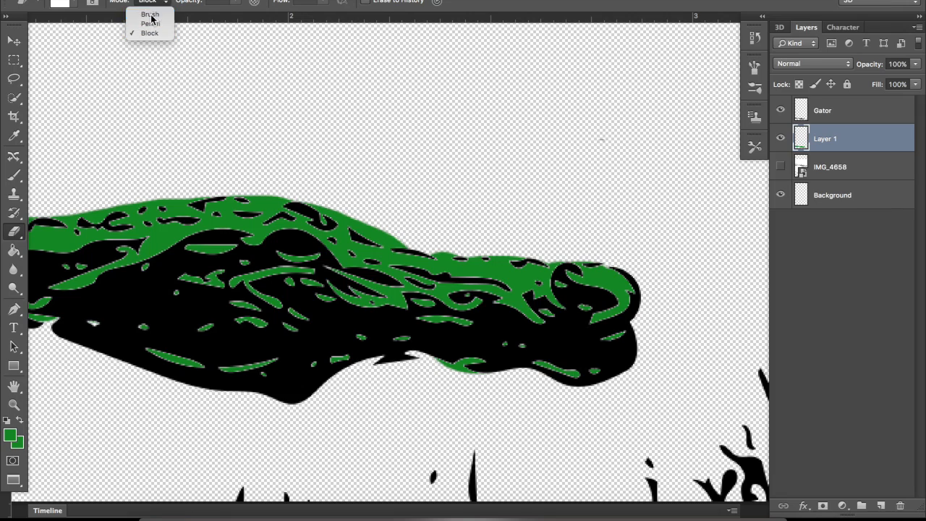
click(150, 14)
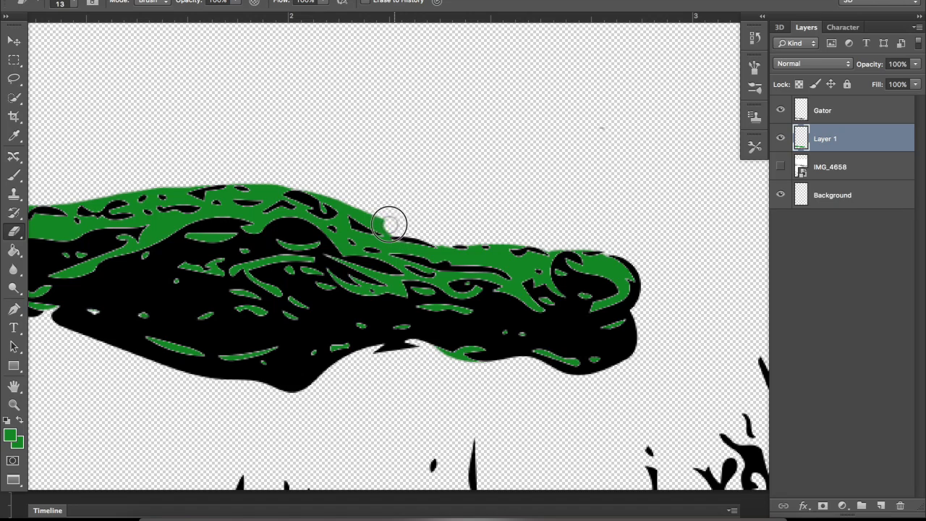
drag(390, 224, 346, 204)
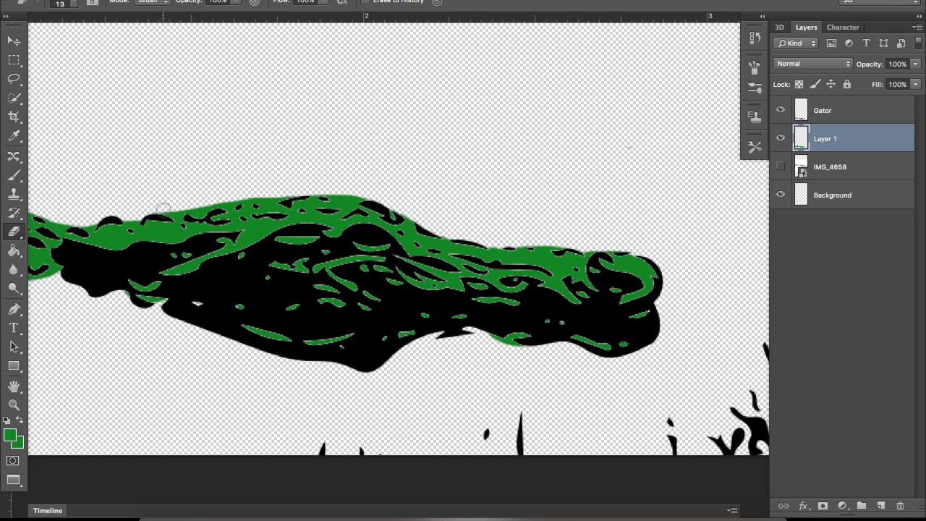
drag(159, 209, 206, 210)
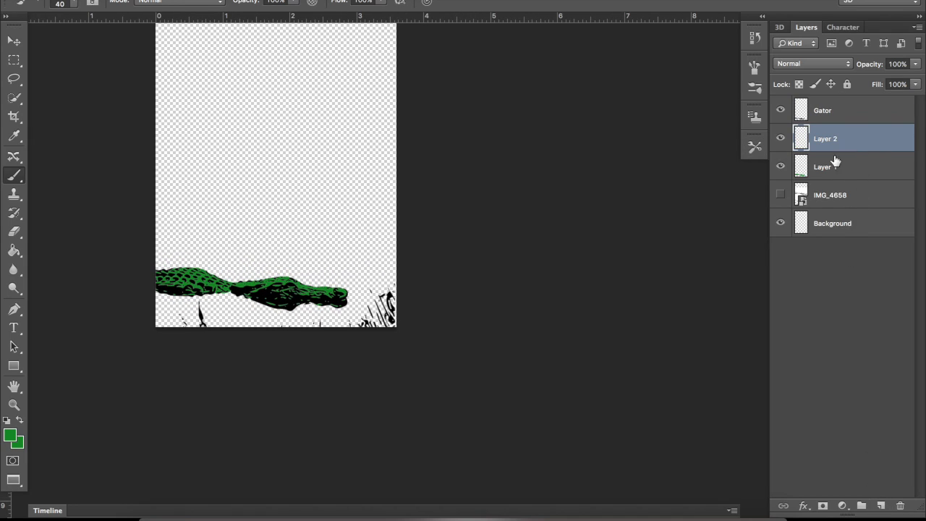
- Rename Layer 1 to Gator Green and name the new layer Water
double_click(822, 167)
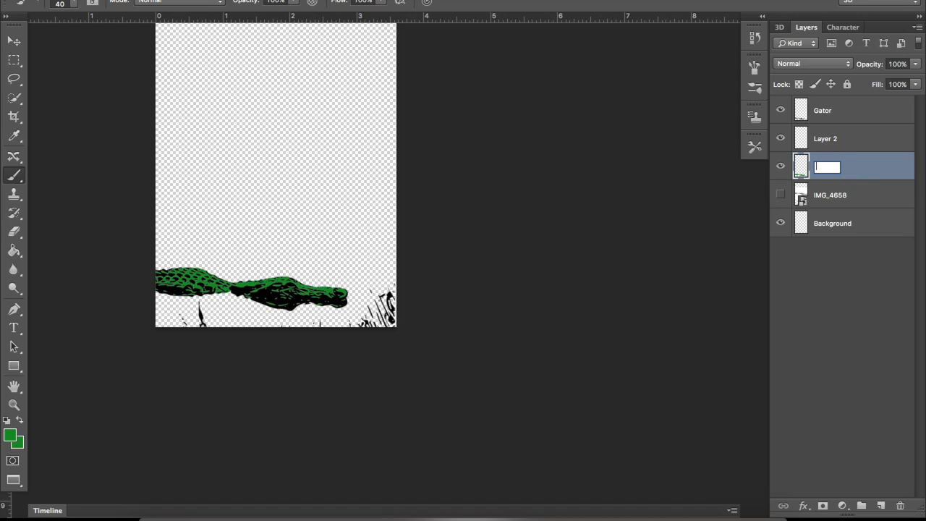
text(Gator Green)
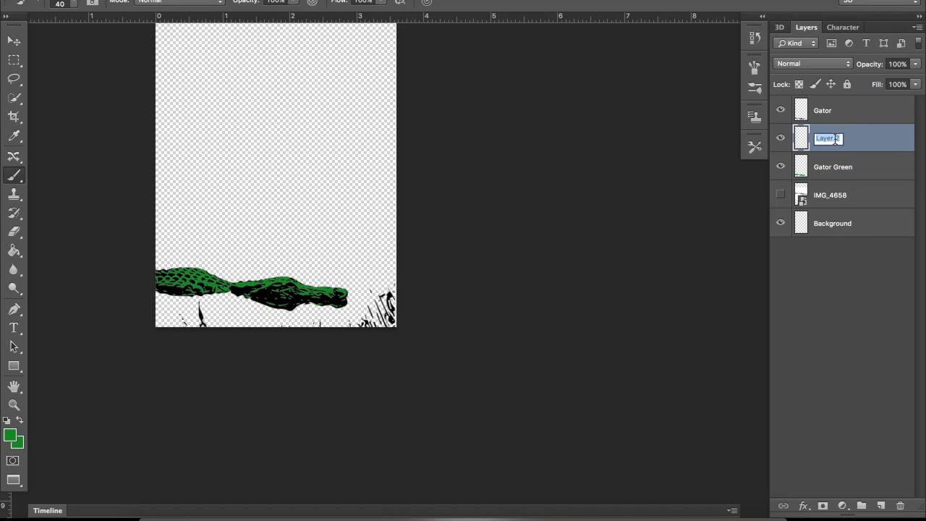
text(Water)
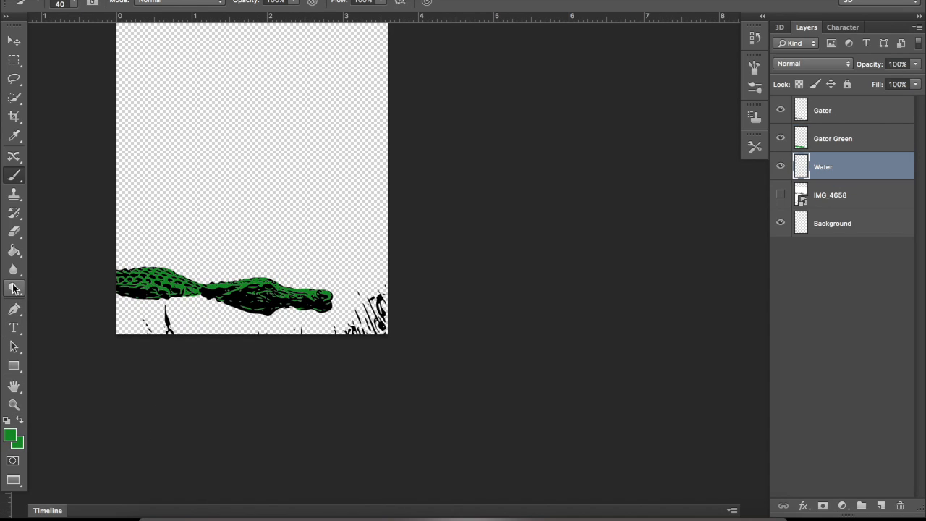
- Set the foreground painting colour to light blue #2d85e8 instead of green
click(11, 436)
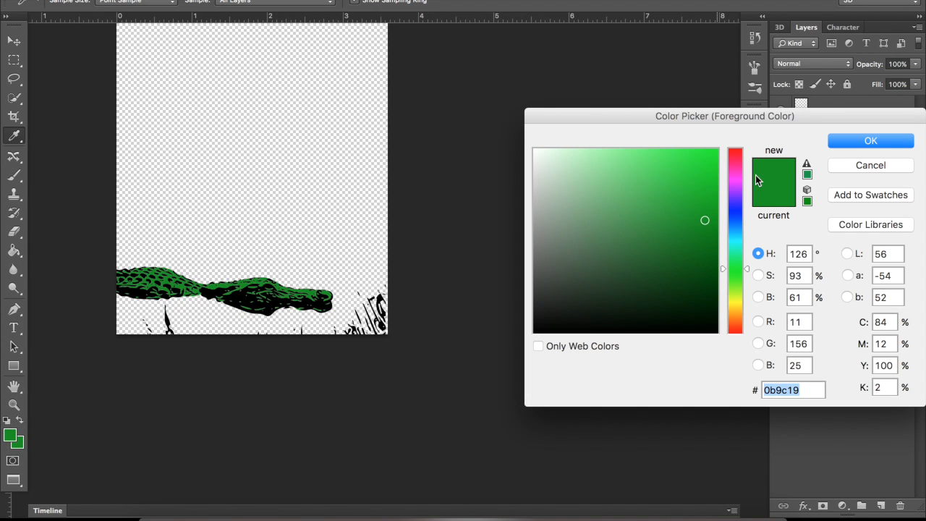
click(686, 164)
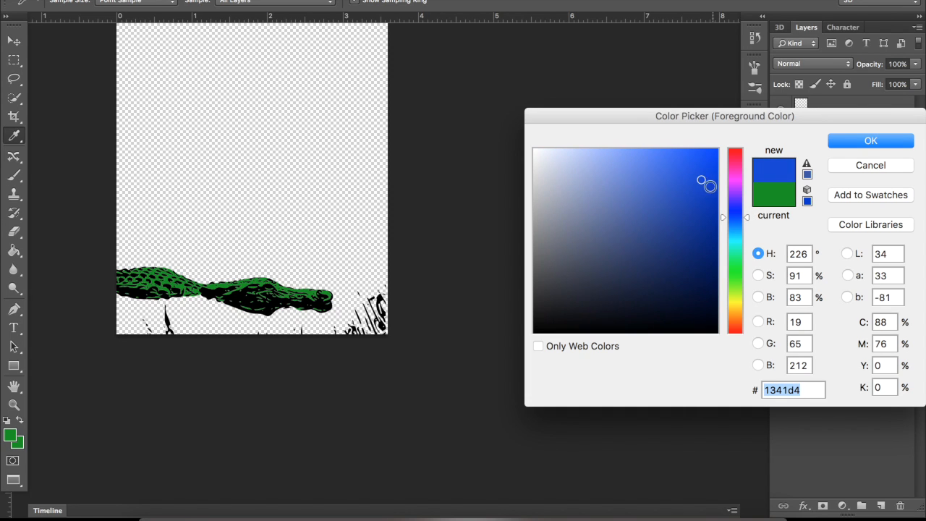
drag(708, 182, 704, 168)
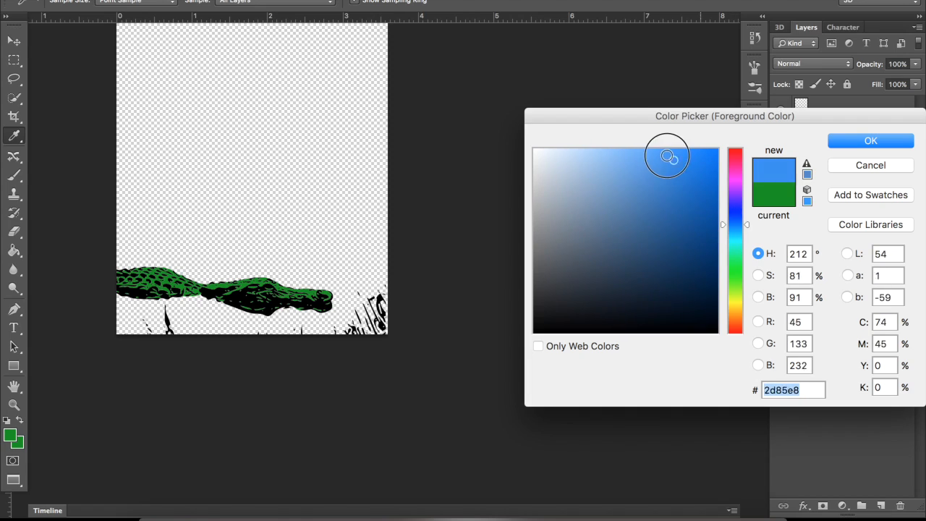
click(871, 140)
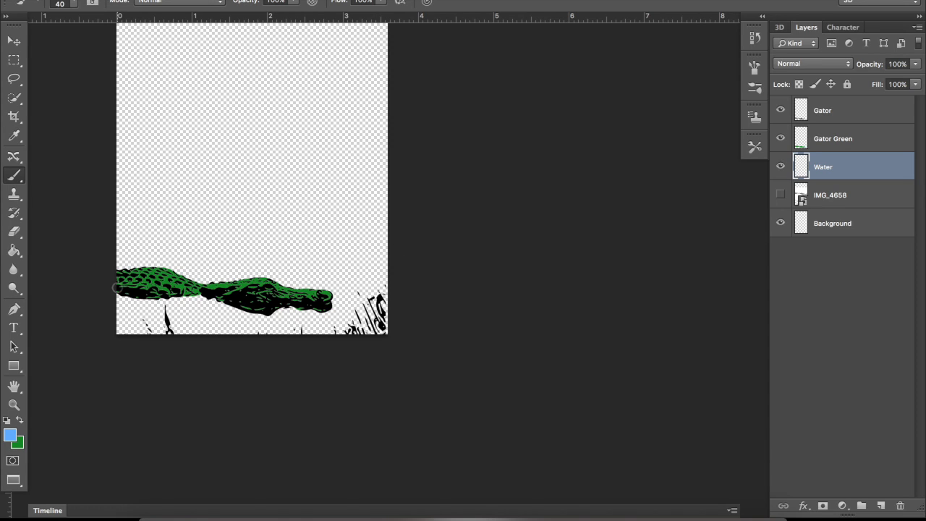
click(13, 251)
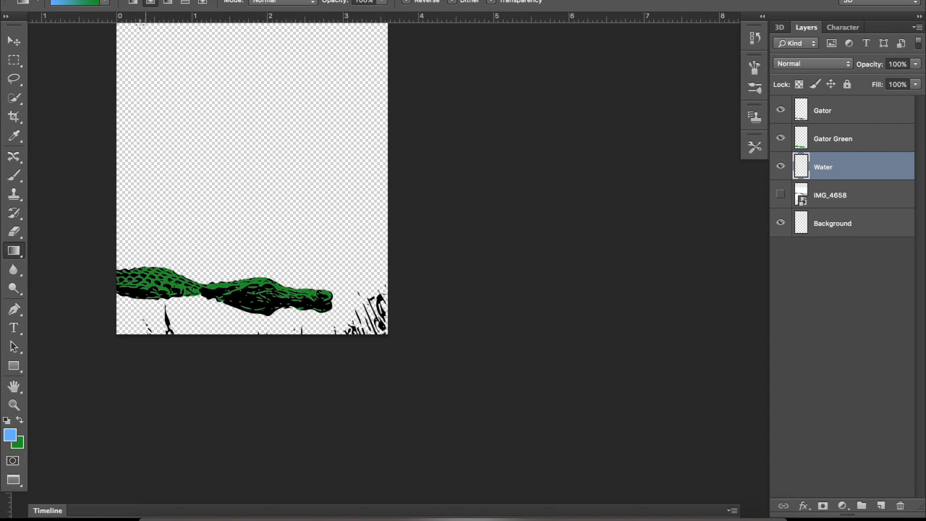
- Choose the light-blue Foreground to Transparent gradient preset
click(76, 1)
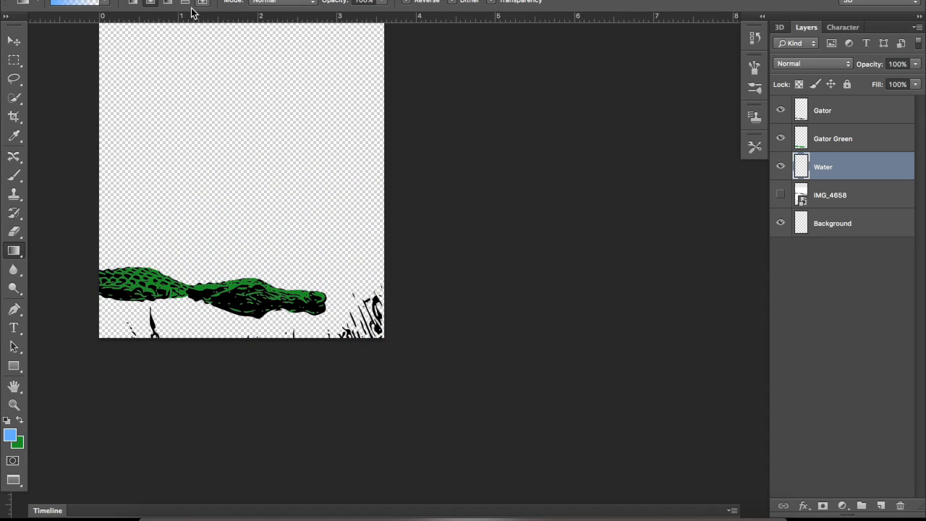
mouse_move(237, 370)
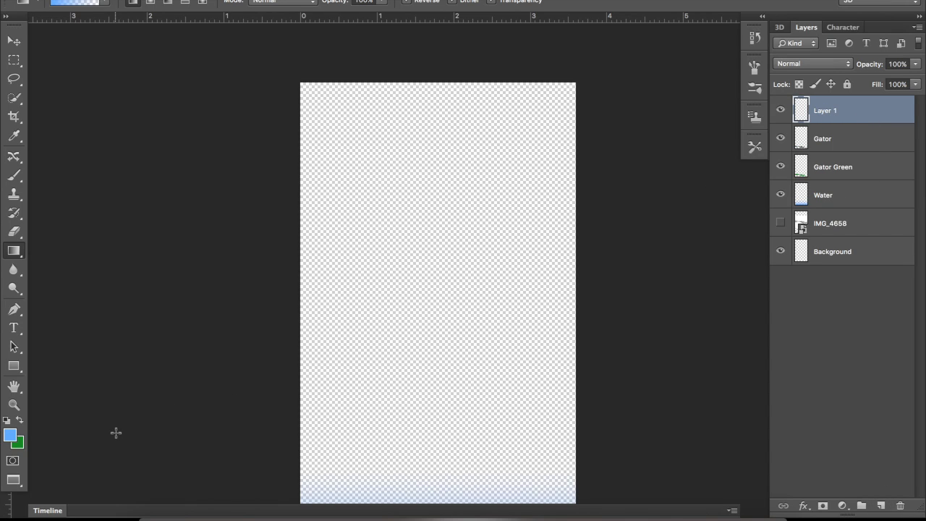
mouse_move(13, 328)
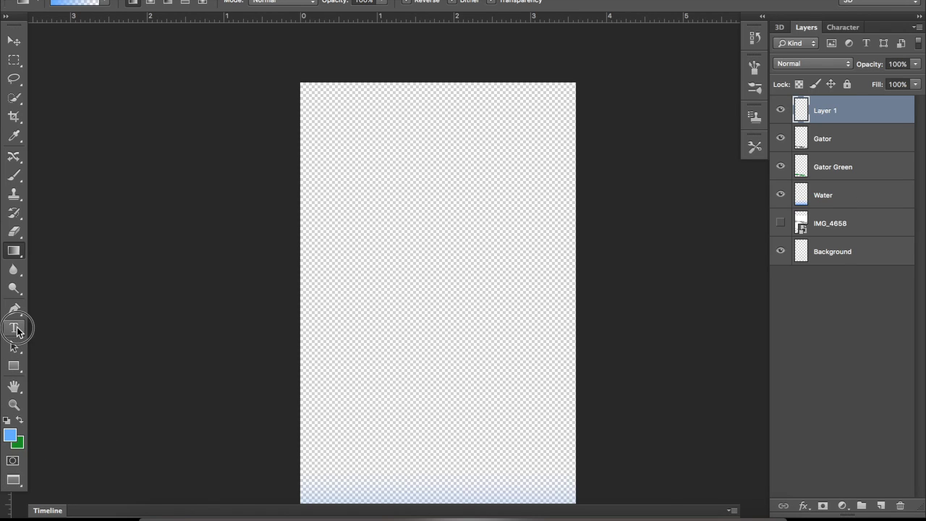
- Start a title text line reading 'Boyd' near the top of the canvas
click(13, 328)
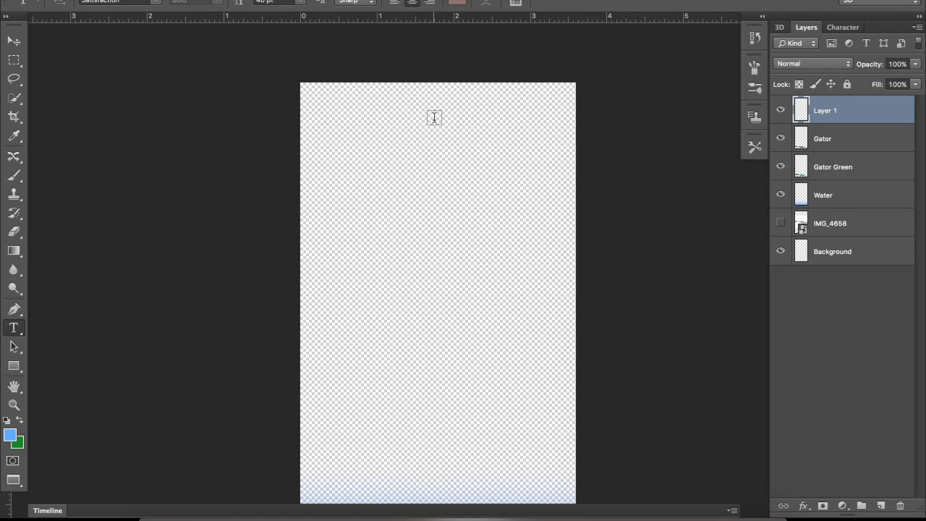
click(441, 113)
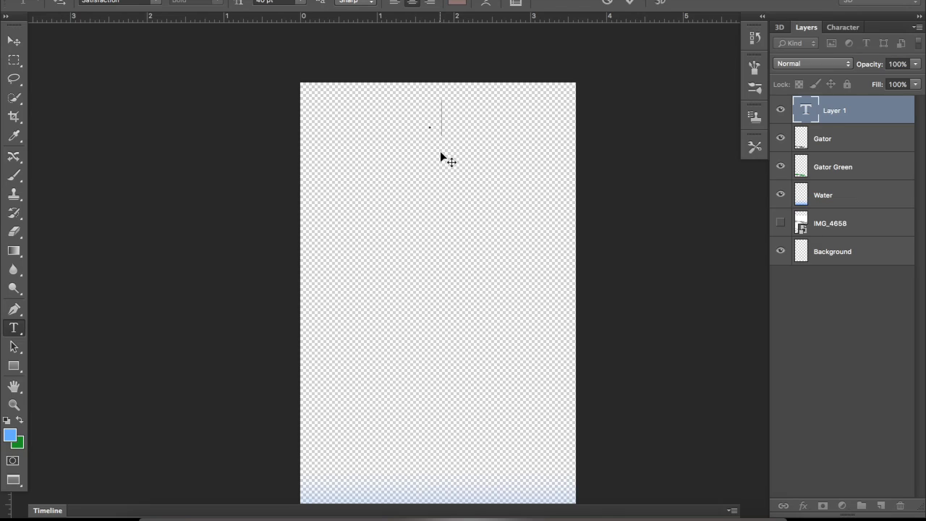
text(Boyd Hill)
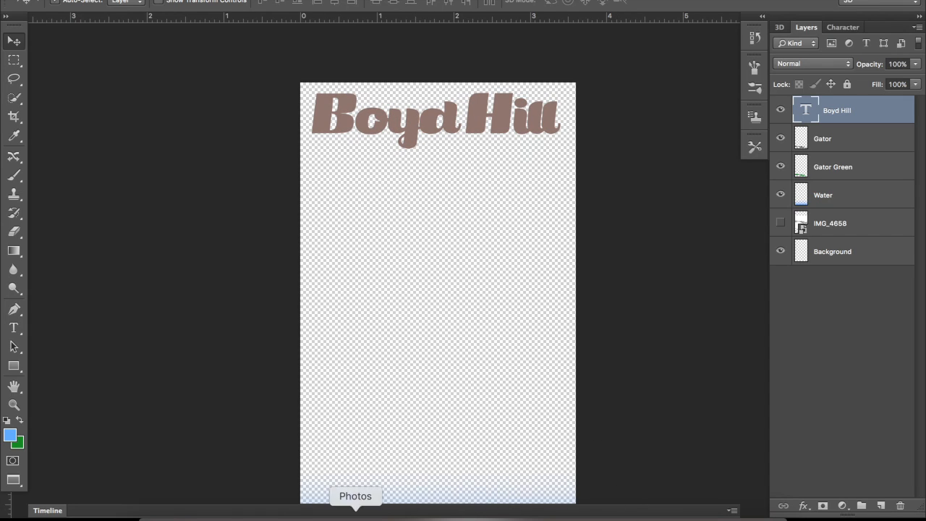
mouse_move(255, 506)
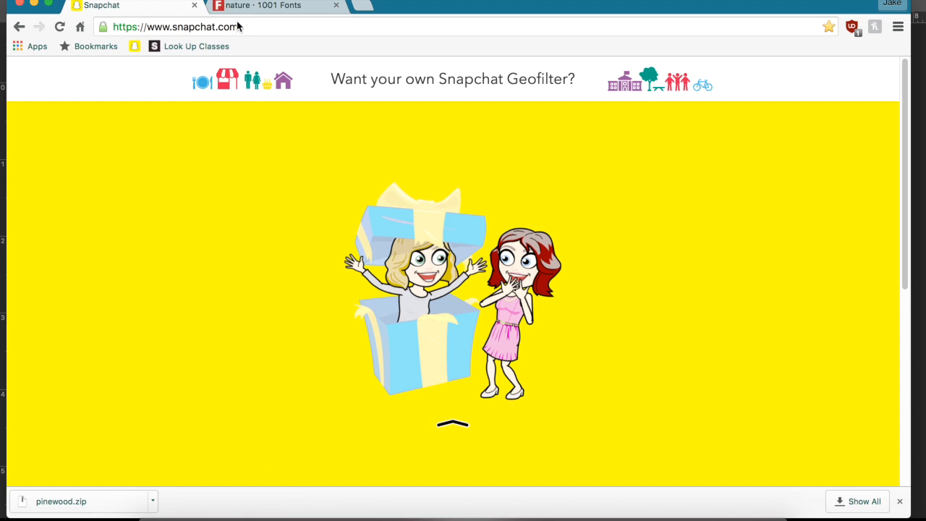
- Browse the 1001 Fonts 'nature' results previewing 'Boyd Hill Park' to reach Pinewood
click(267, 6)
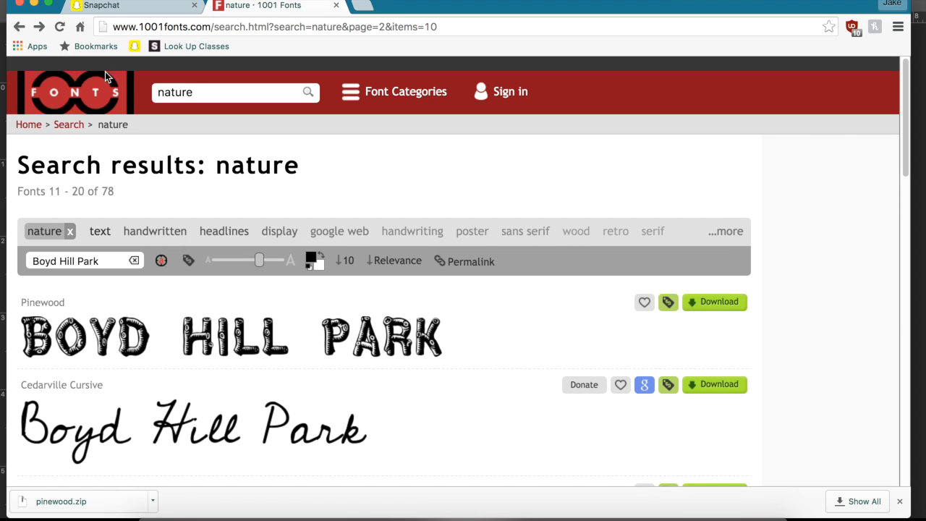
mouse_move(355, 45)
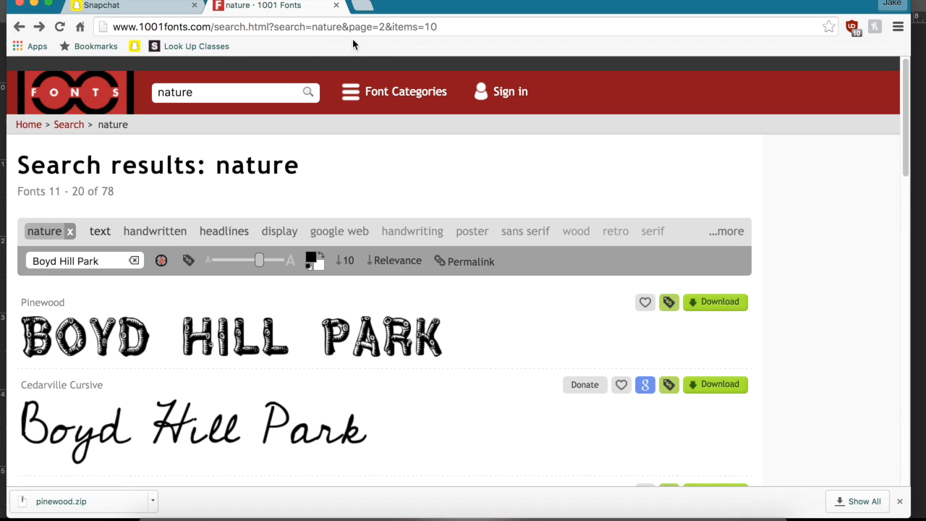
mouse_move(224, 170)
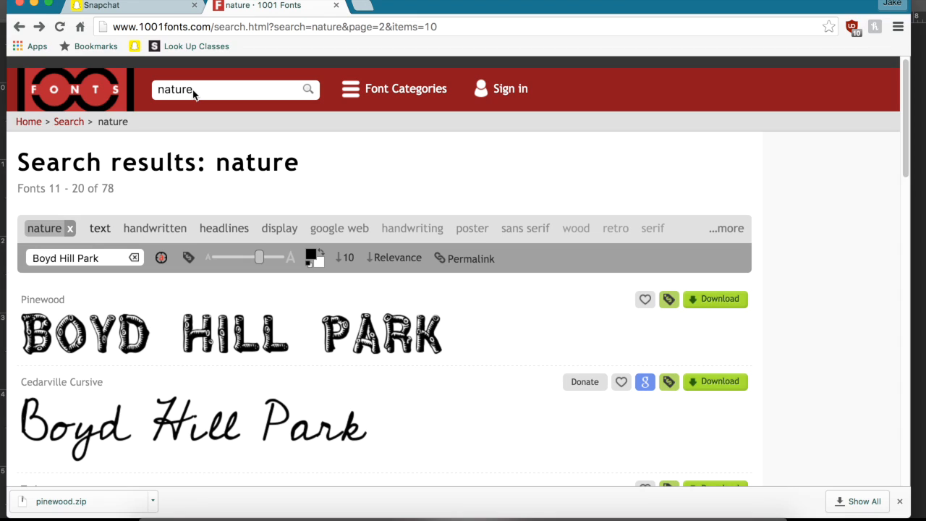
mouse_move(102, 262)
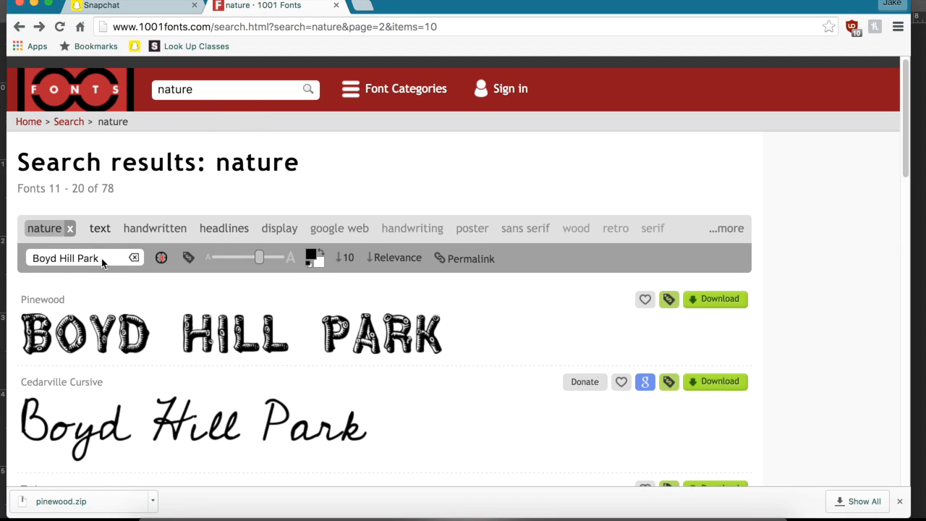
mouse_move(65, 258)
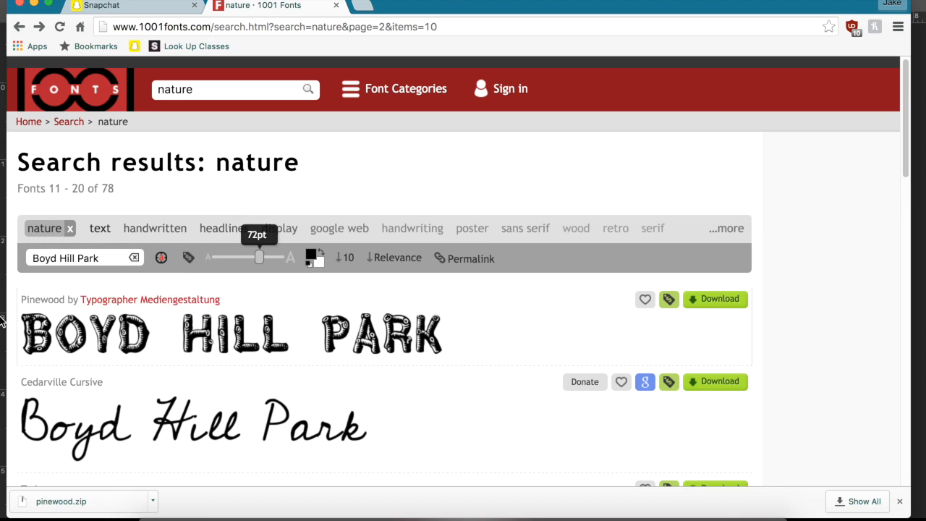
scroll(down, 3)
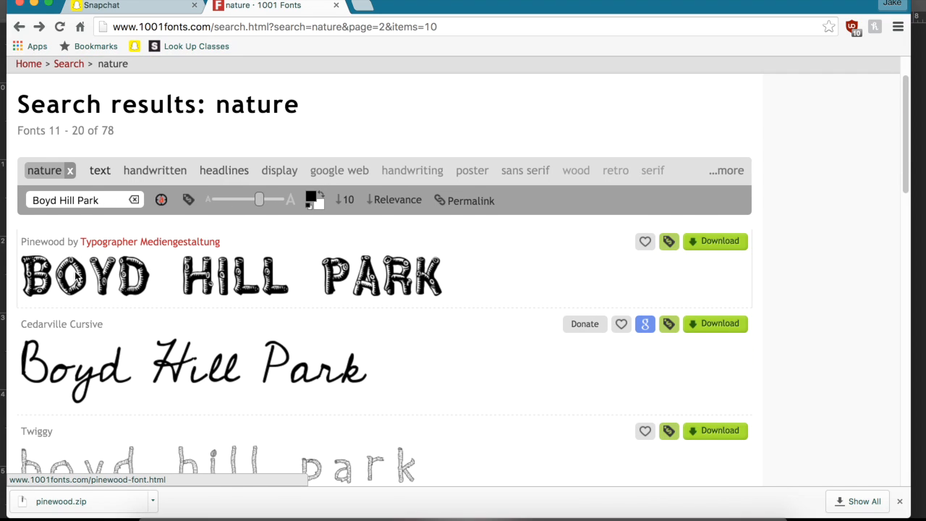
mouse_move(444, 283)
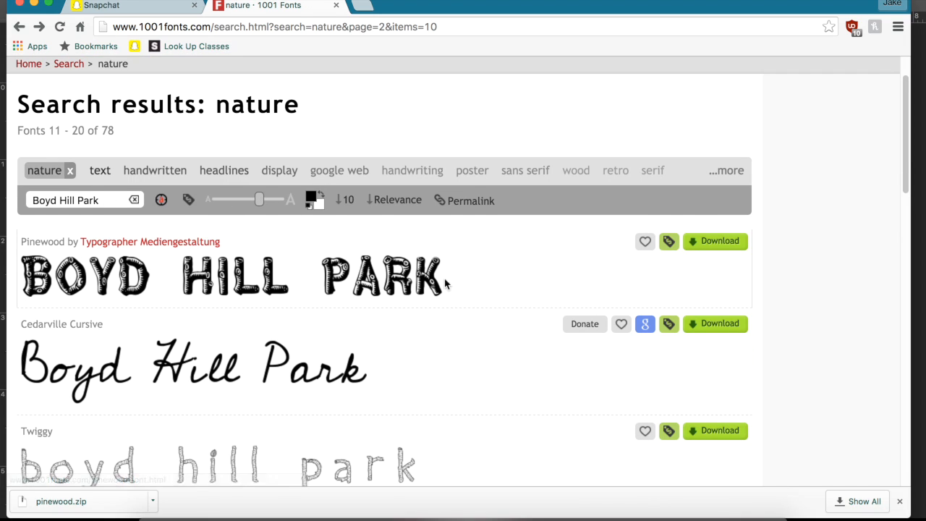
mouse_move(426, 391)
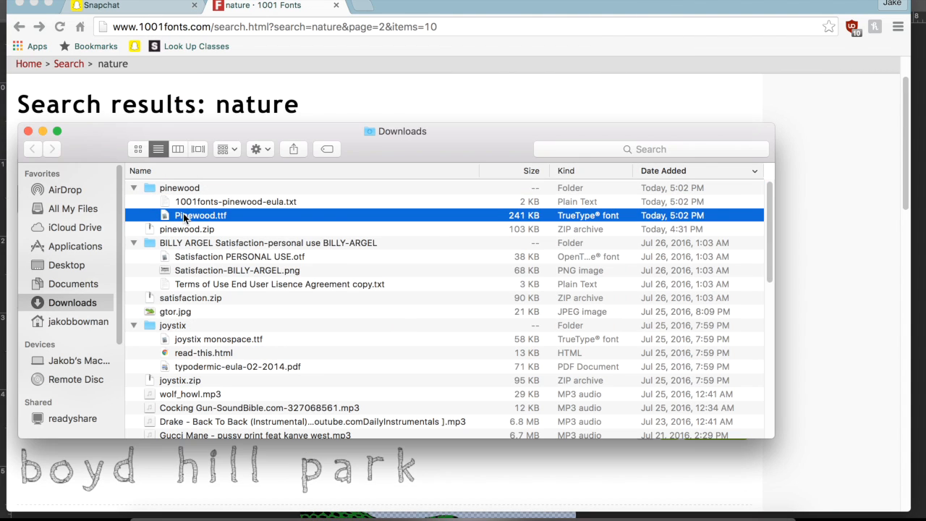
- Open Pinewood.ttf from the unzipped Downloads folder and install it via Font Book
double_click(201, 215)
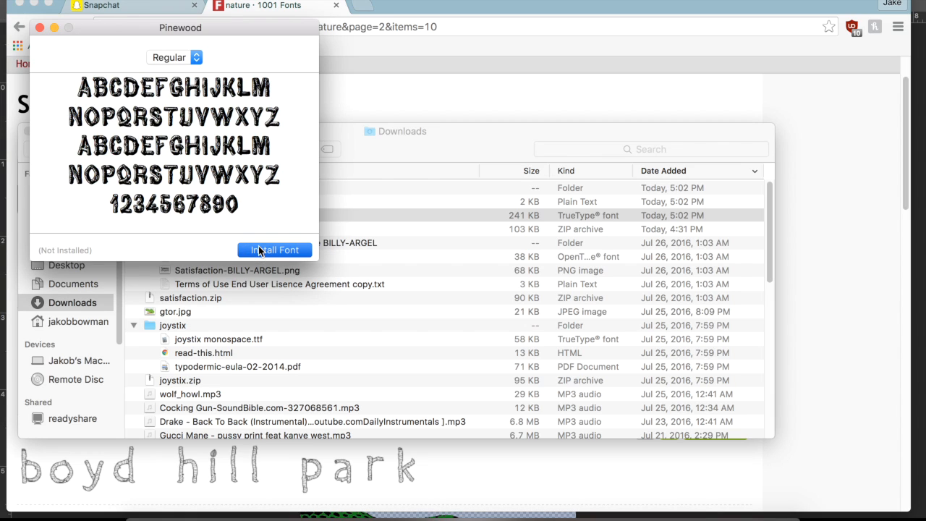
click(275, 249)
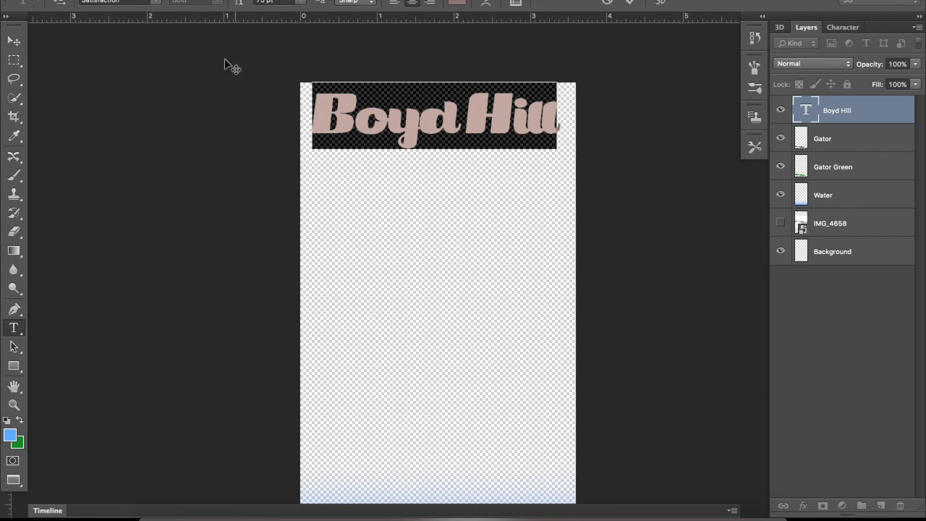
- Switch the Boyd Hill title's font family from Satisfaction to Pinewood
click(119, 1)
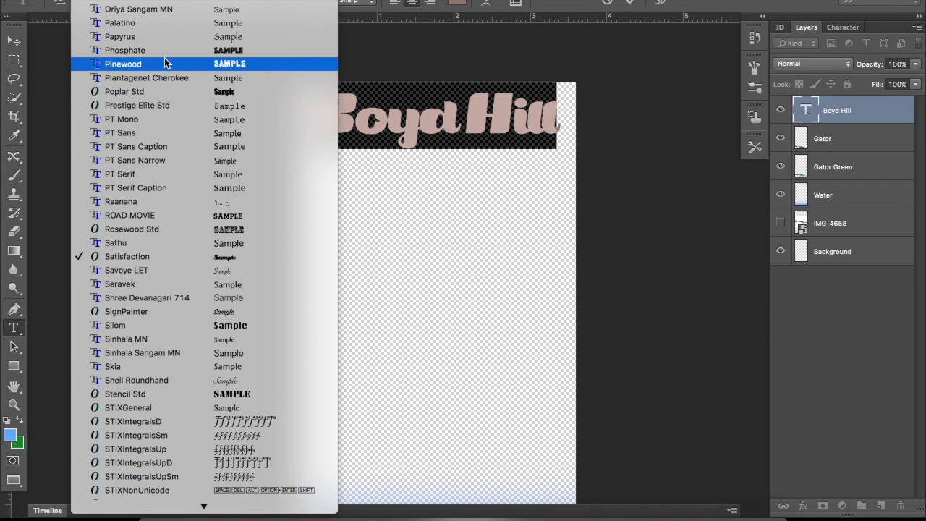
click(123, 64)
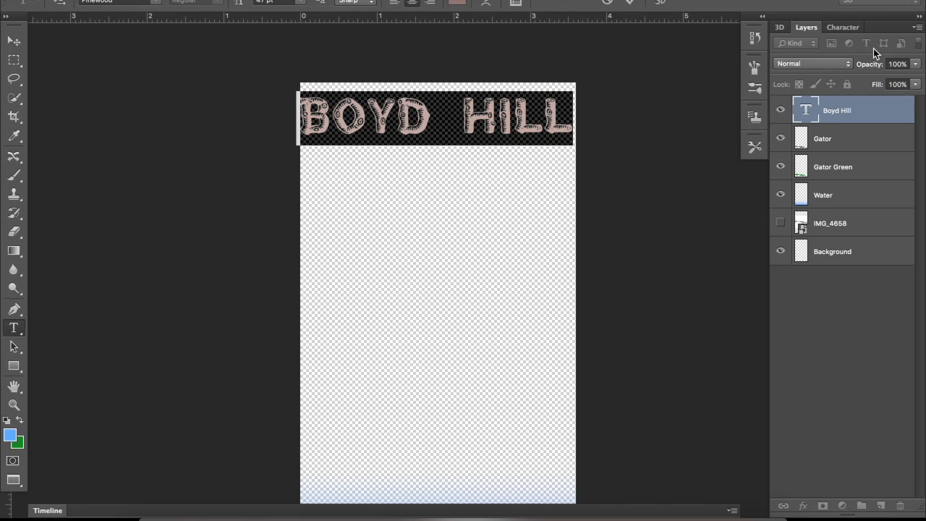
mouse_move(526, 22)
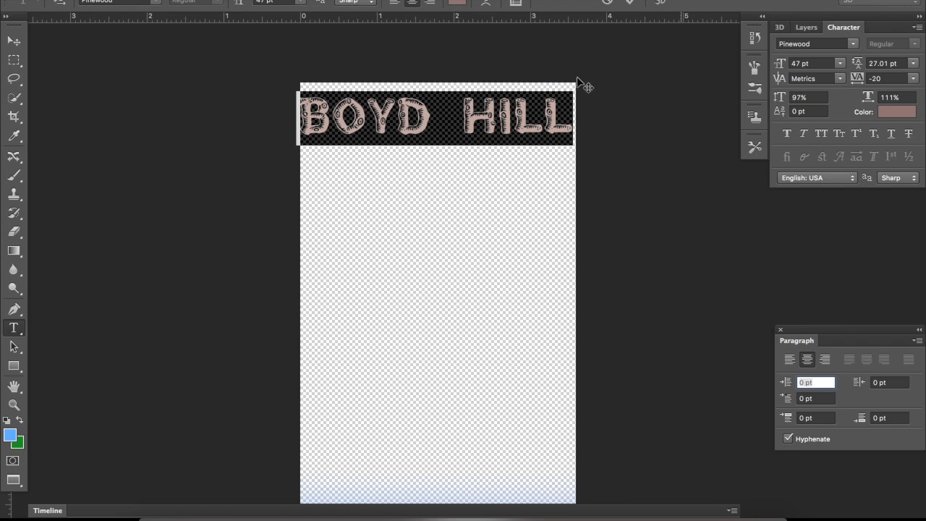
mouse_move(861, 78)
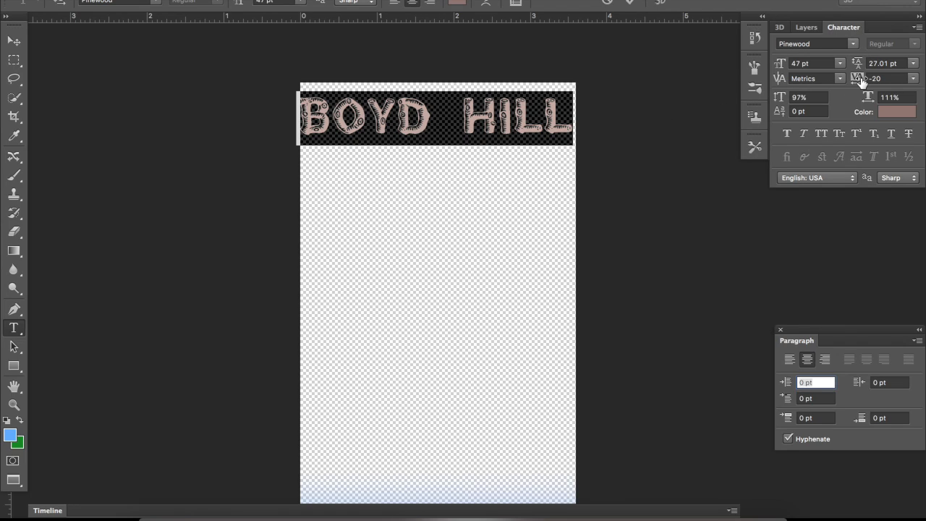
- Set title tracking to 0, try a two-line layout with leading, then return to one line
click(882, 78)
text(0)
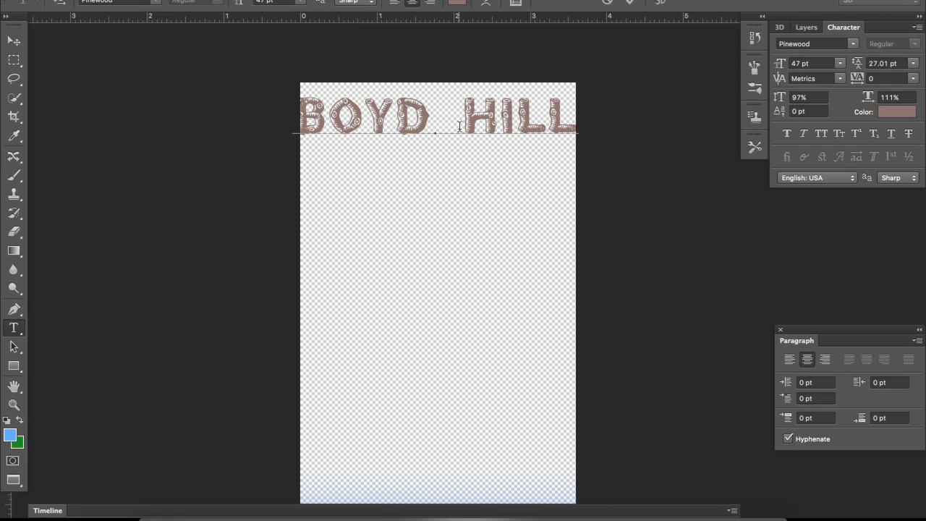
key(Backspace)
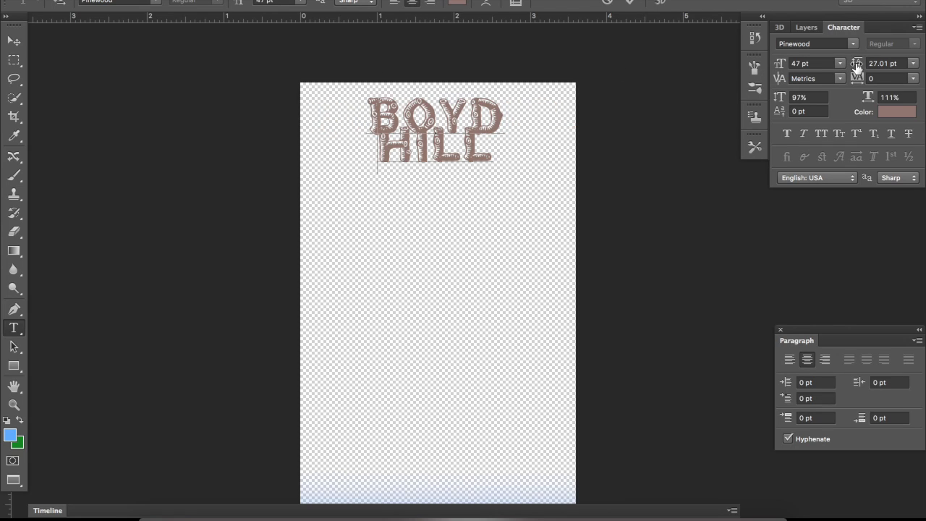
click(882, 63)
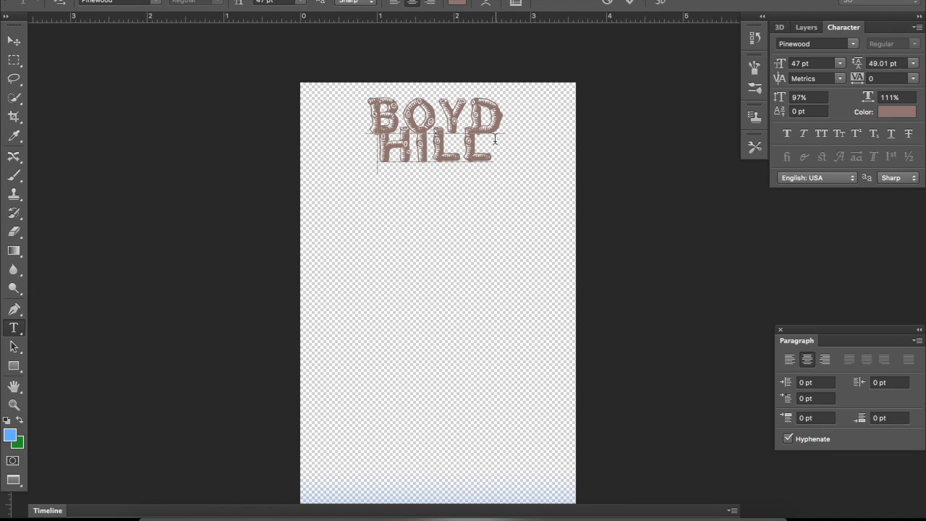
click(857, 69)
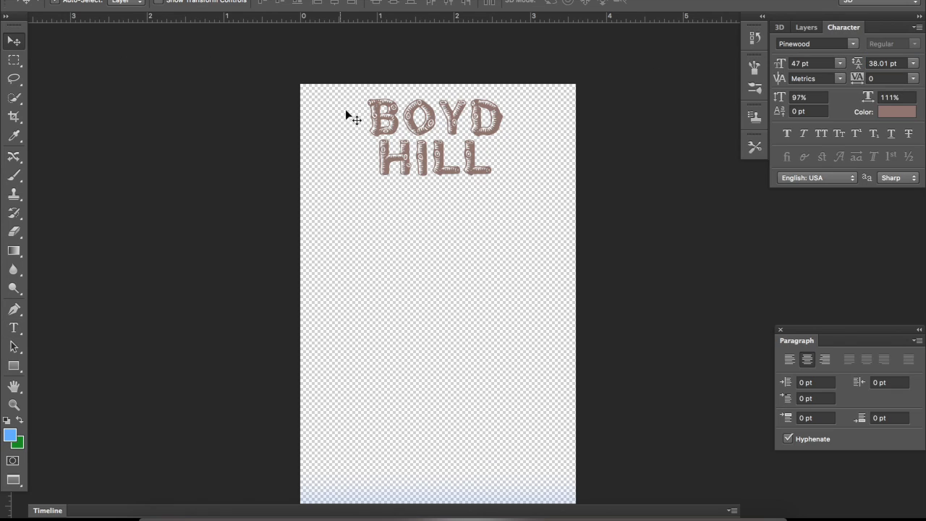
drag(354, 120, 437, 113)
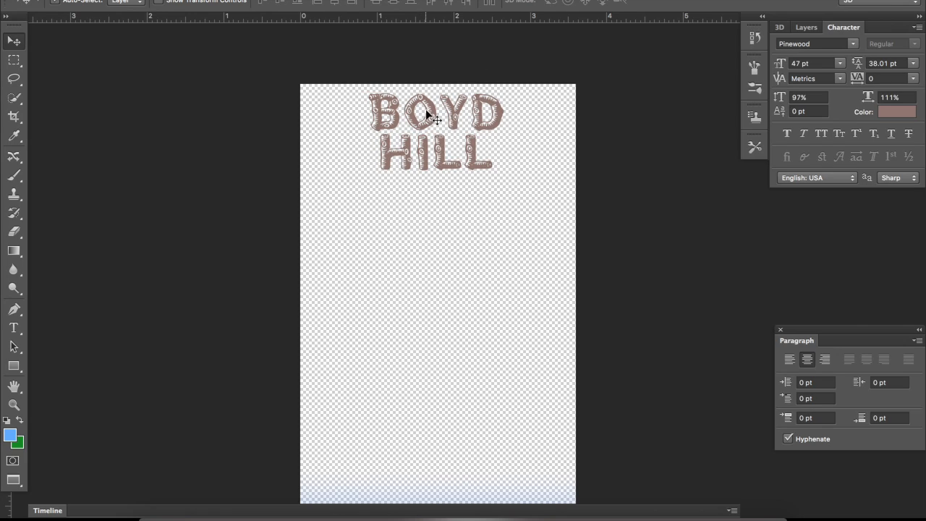
click(13, 327)
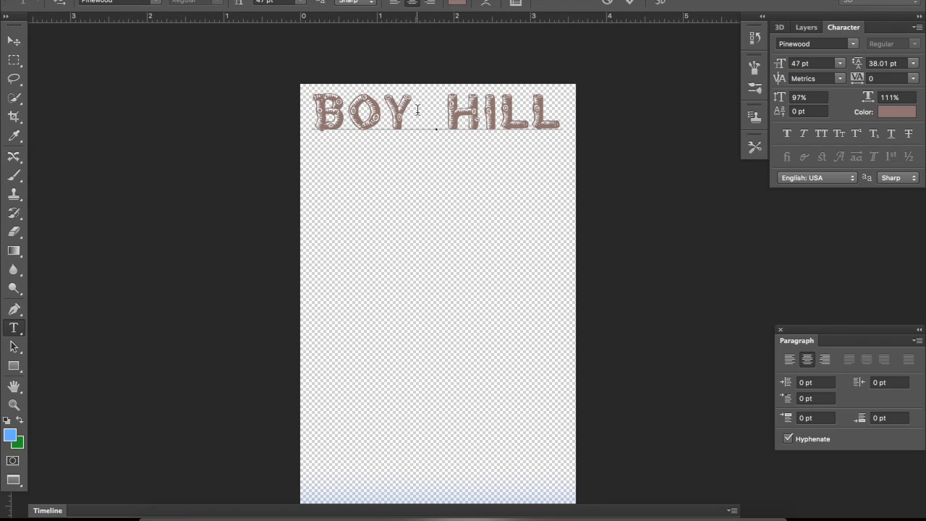
text(D)
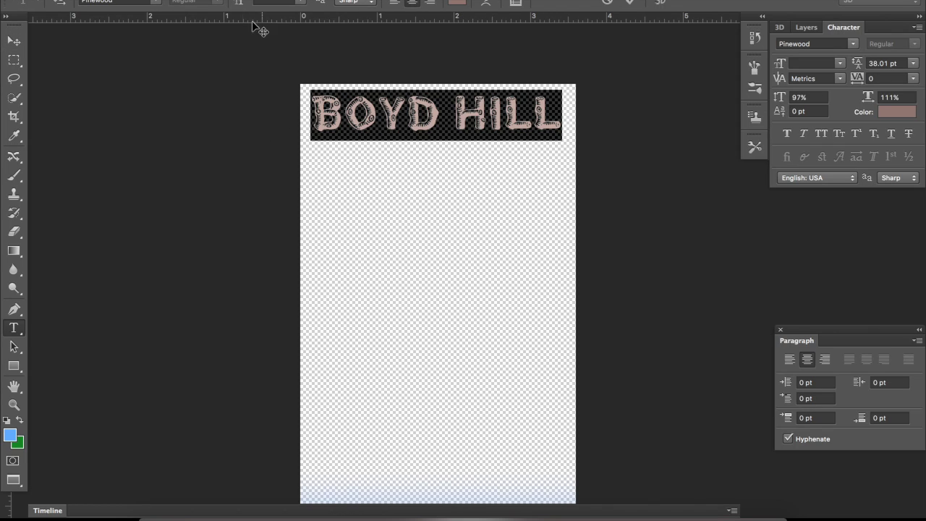
mouse_move(452, 11)
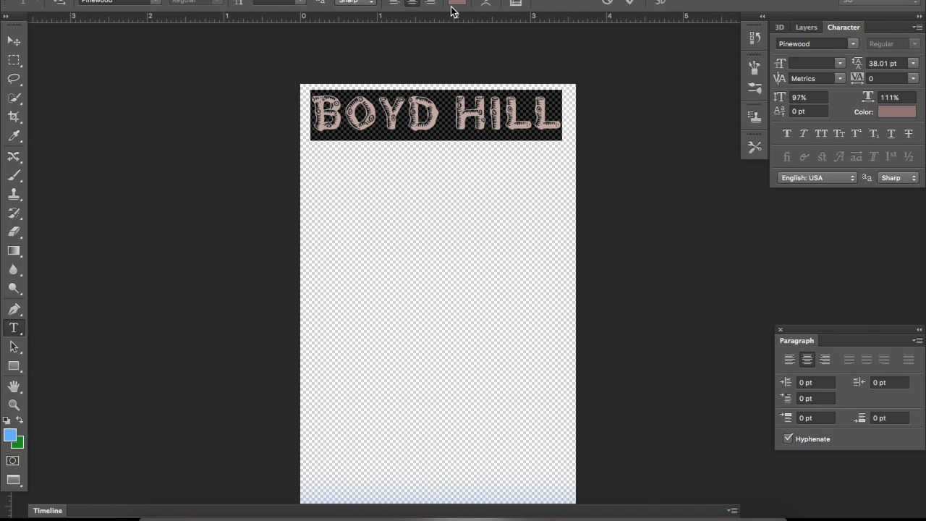
- Colour the BOYD HILL title text dark green #095f09
click(897, 112)
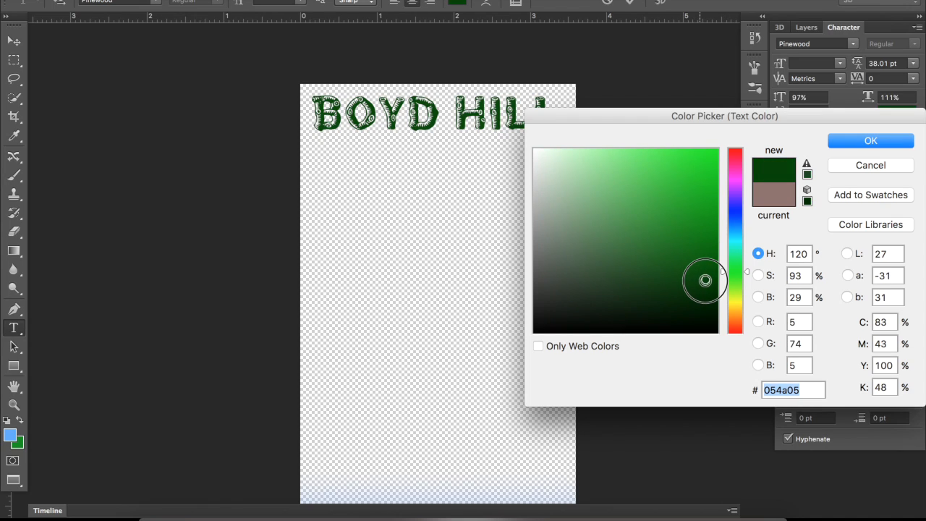
drag(705, 280, 705, 288)
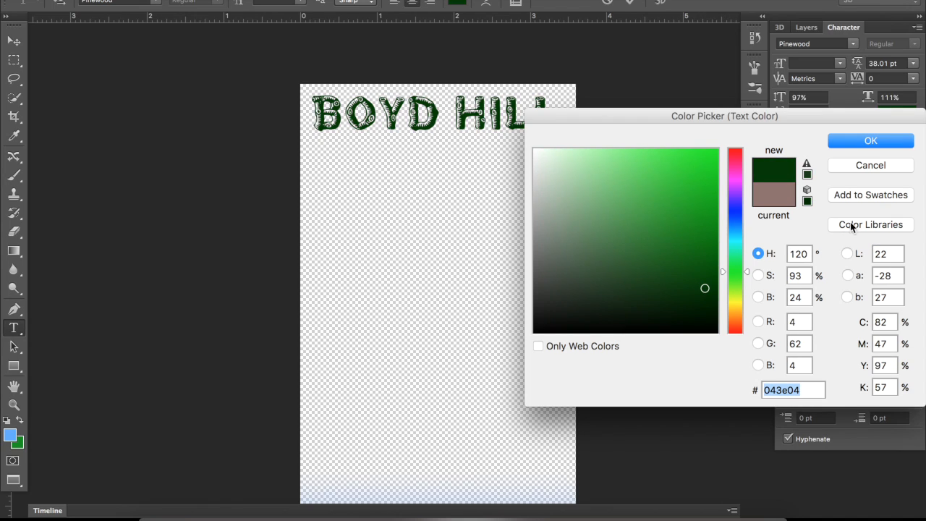
click(696, 254)
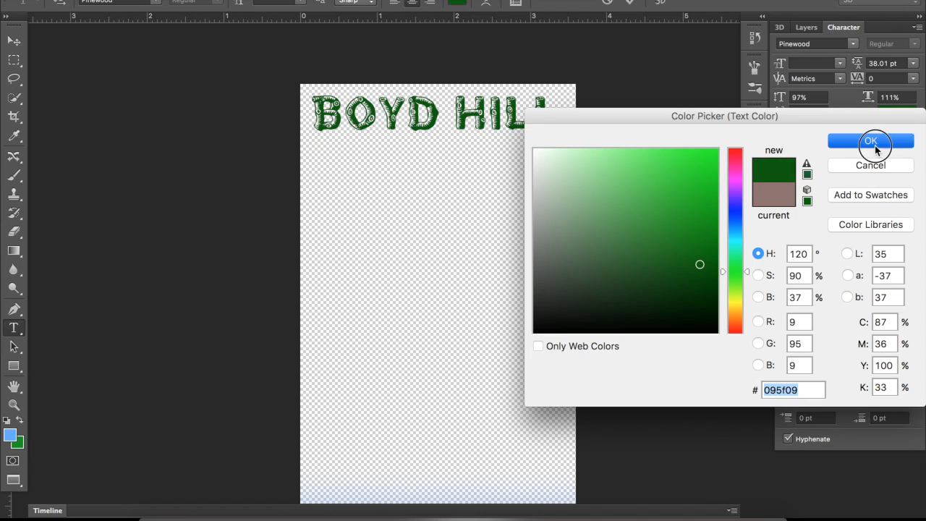
click(871, 141)
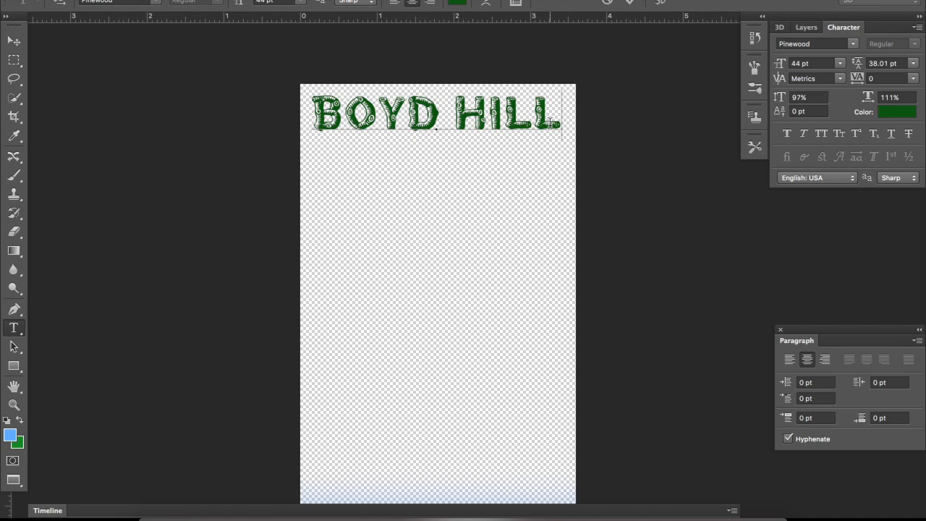
click(563, 116)
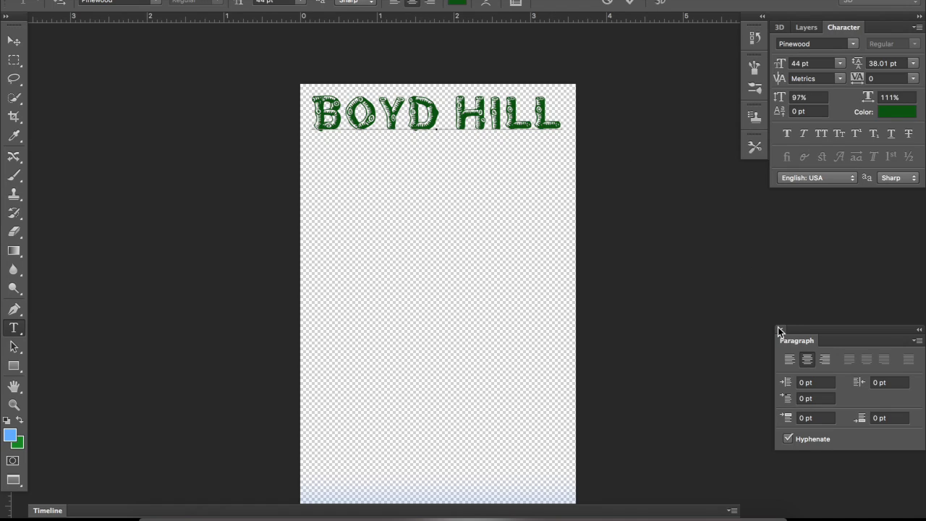
- Add a Stroke layer effect to the Boyd Hill text layer
click(806, 27)
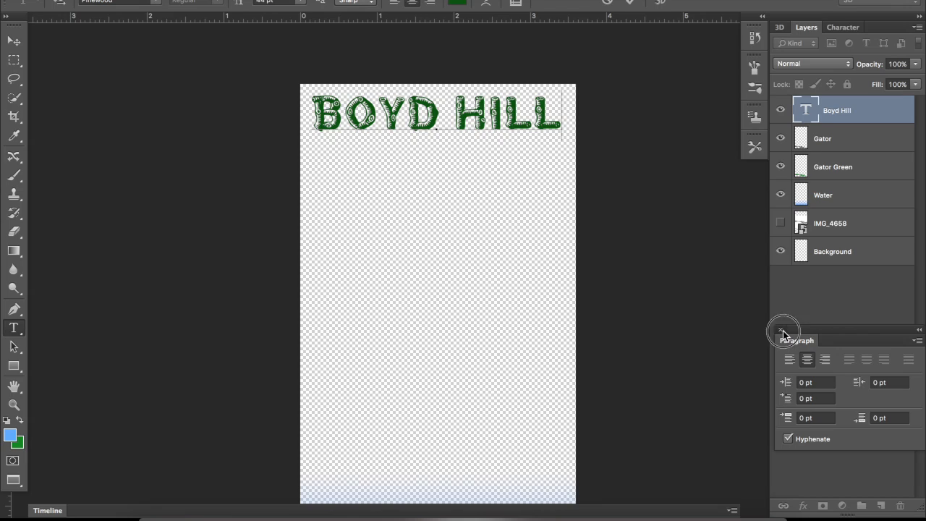
click(780, 331)
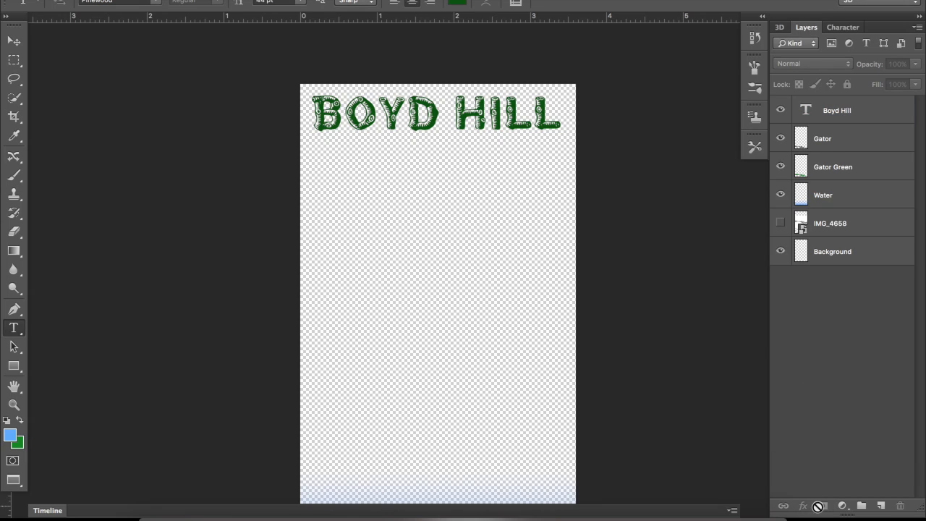
click(837, 110)
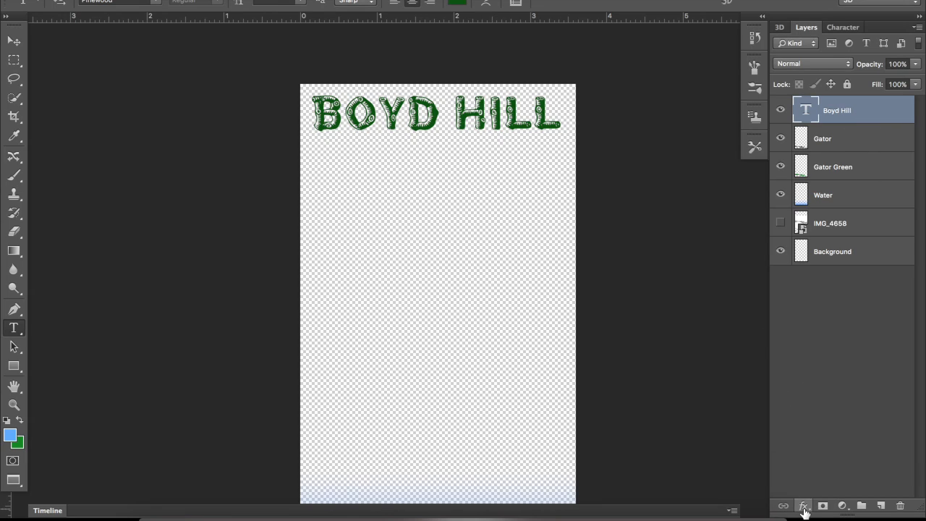
click(803, 505)
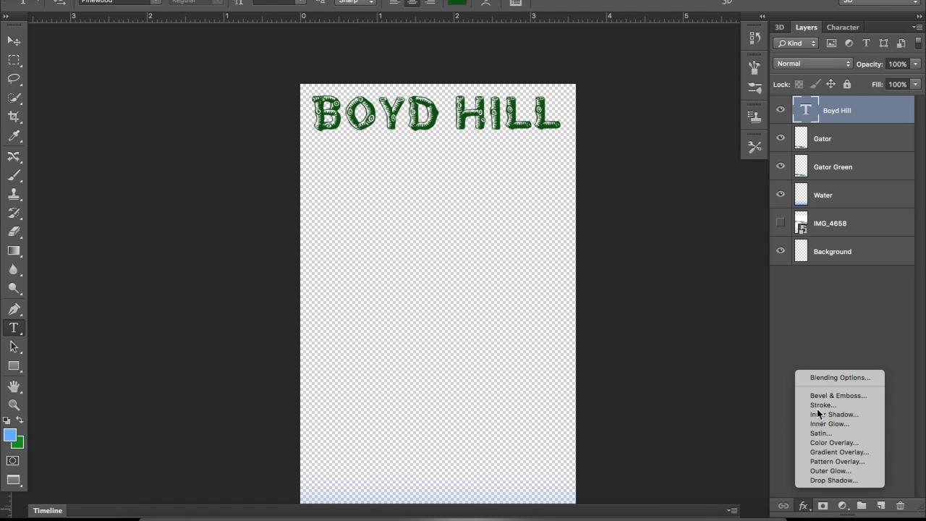
click(823, 404)
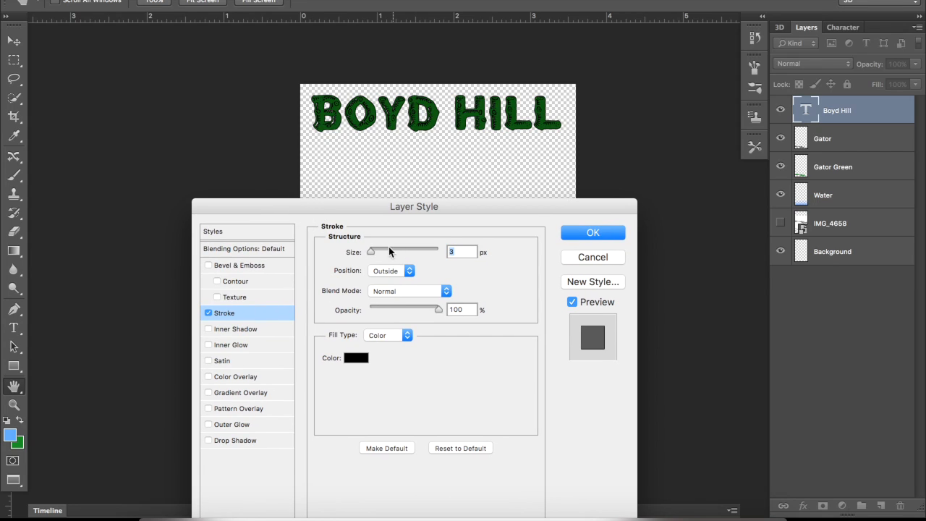
- Set the stroke to 7 px in very dark green #032203 and apply it
drag(374, 251, 379, 251)
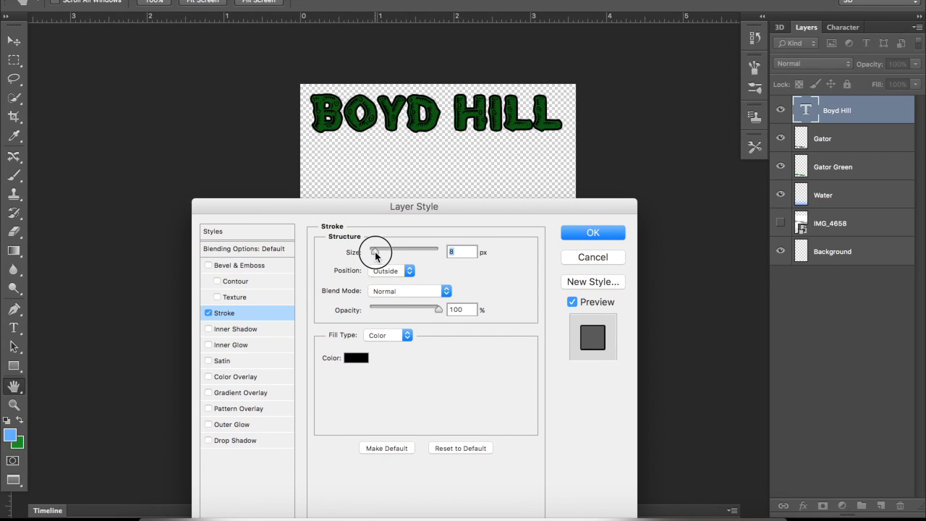
drag(374, 251, 374, 251)
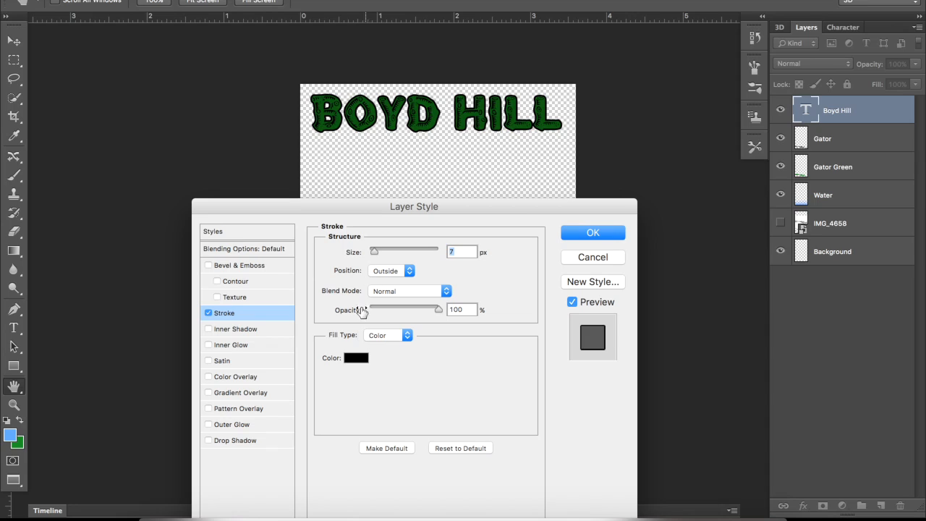
click(355, 357)
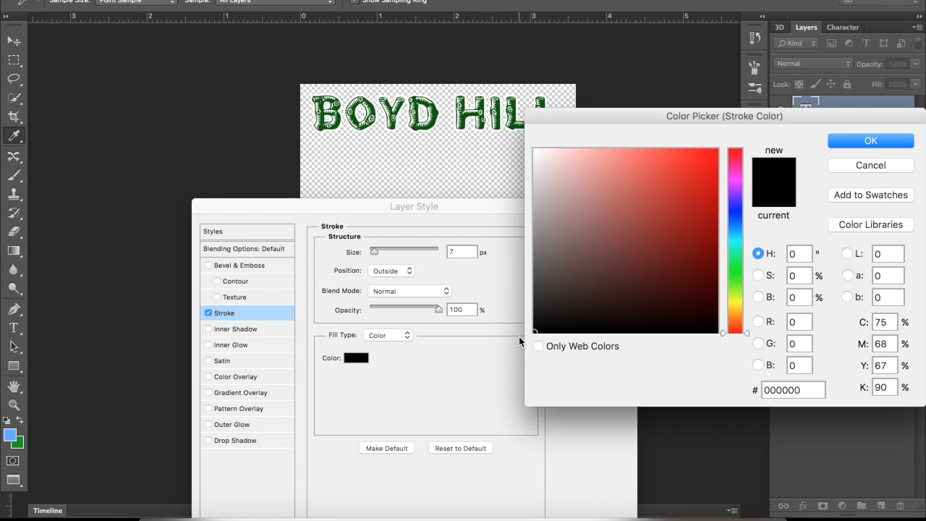
click(716, 208)
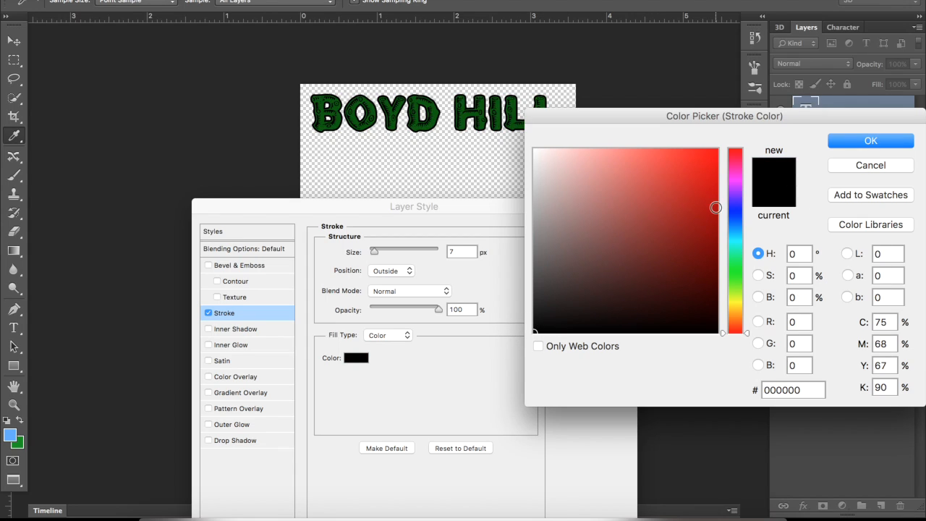
mouse_move(466, 113)
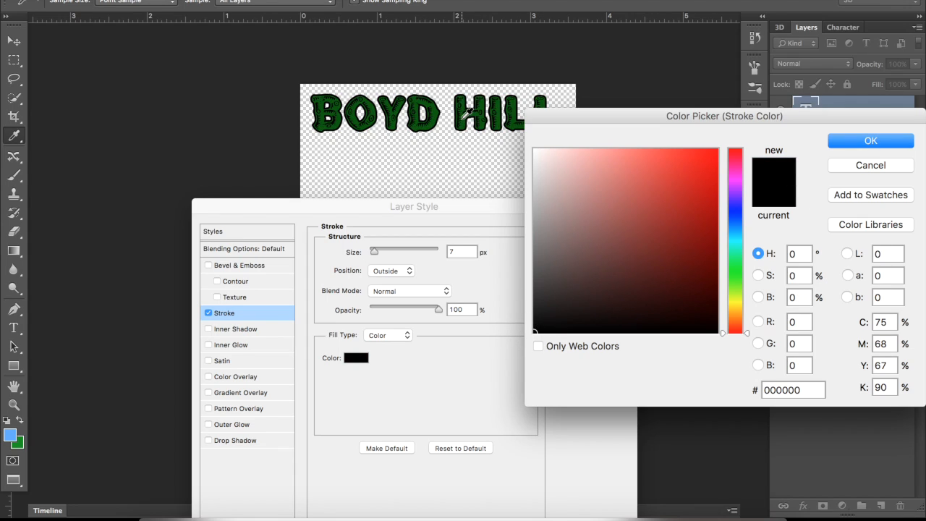
click(701, 304)
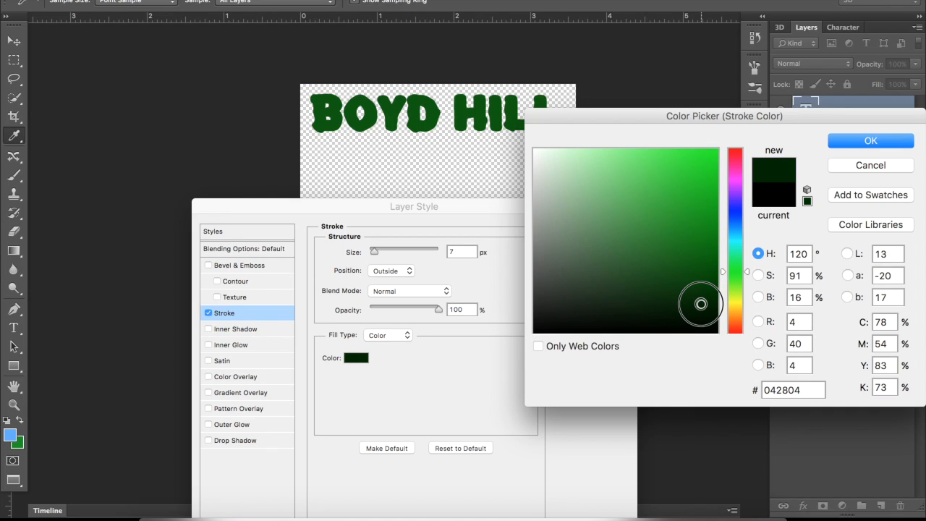
click(671, 177)
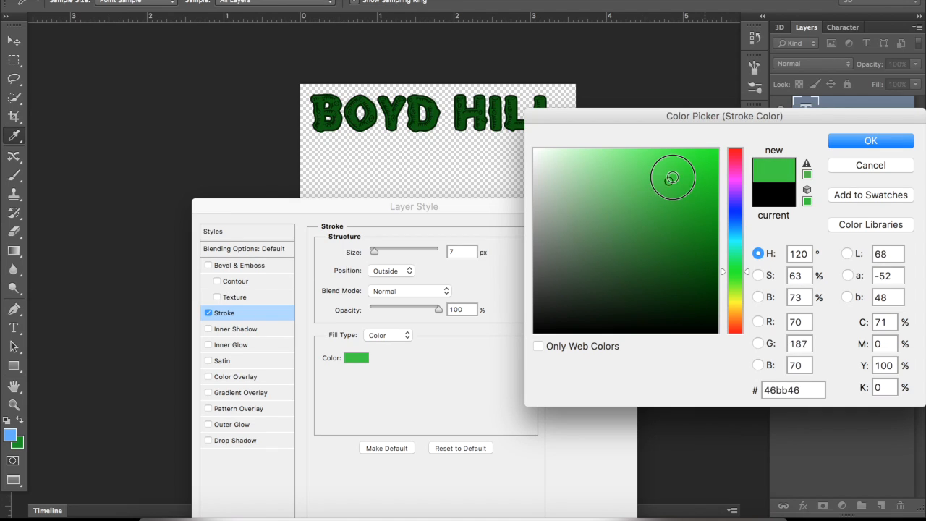
click(595, 295)
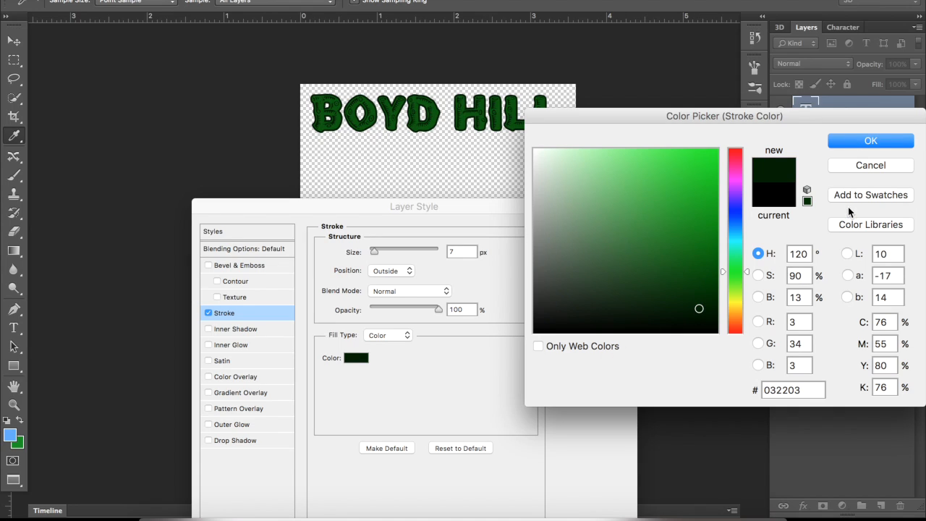
click(870, 140)
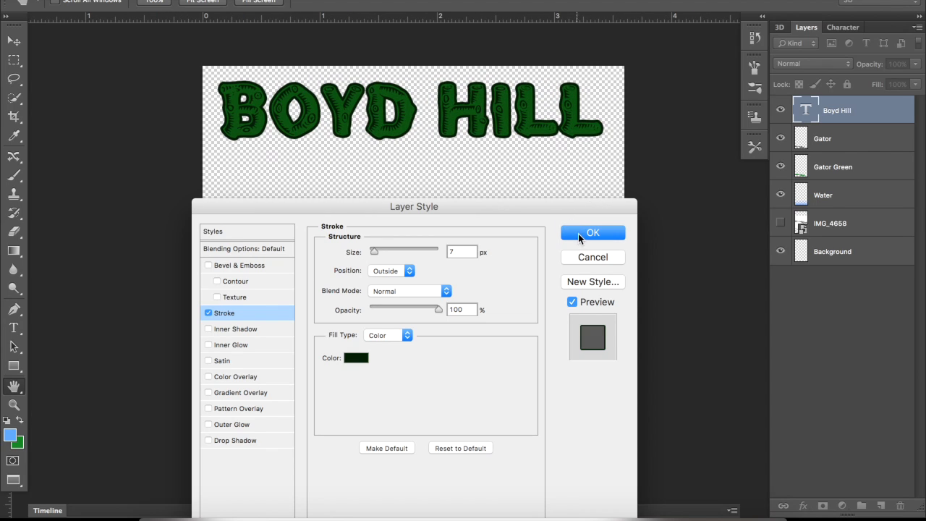
click(593, 233)
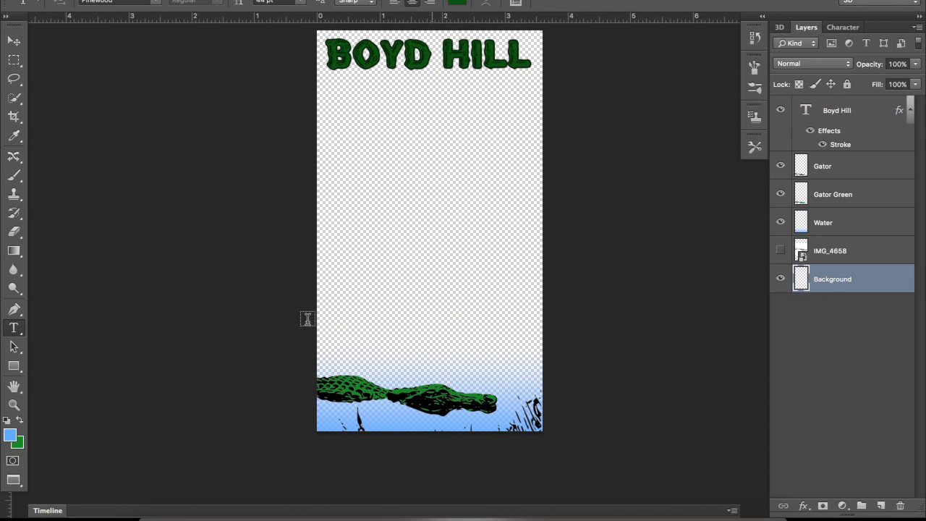
click(9, 434)
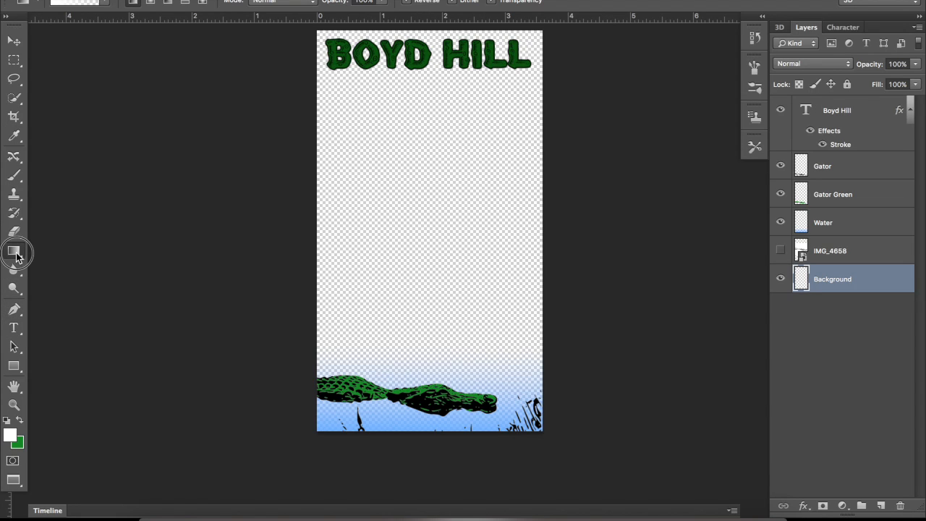
click(400, 241)
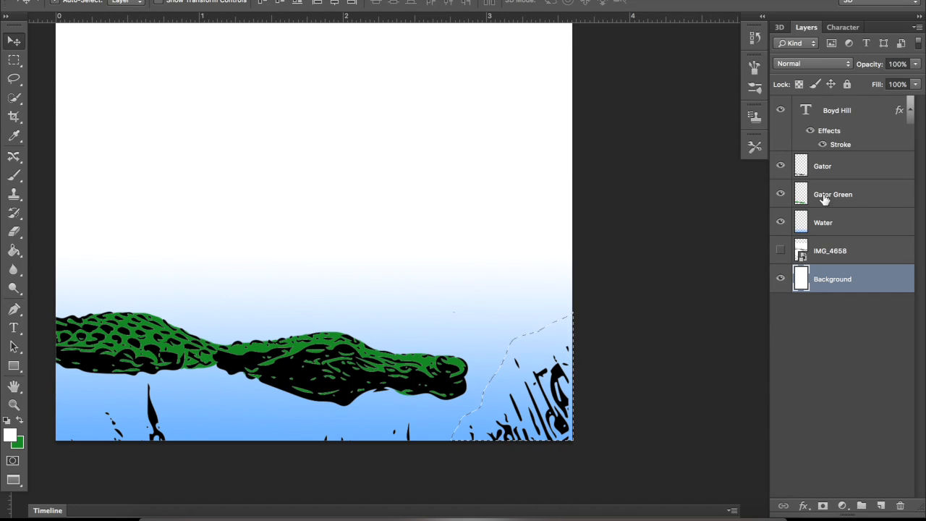
- Select the Gator layer and set the Eraser to Block mode to remove stray specks
click(823, 166)
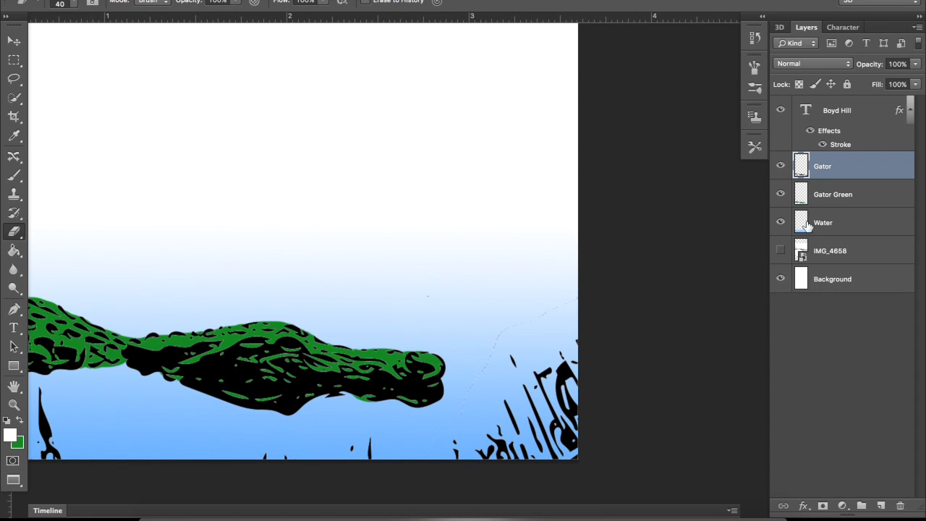
mouse_move(849, 221)
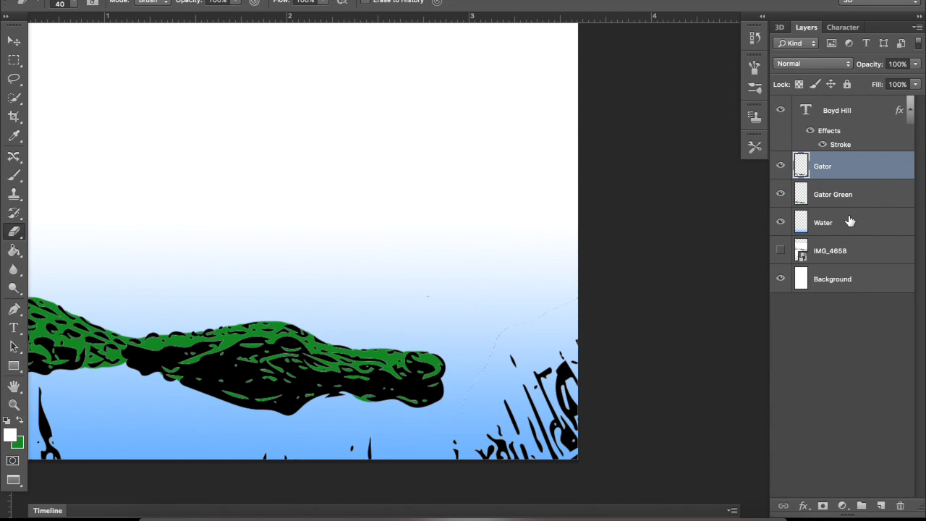
click(832, 194)
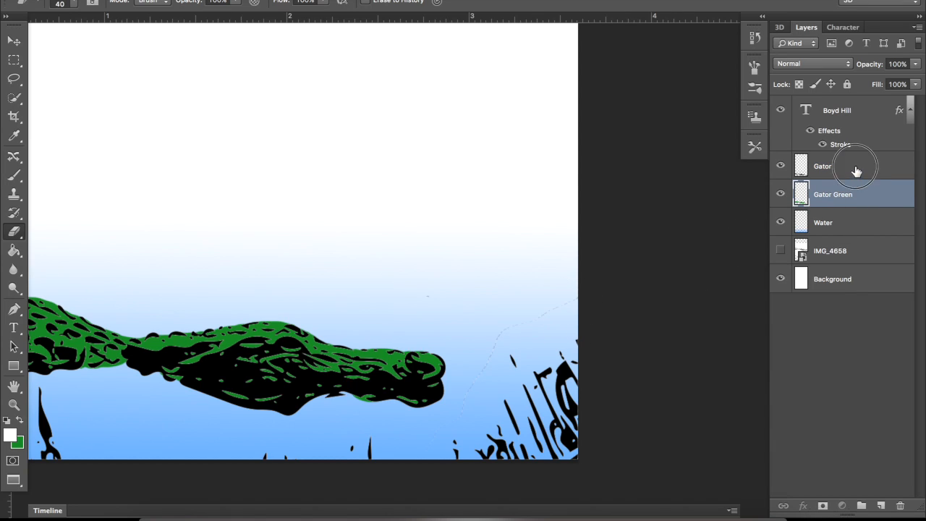
click(822, 166)
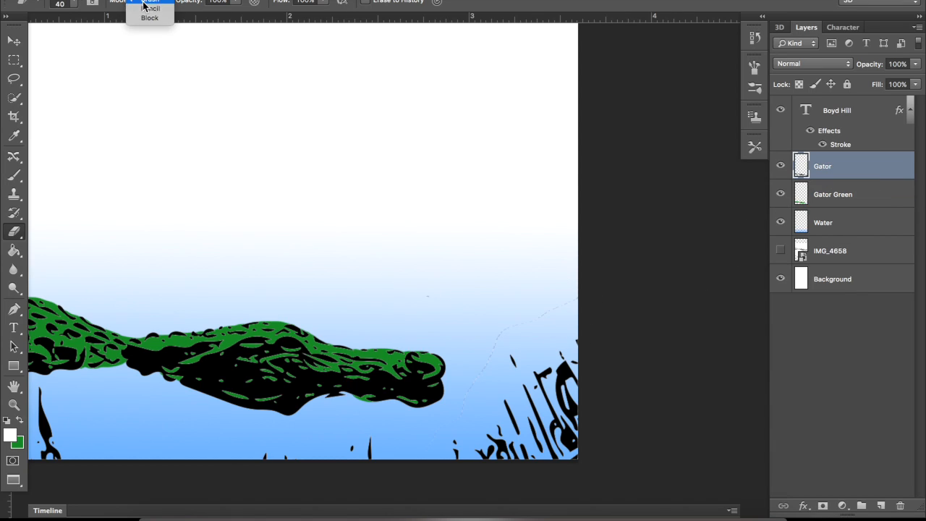
click(150, 18)
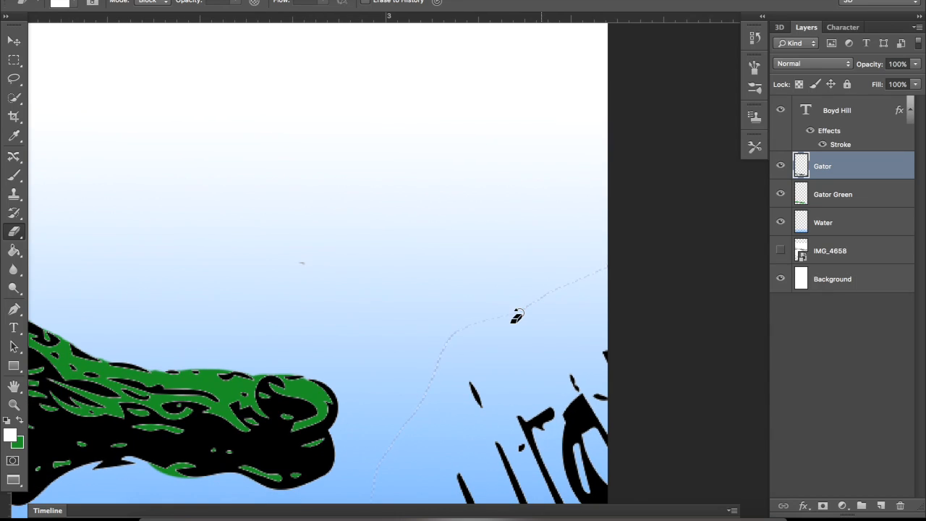
mouse_move(558, 336)
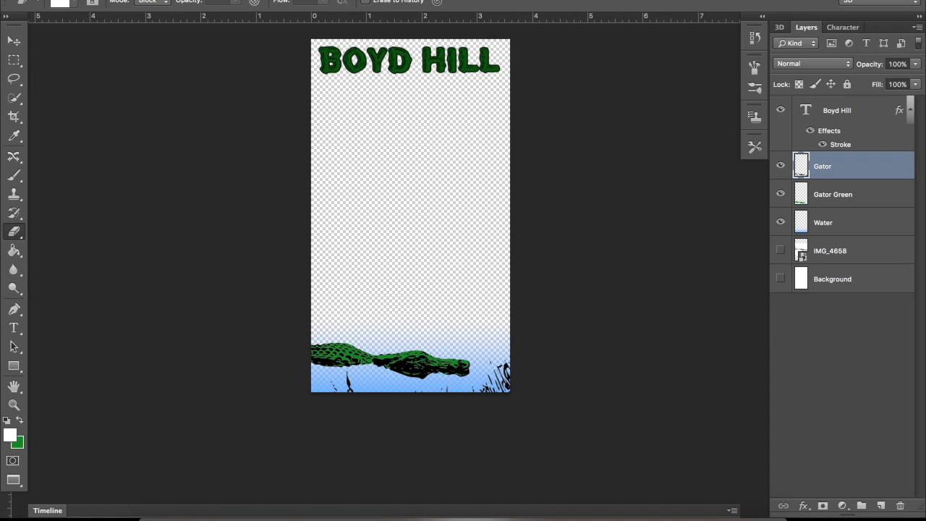
click(36, 5)
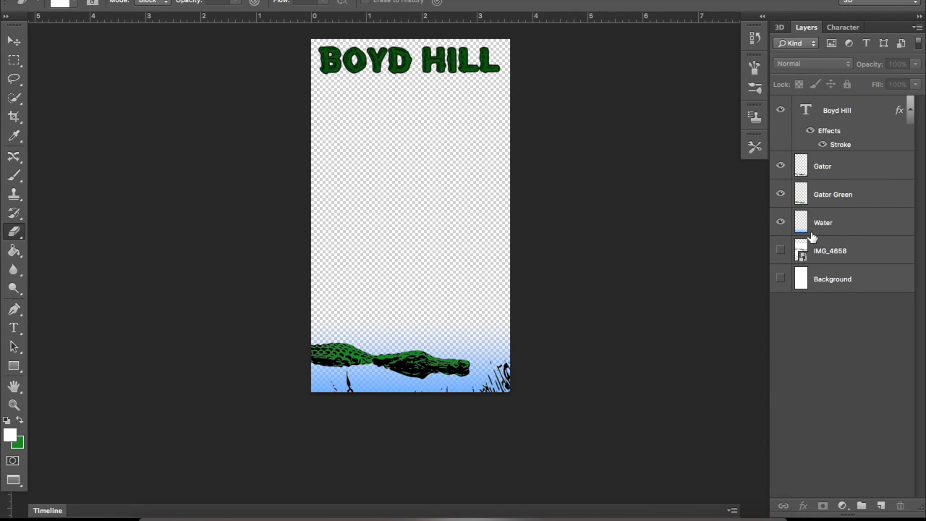
- Show the white Background layer again, select it, and switch to the Move tool
click(837, 110)
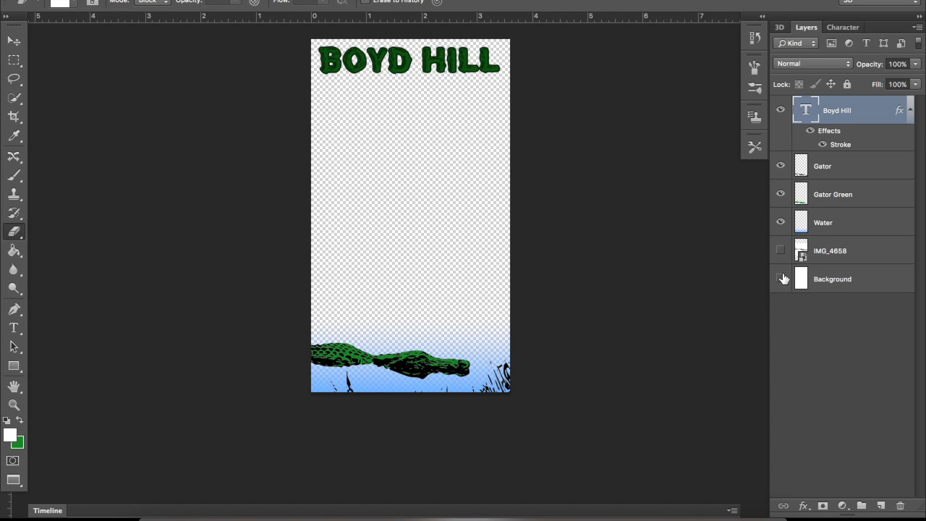
click(780, 278)
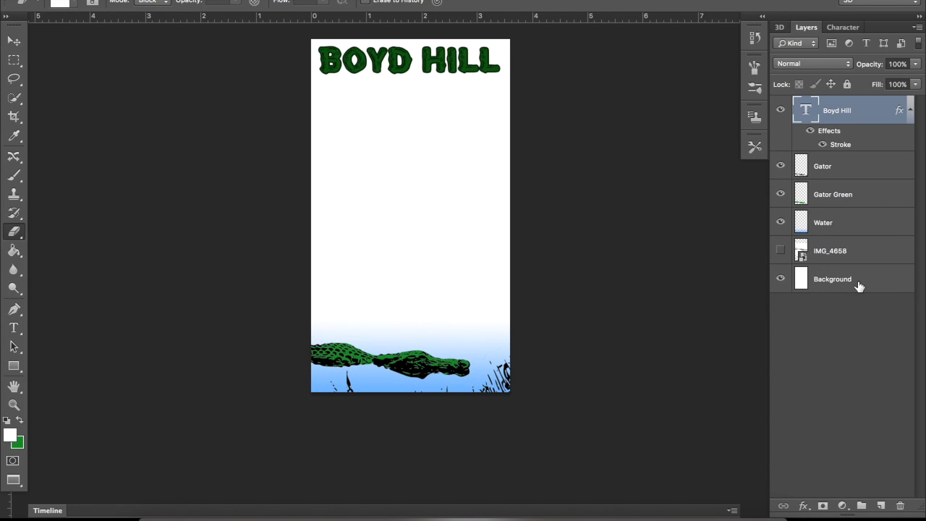
click(832, 278)
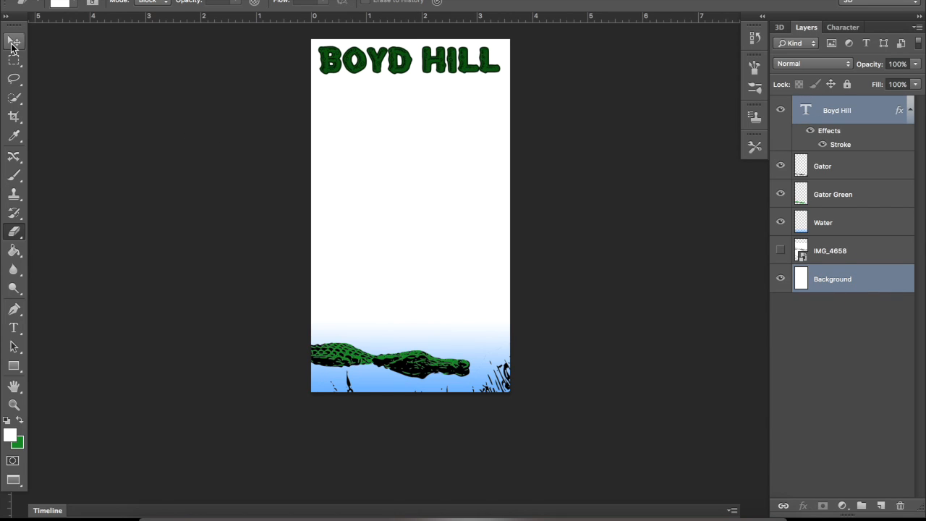
click(14, 41)
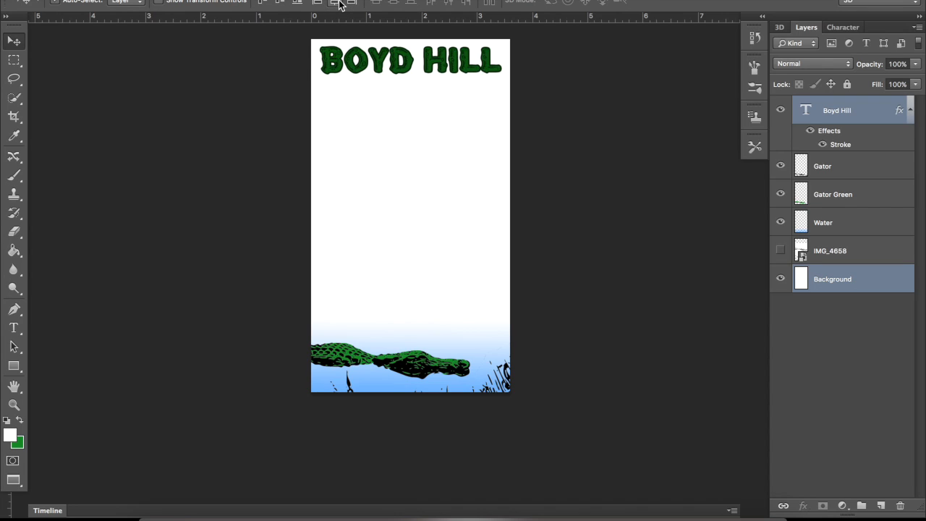
mouse_move(374, 202)
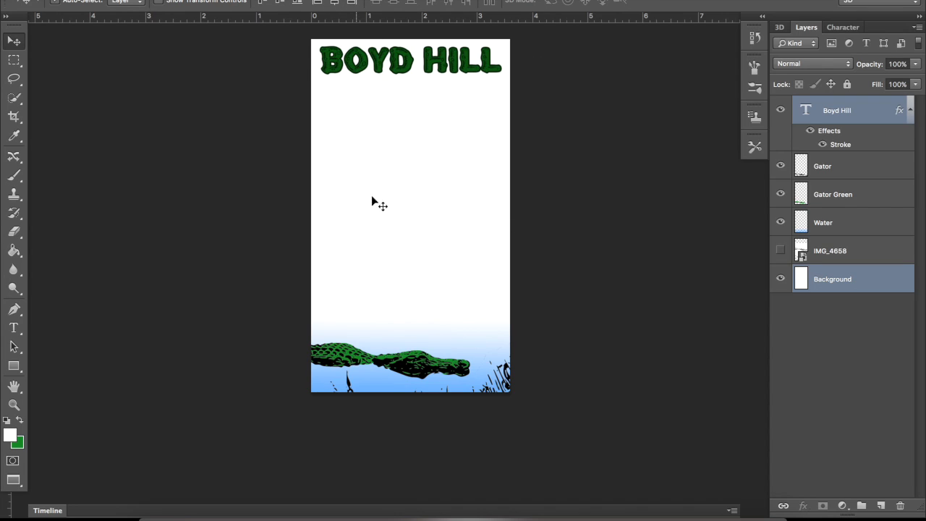
mouse_move(206, 125)
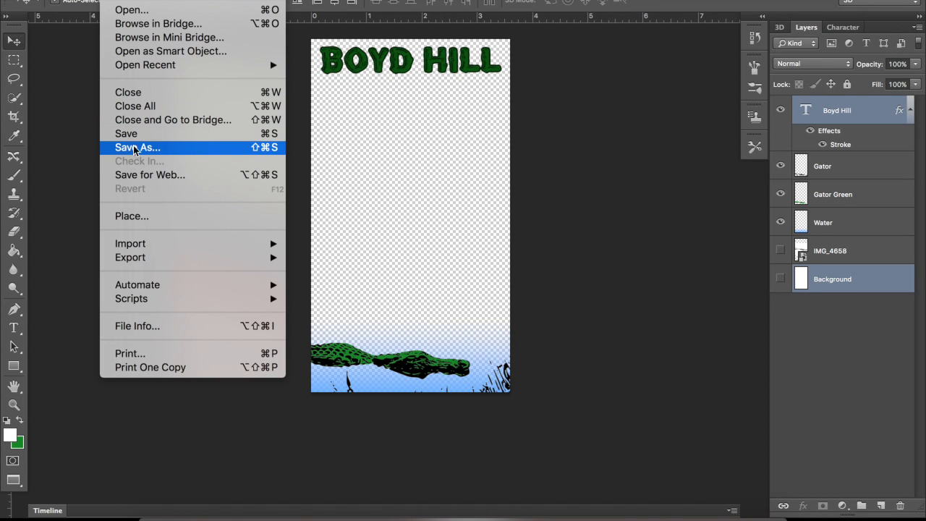
- Save the layered document as Geofilter.psd with maximum compatibility
click(137, 147)
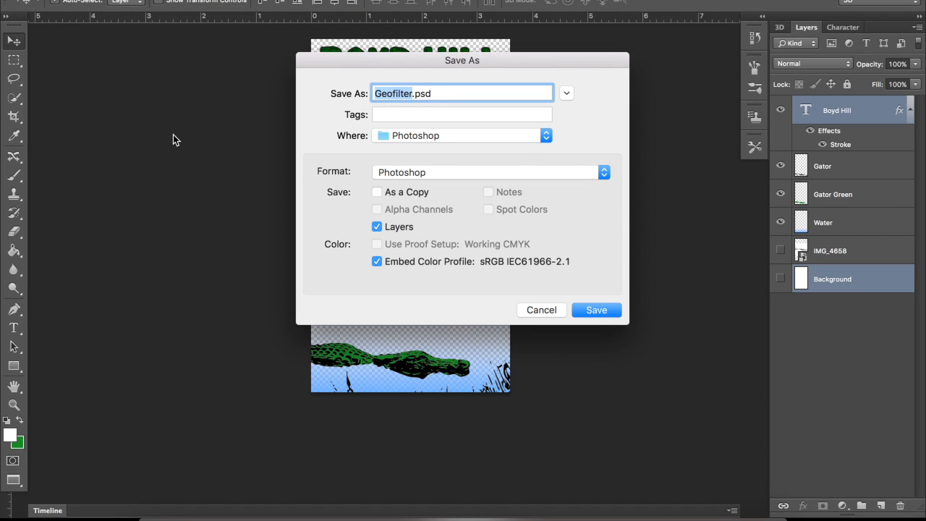
click(596, 310)
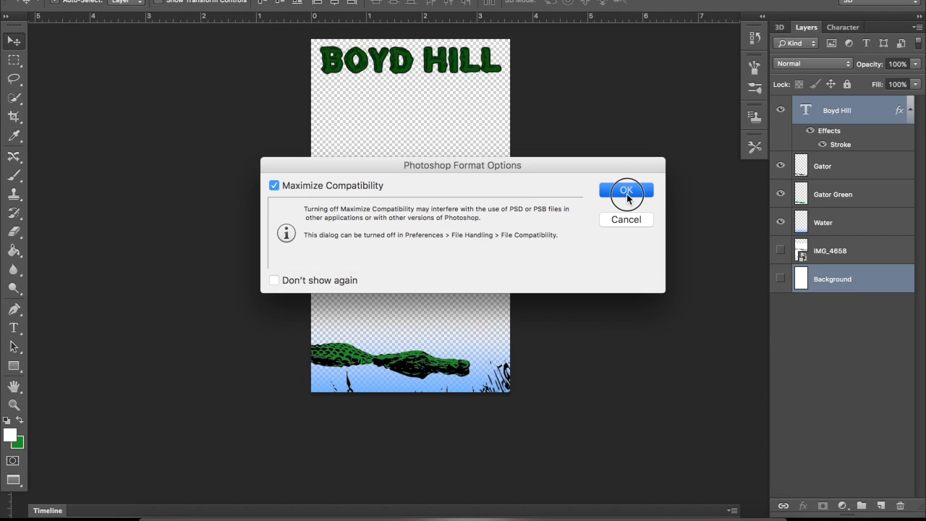
click(627, 190)
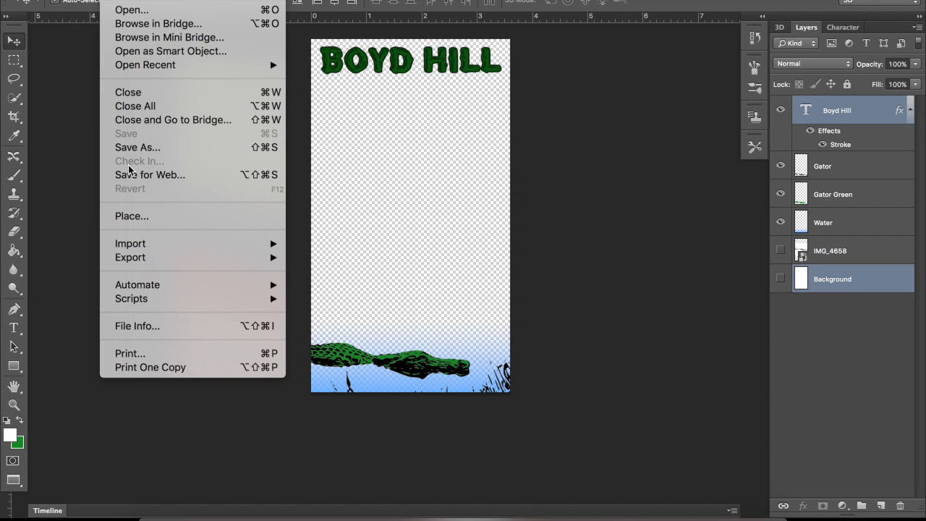
mouse_move(150, 175)
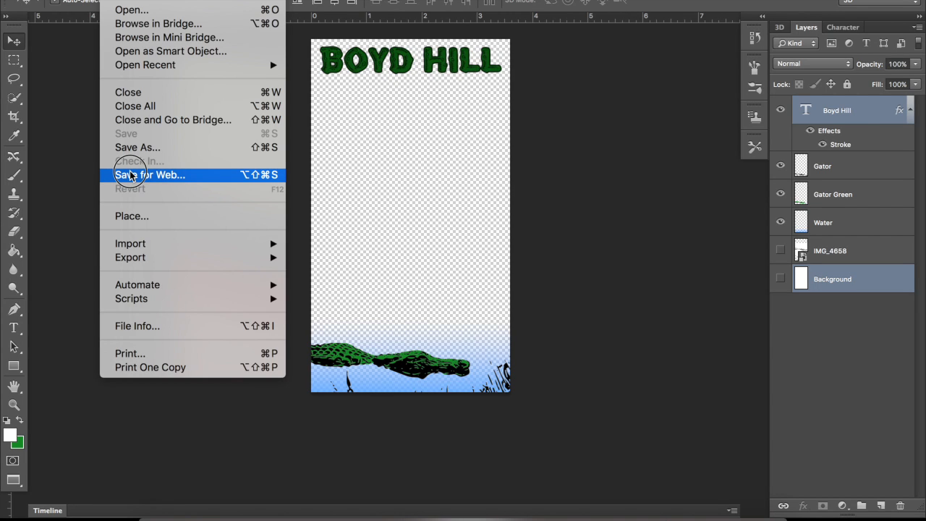
- Export via Save for Web as transparent PNG-24 named BoydHill.png in the Photoshop folder
click(150, 174)
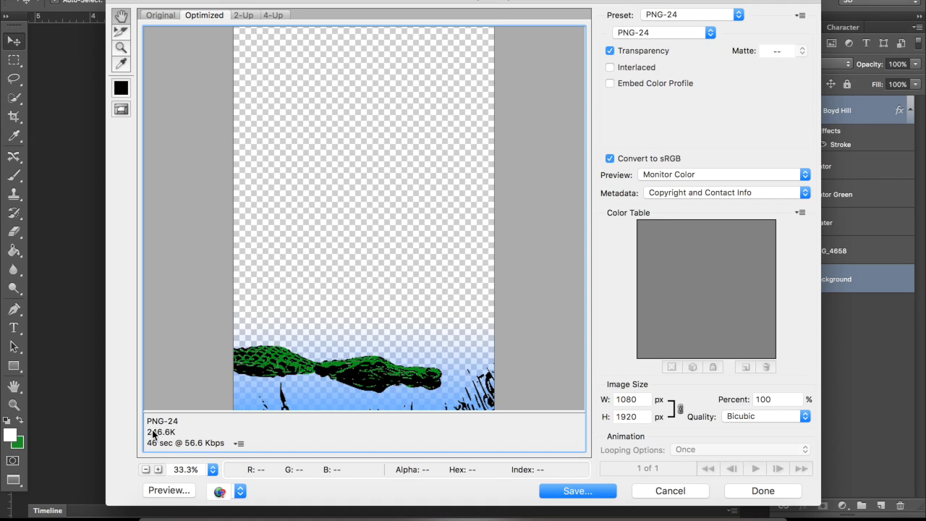
mouse_move(158, 442)
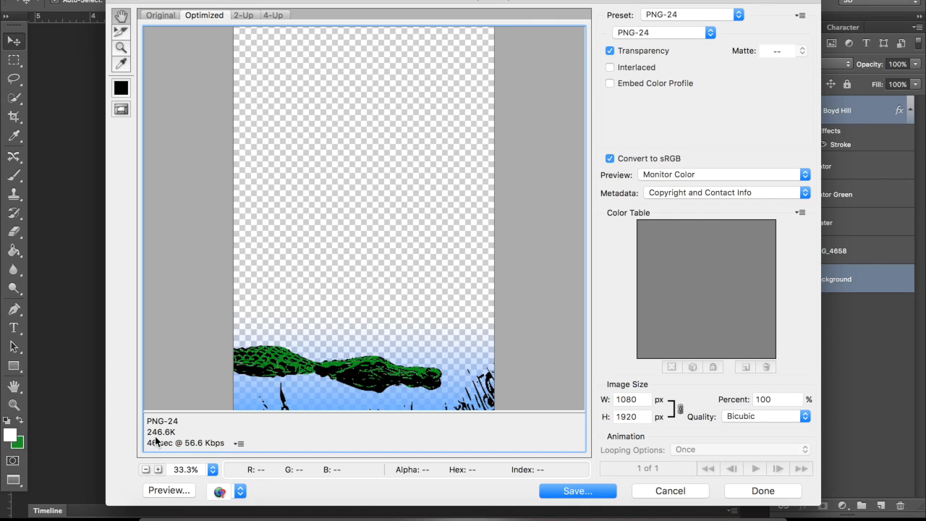
mouse_move(155, 441)
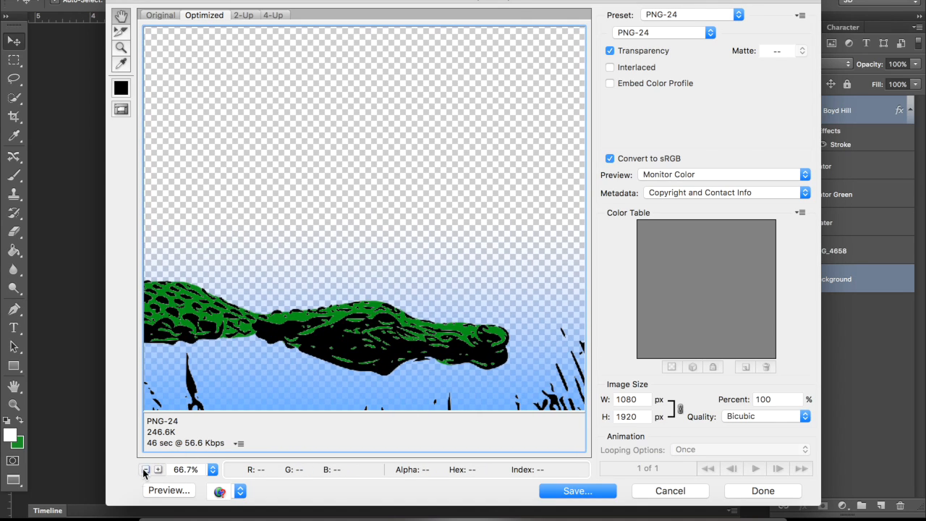
click(146, 469)
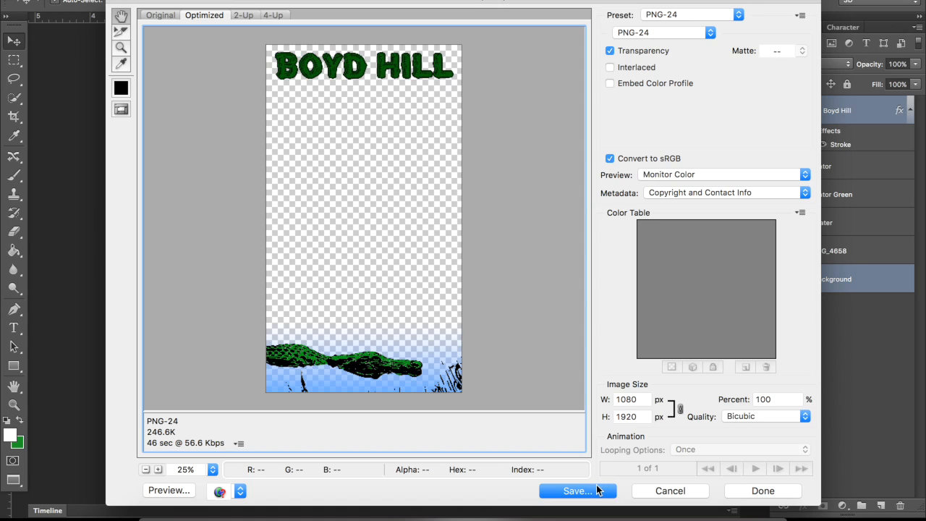
click(577, 491)
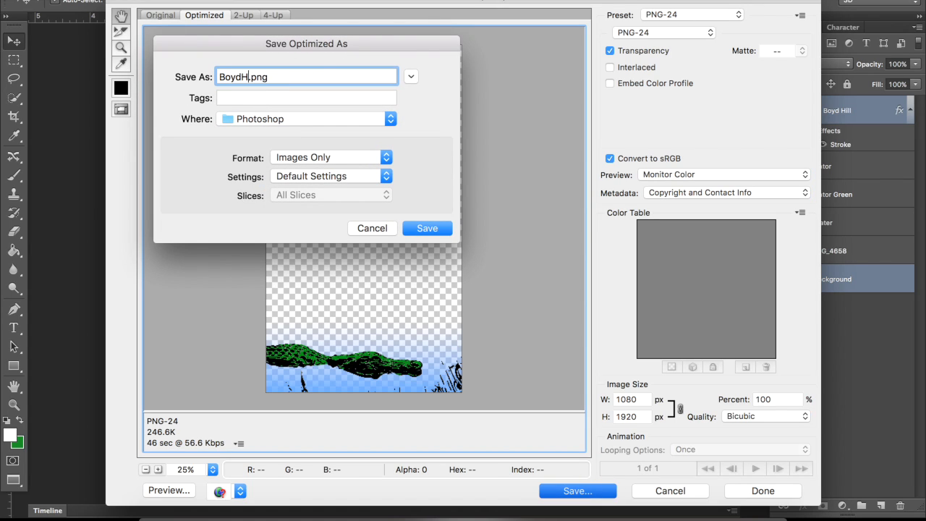
text(ill)
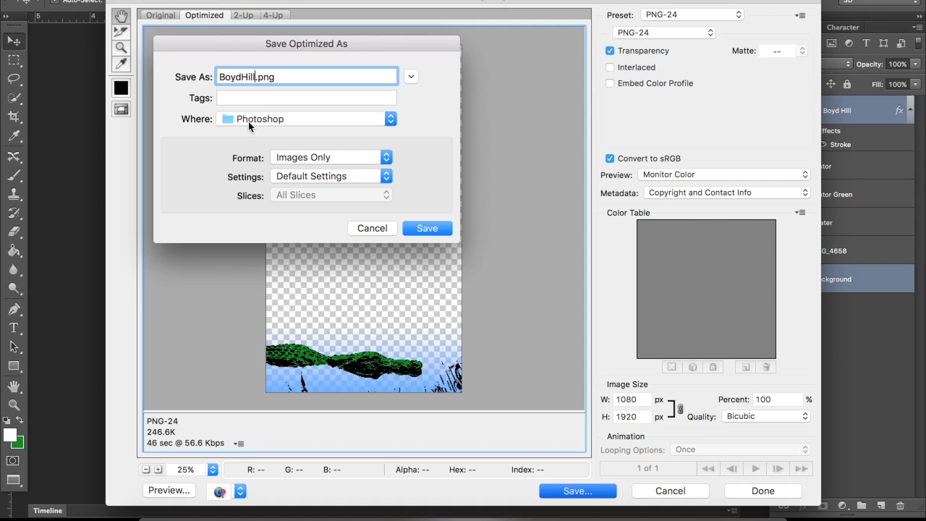
click(303, 119)
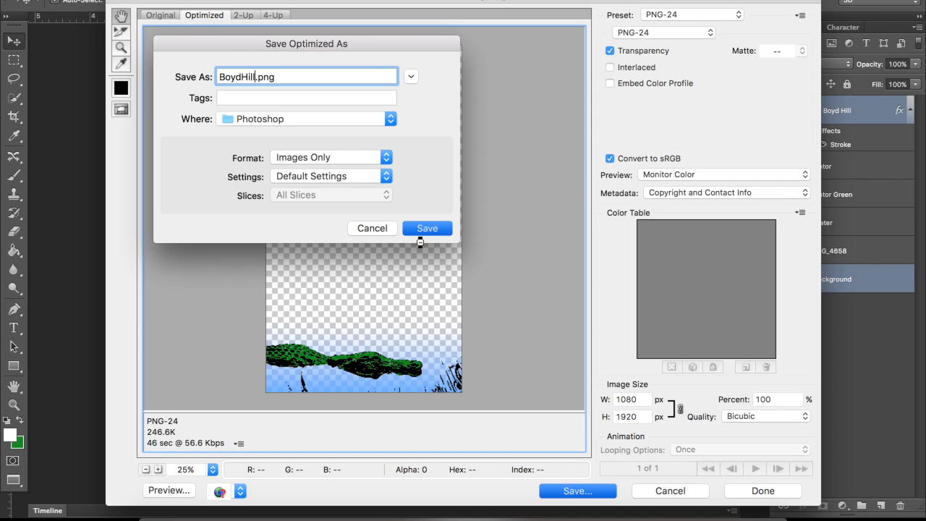
click(427, 228)
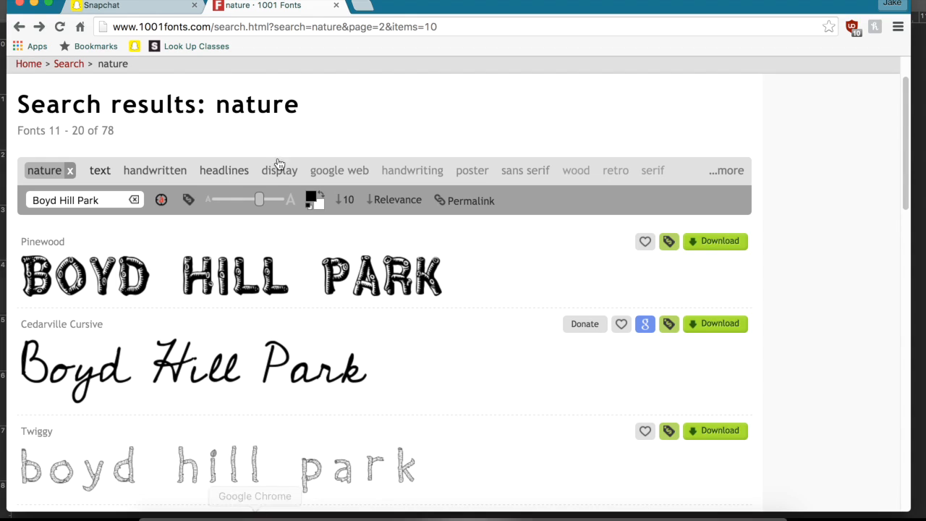
- On the Snapchat tab, choose CREATE NOW under Community and proceed past the tips page
click(130, 5)
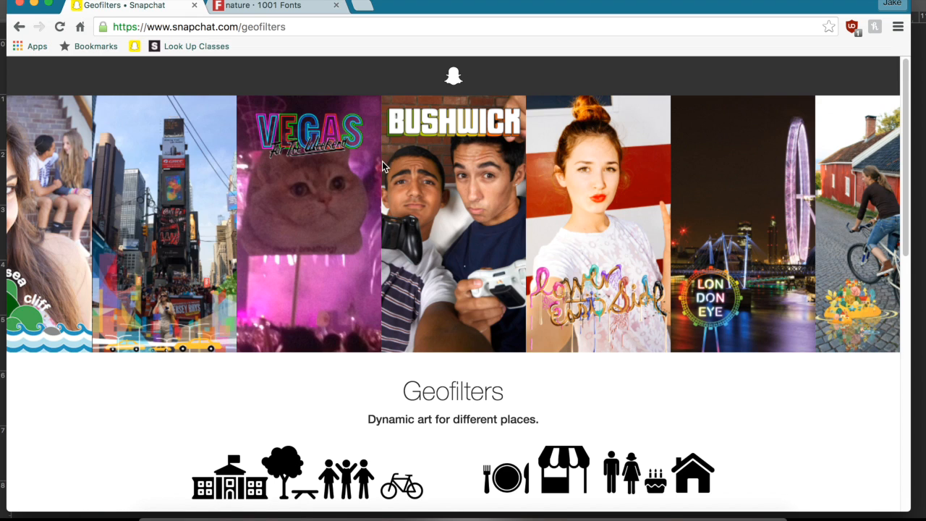
scroll(down, 3)
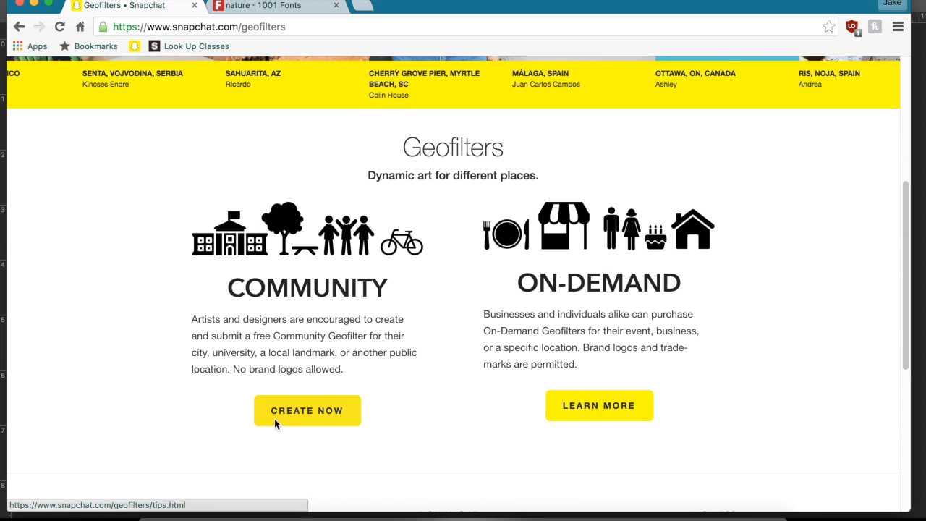
click(306, 410)
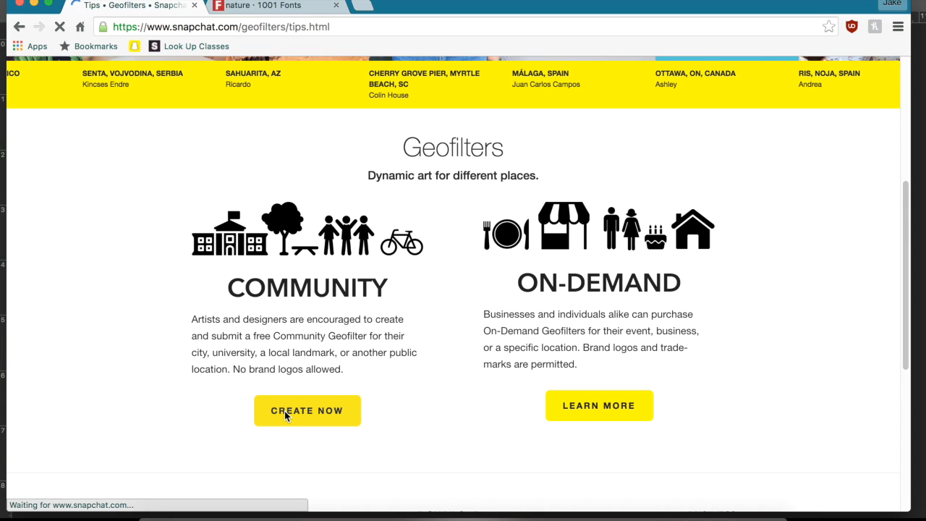
click(306, 410)
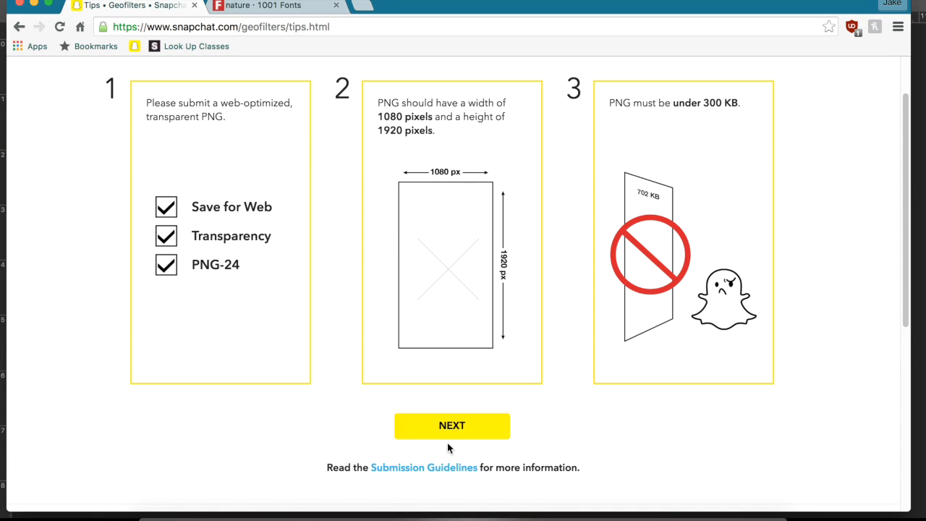
click(452, 425)
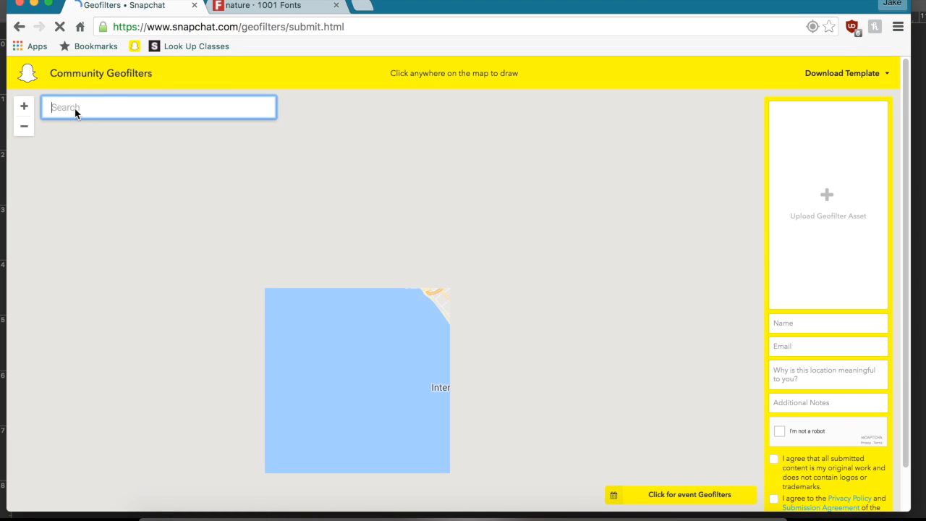
- Search 'Boyd Hill' and centre the map on Boyd Hill Nature Preserve
text(Boyd H)
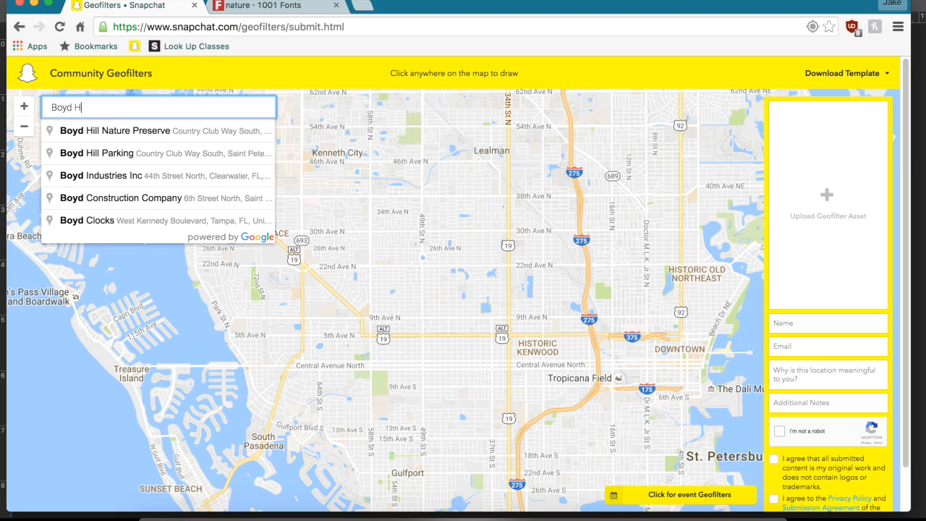
click(116, 131)
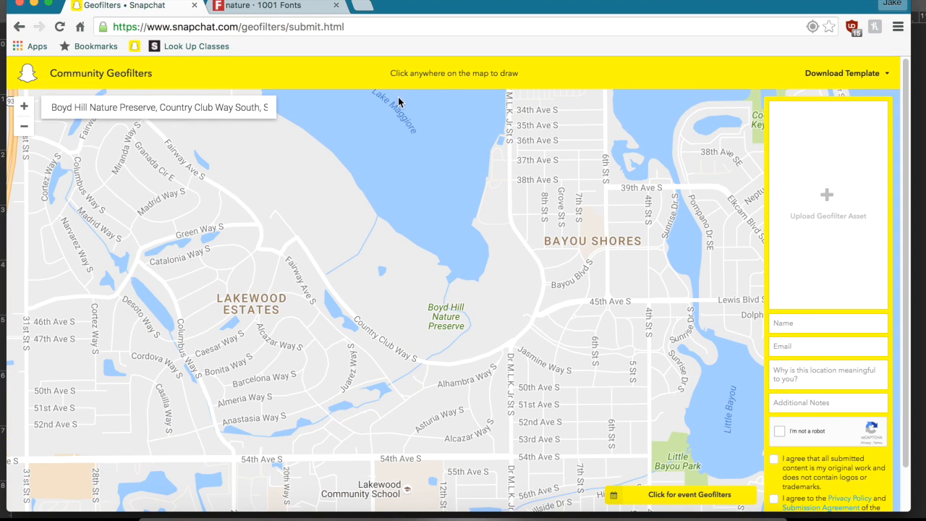
mouse_move(320, 287)
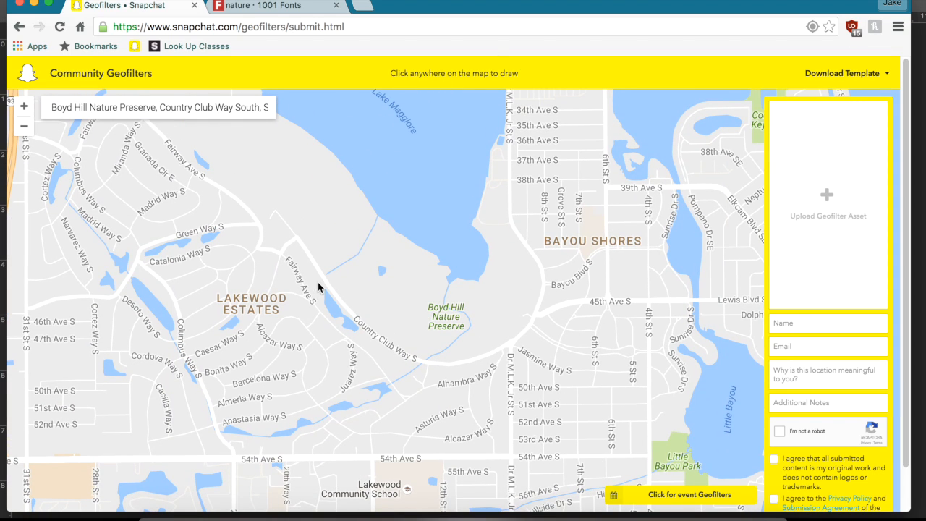
mouse_move(325, 284)
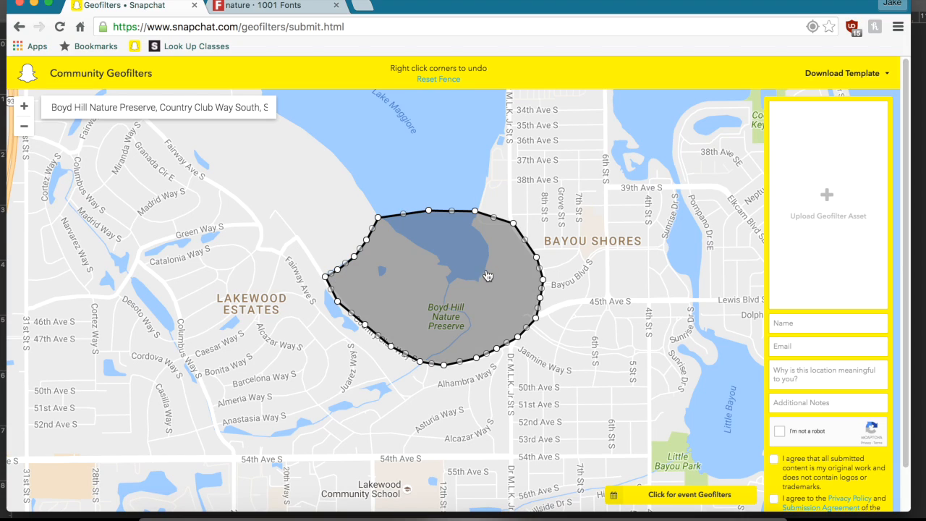
mouse_move(818, 200)
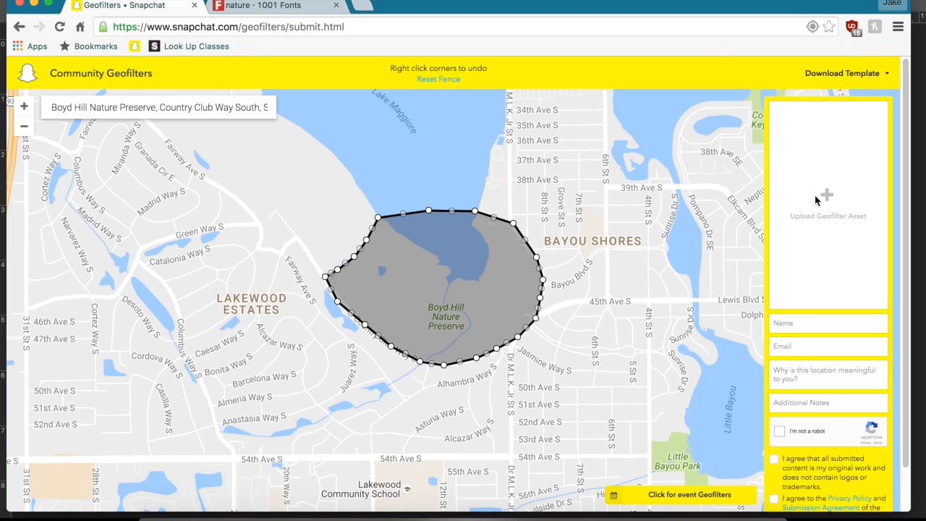
click(827, 199)
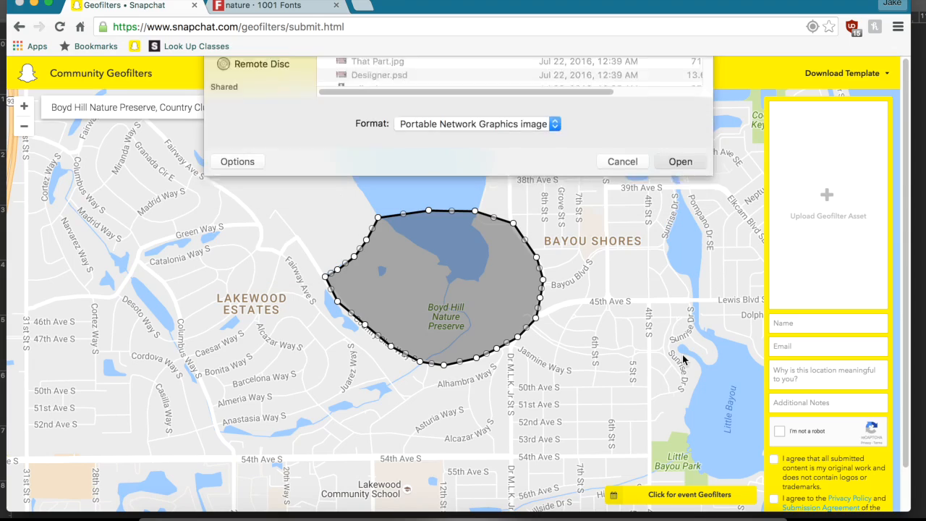
- Upload the BOYD HILL PNG, enter the name 'Jake', and tick I'm not a robot
click(679, 162)
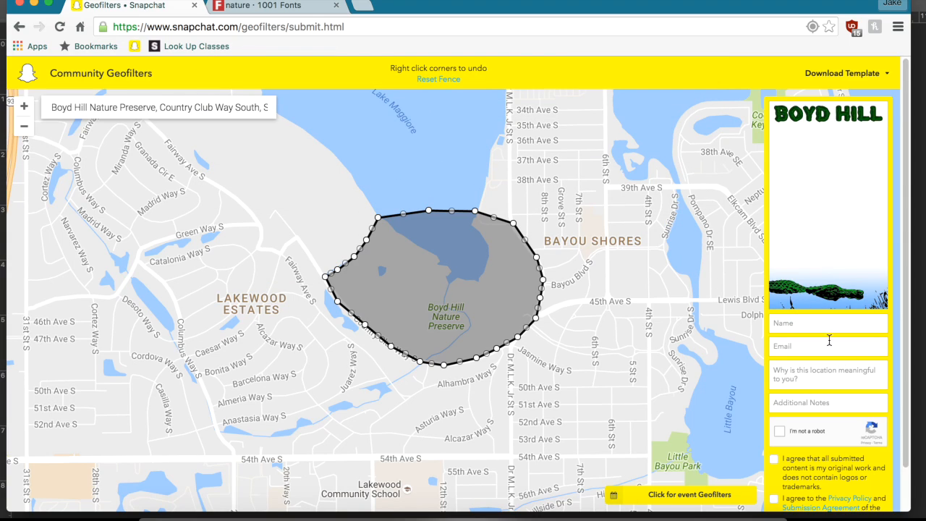
text(Jake)
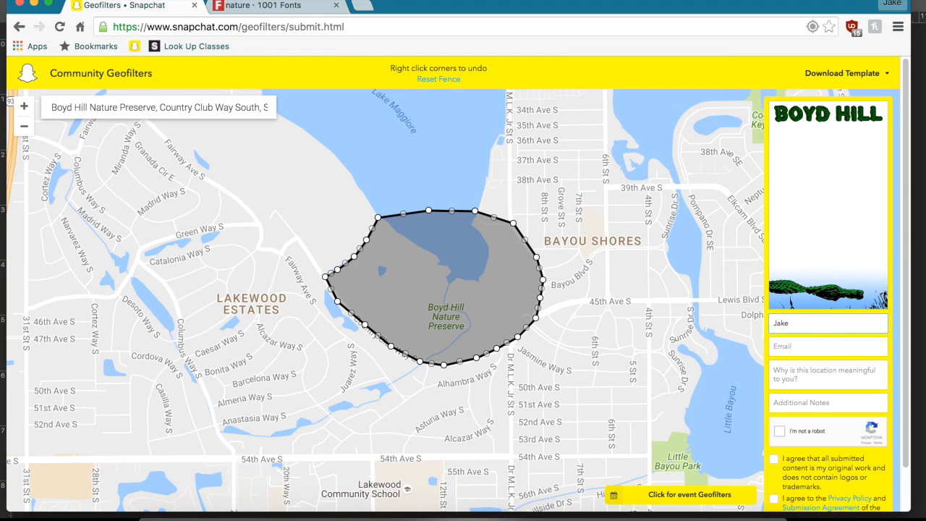
scroll(down, 3)
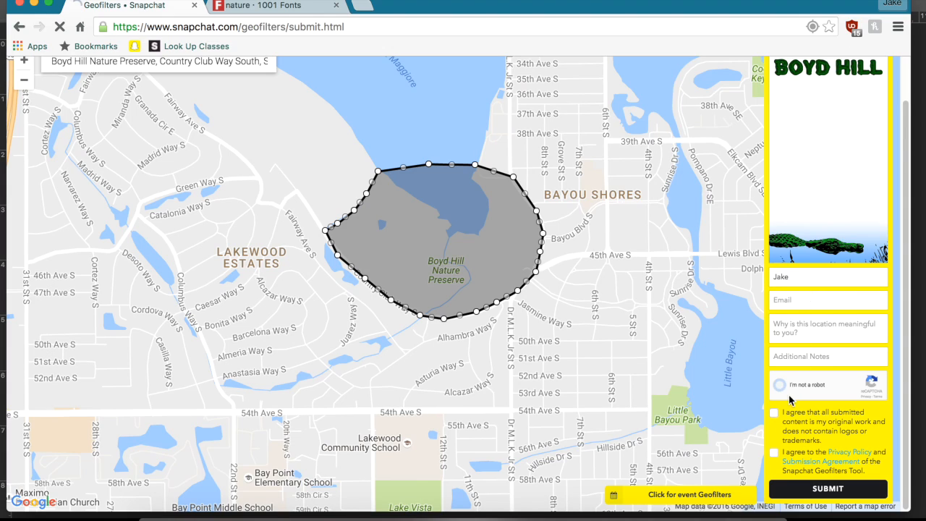
click(781, 384)
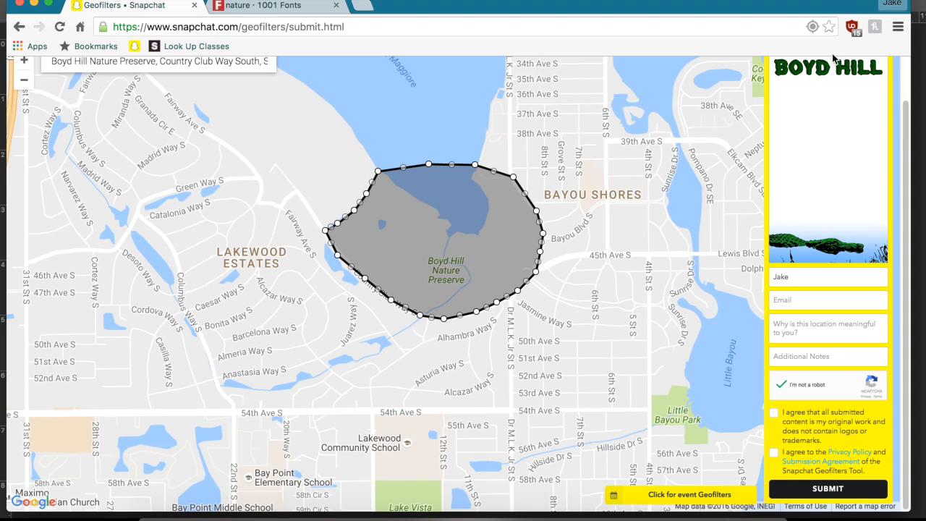
mouse_move(801, 131)
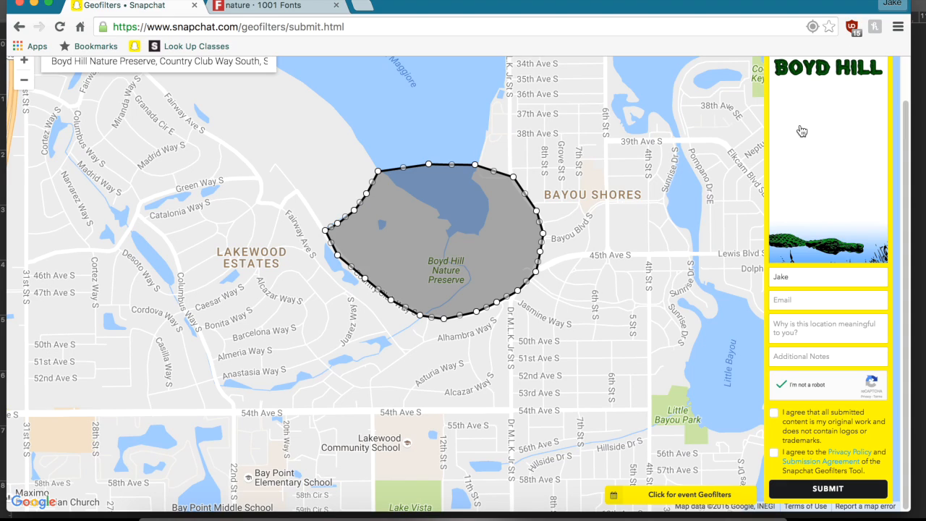
mouse_move(774, 110)
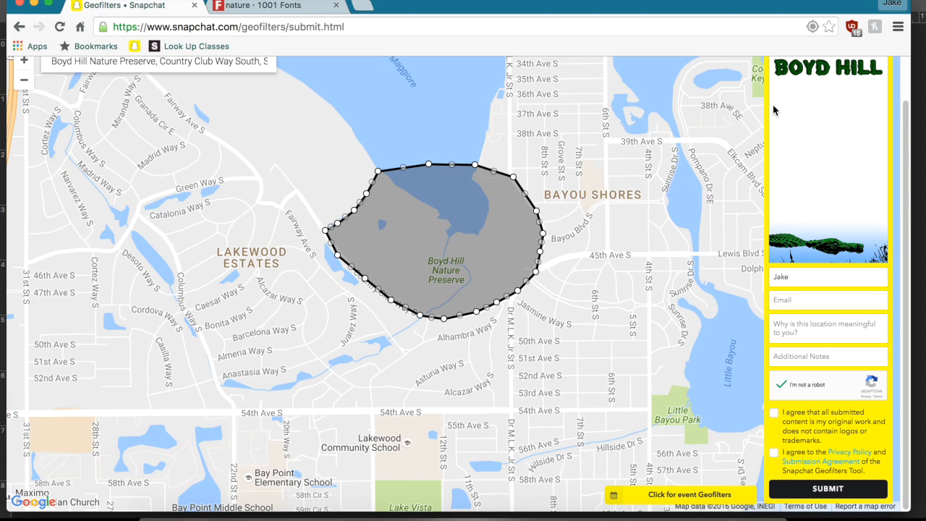
mouse_move(788, 60)
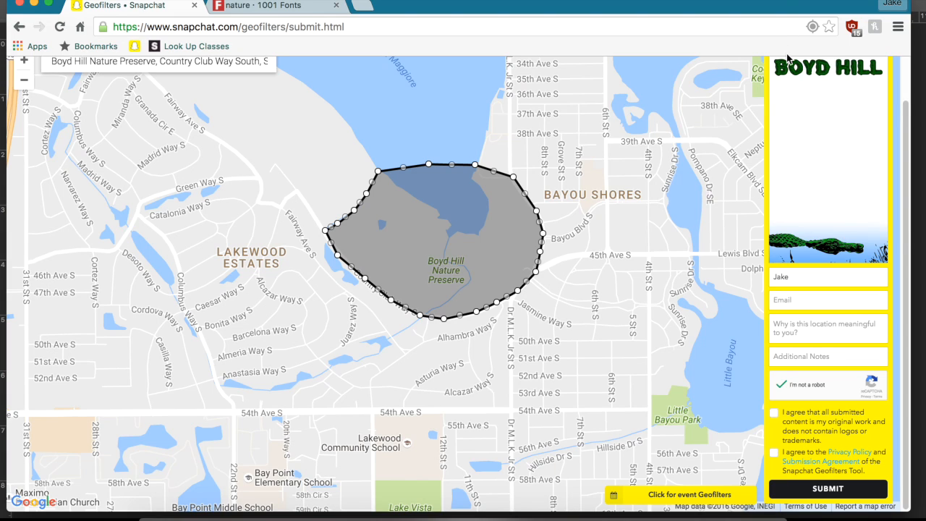